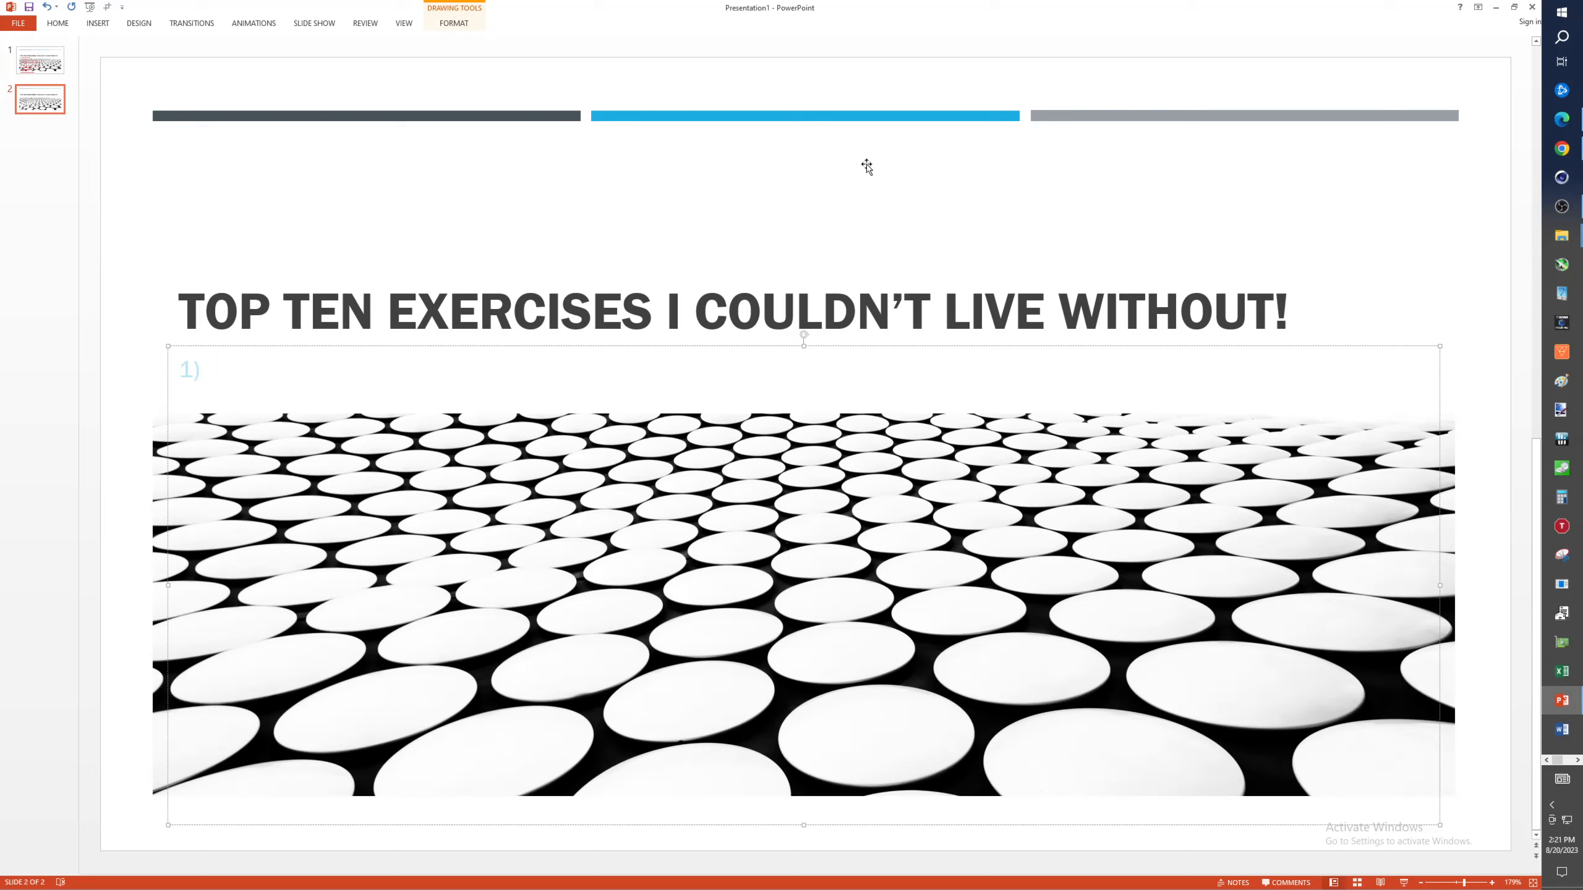
- Enter 'DECLINE BENCH PRESS, BARBELL' as the first red numbered exercise
click(213, 369)
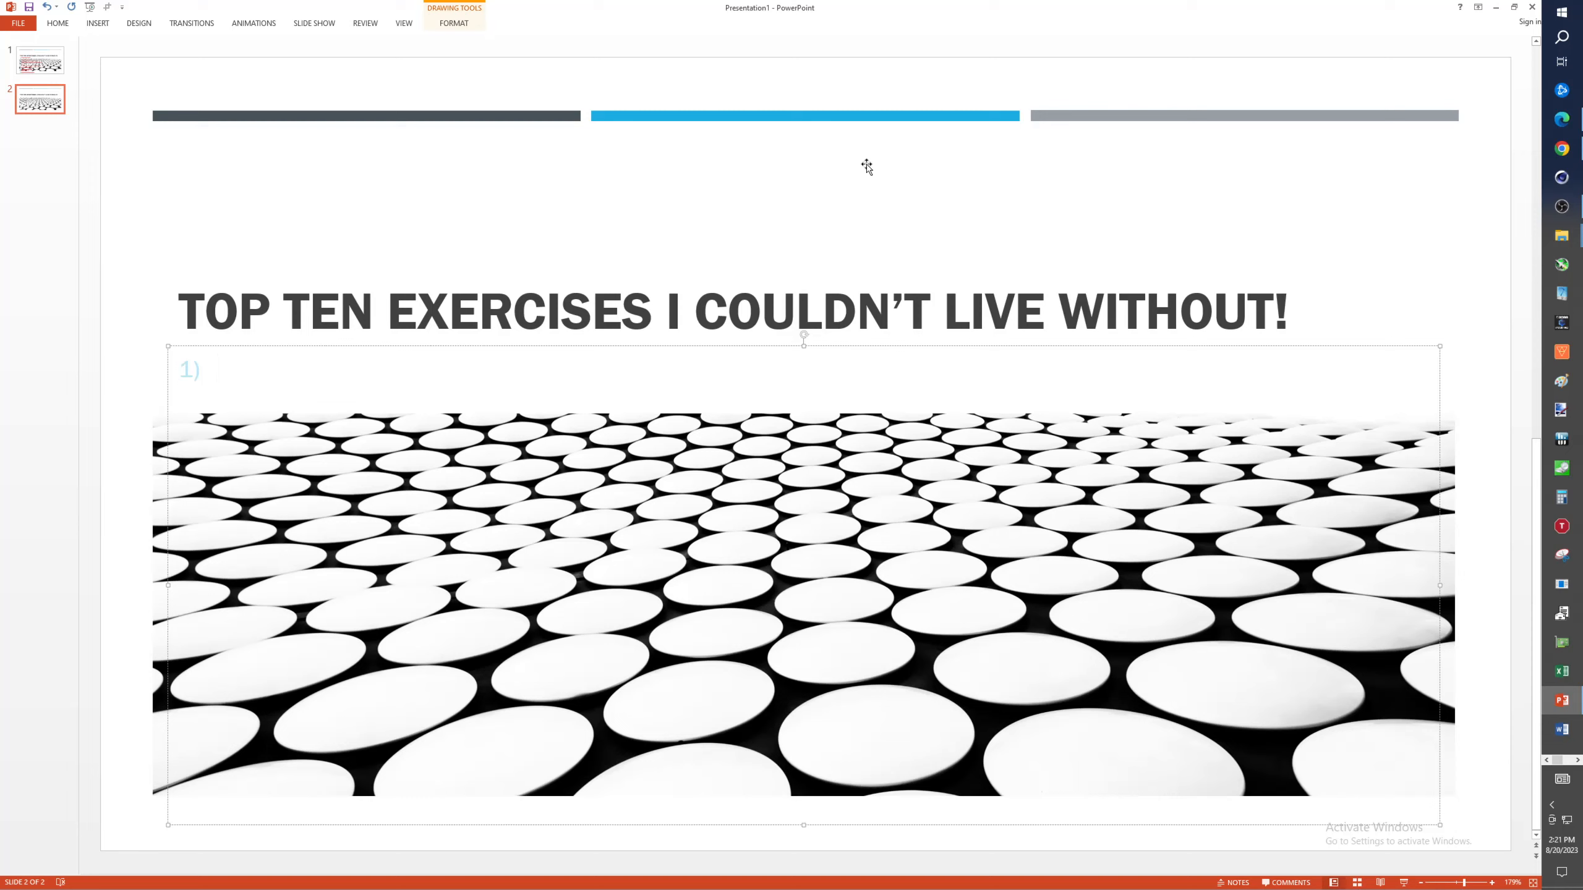
click(212, 369)
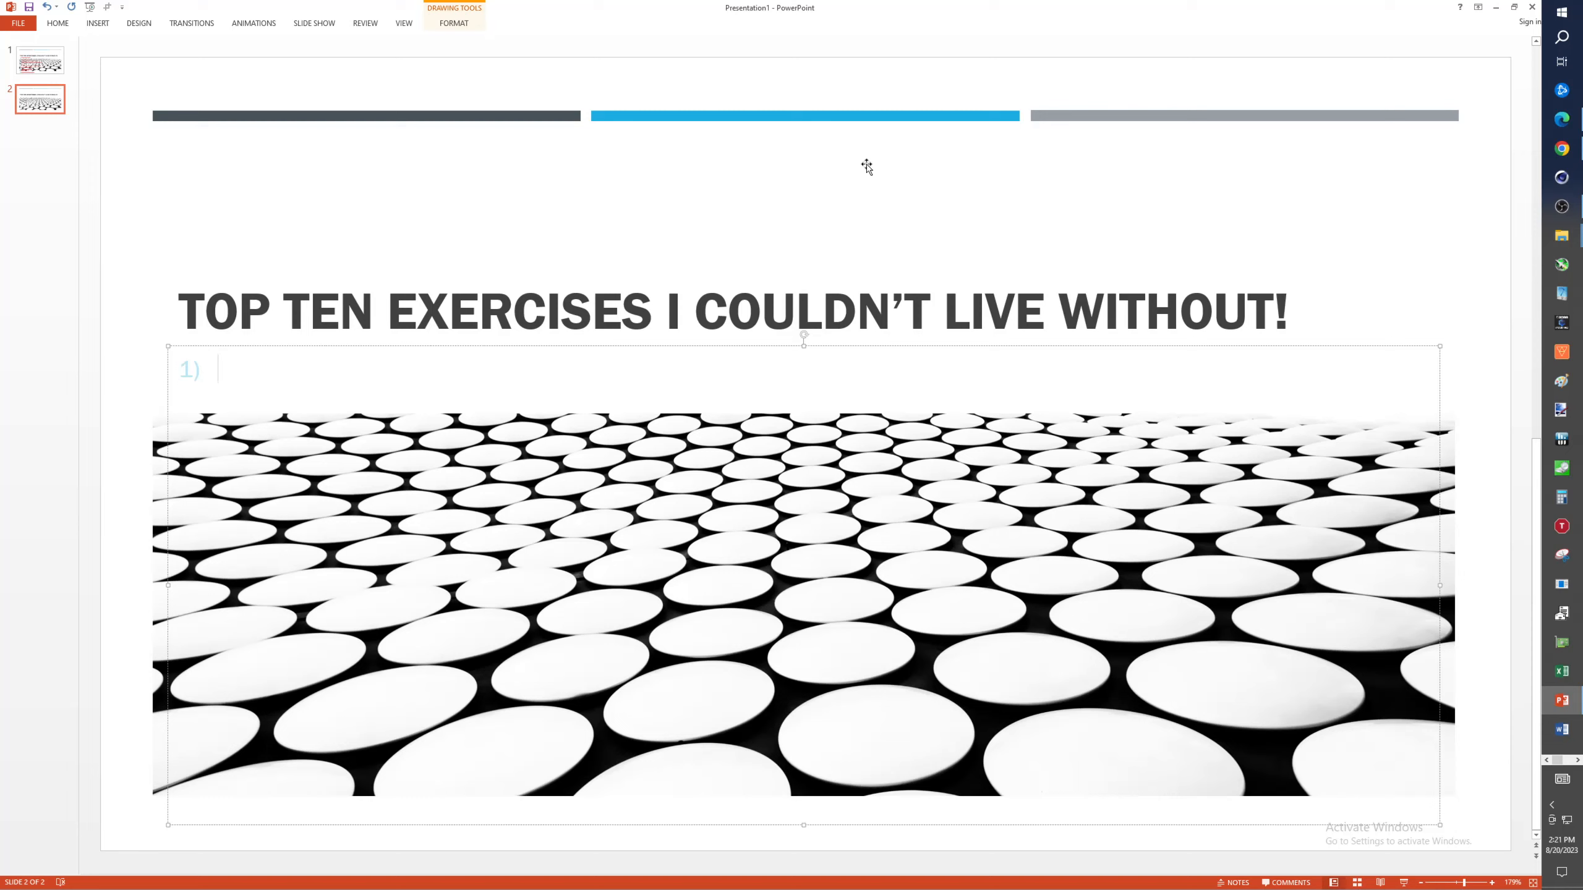
text(DECLINE)
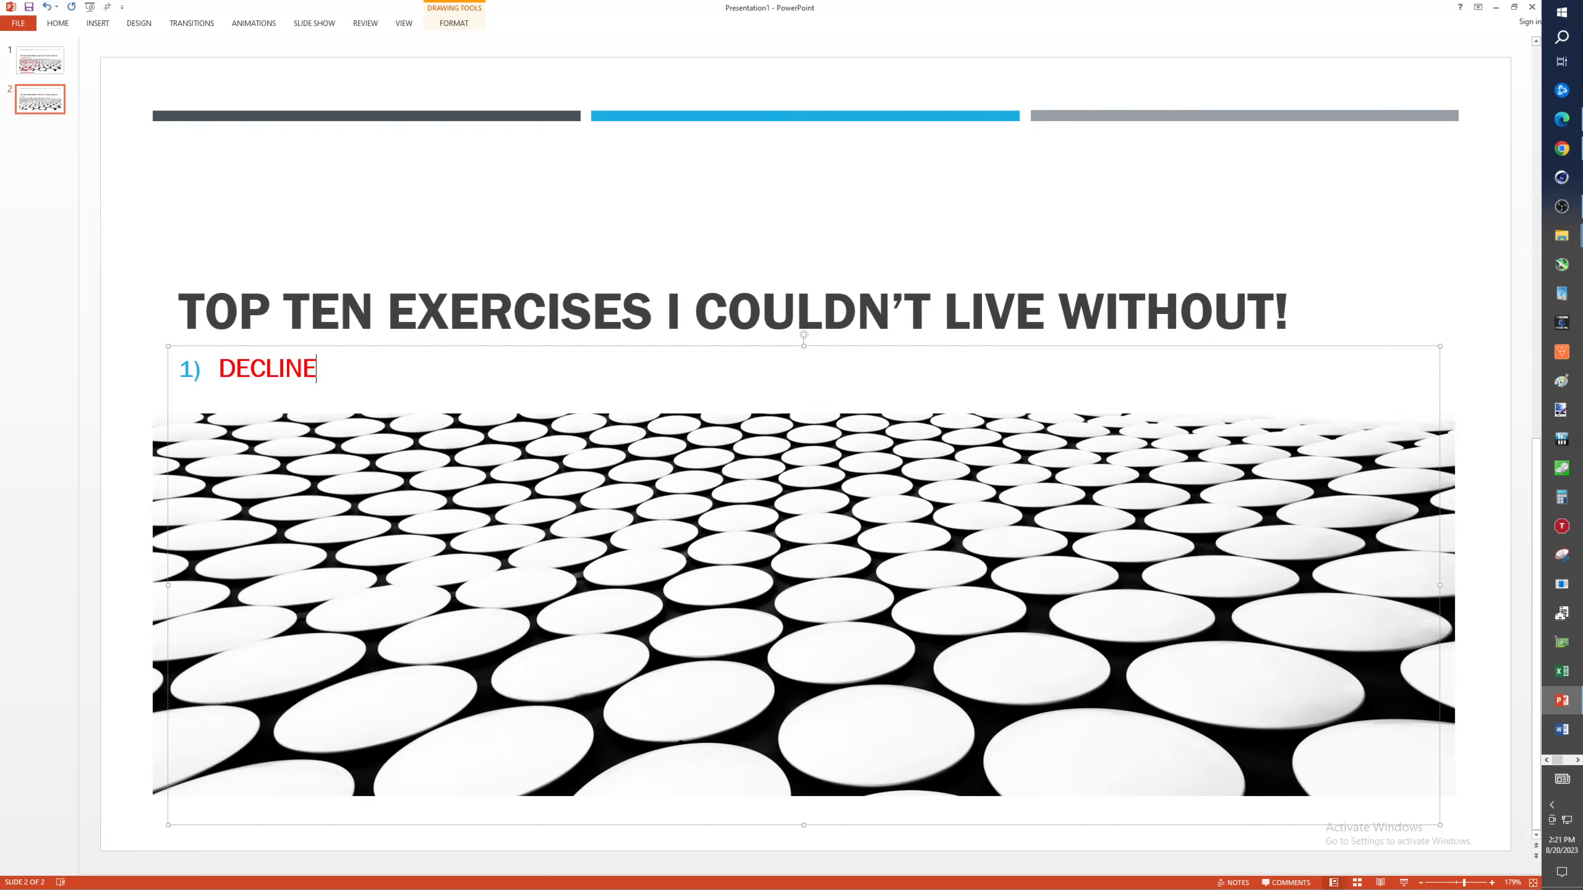
text(BENCH PRES)
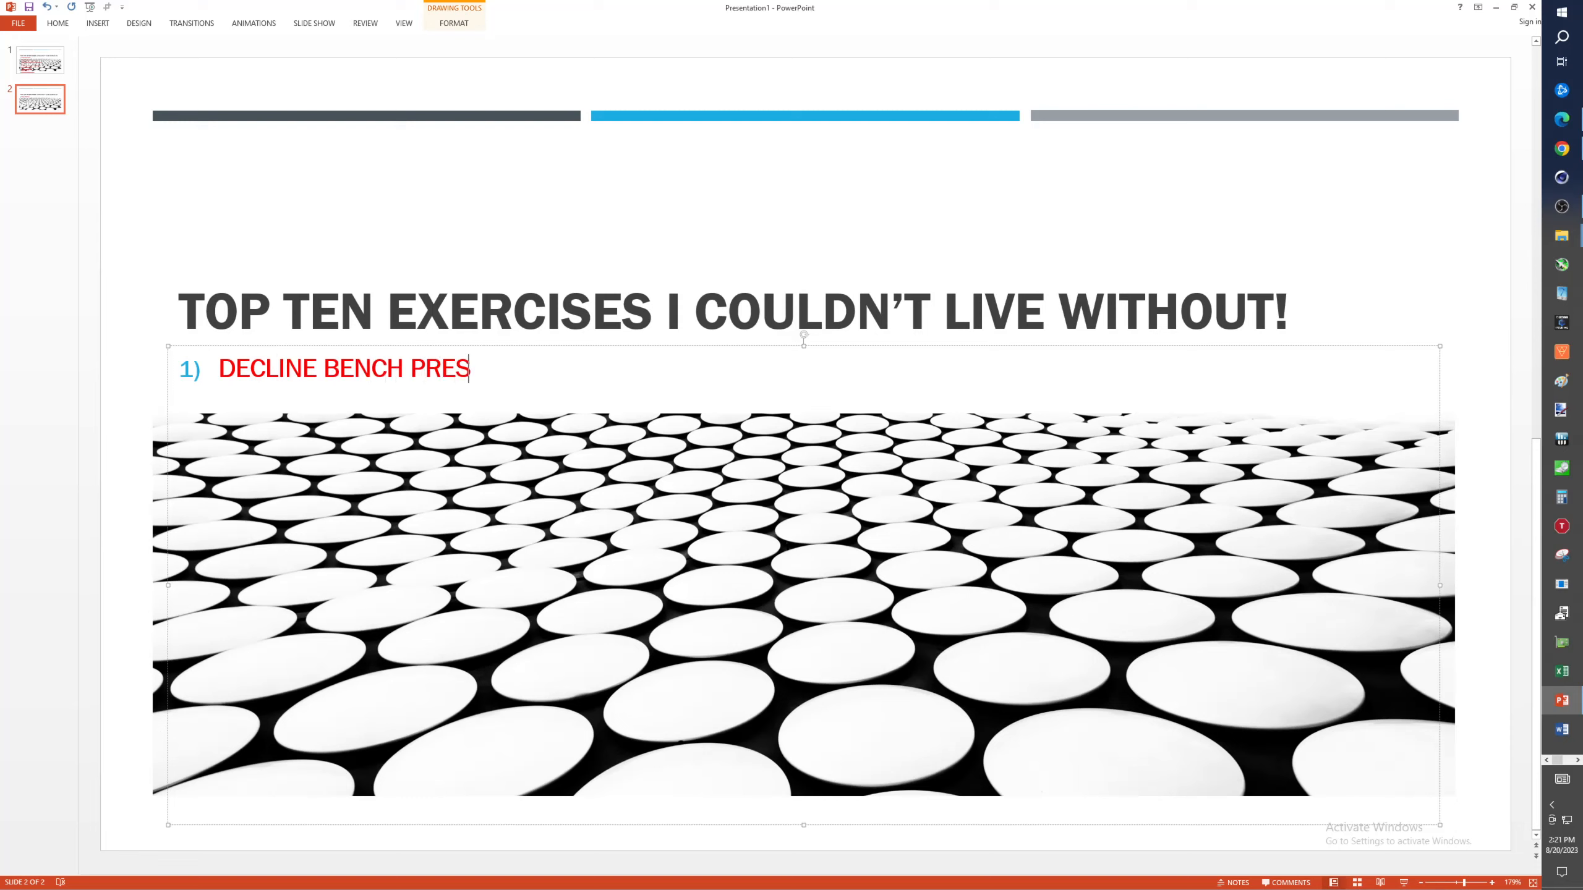
text(S)
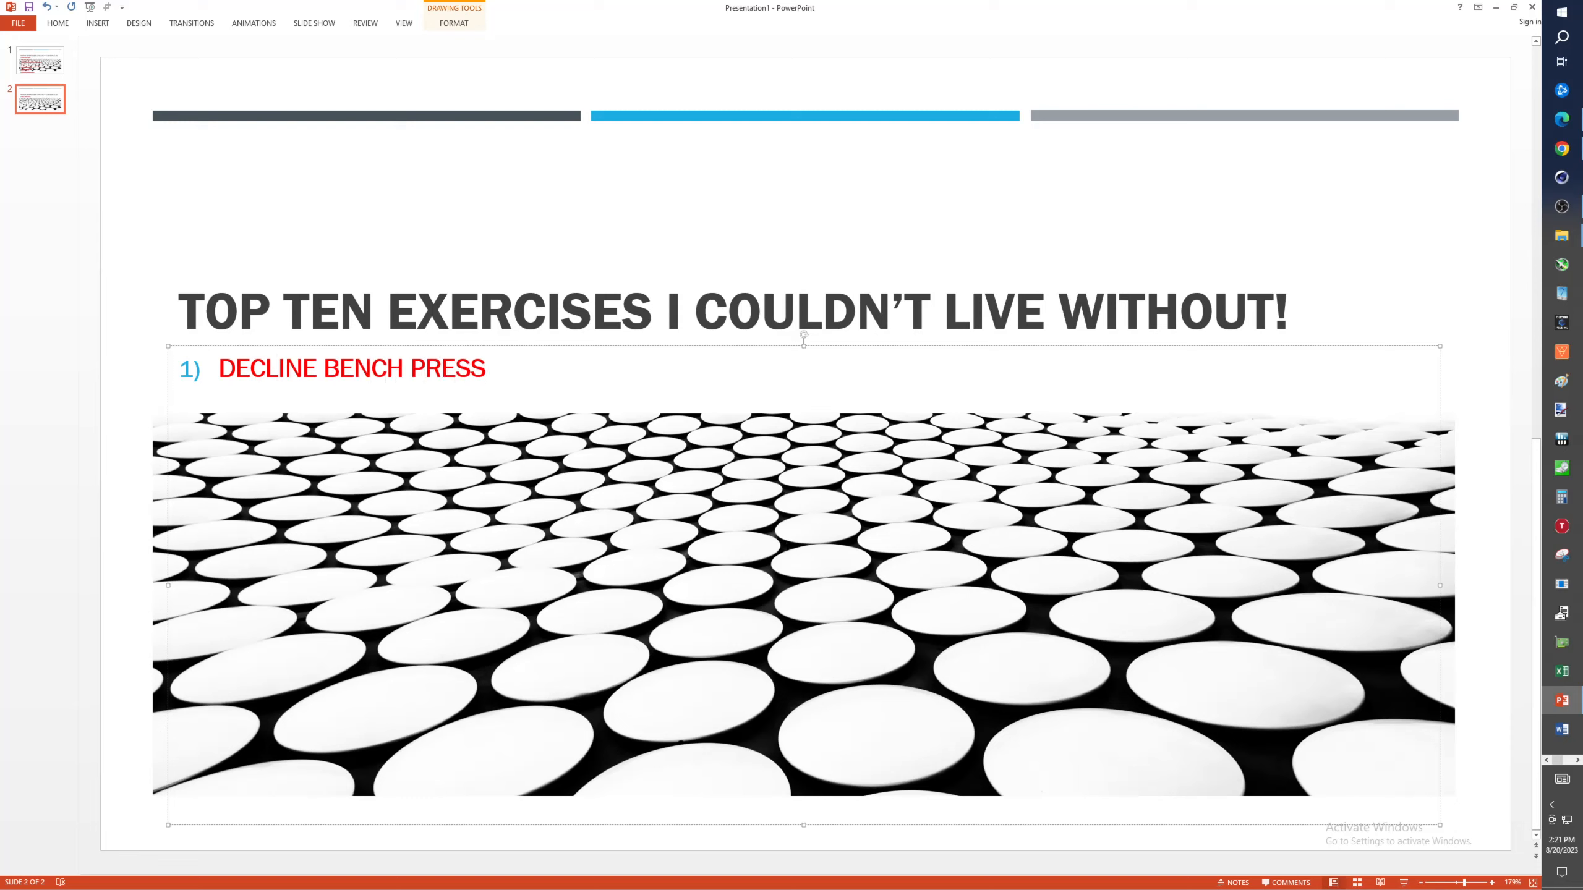
text(, BARB)
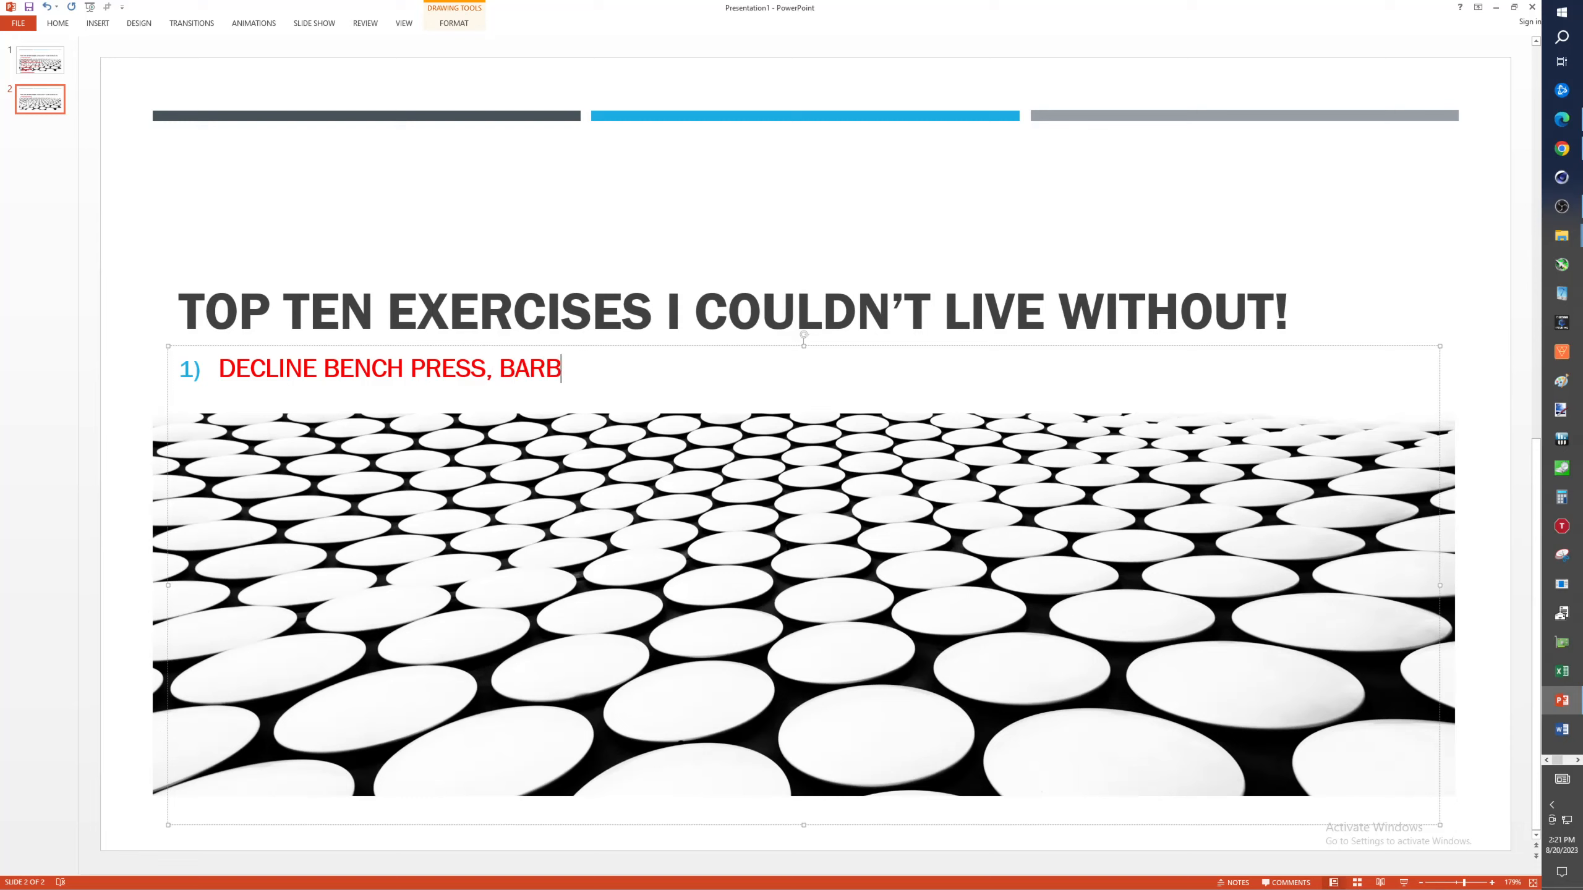
text(ELL)
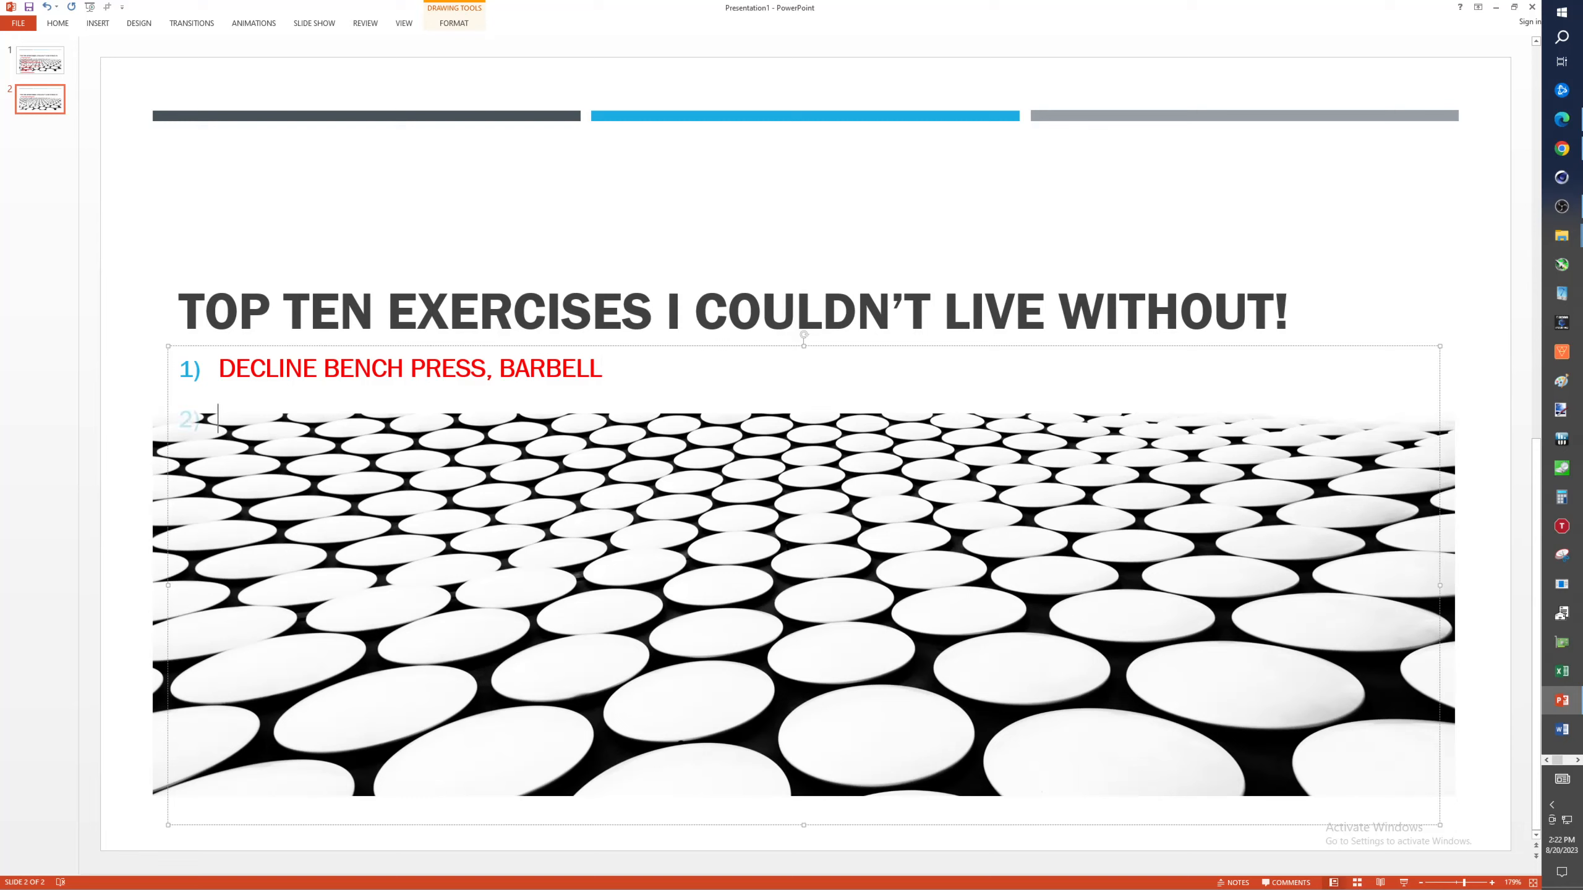
- Enter 'HAMMER STRENGTH PLATE LOADED ROW' as exercise 2
text(HAMMER S)
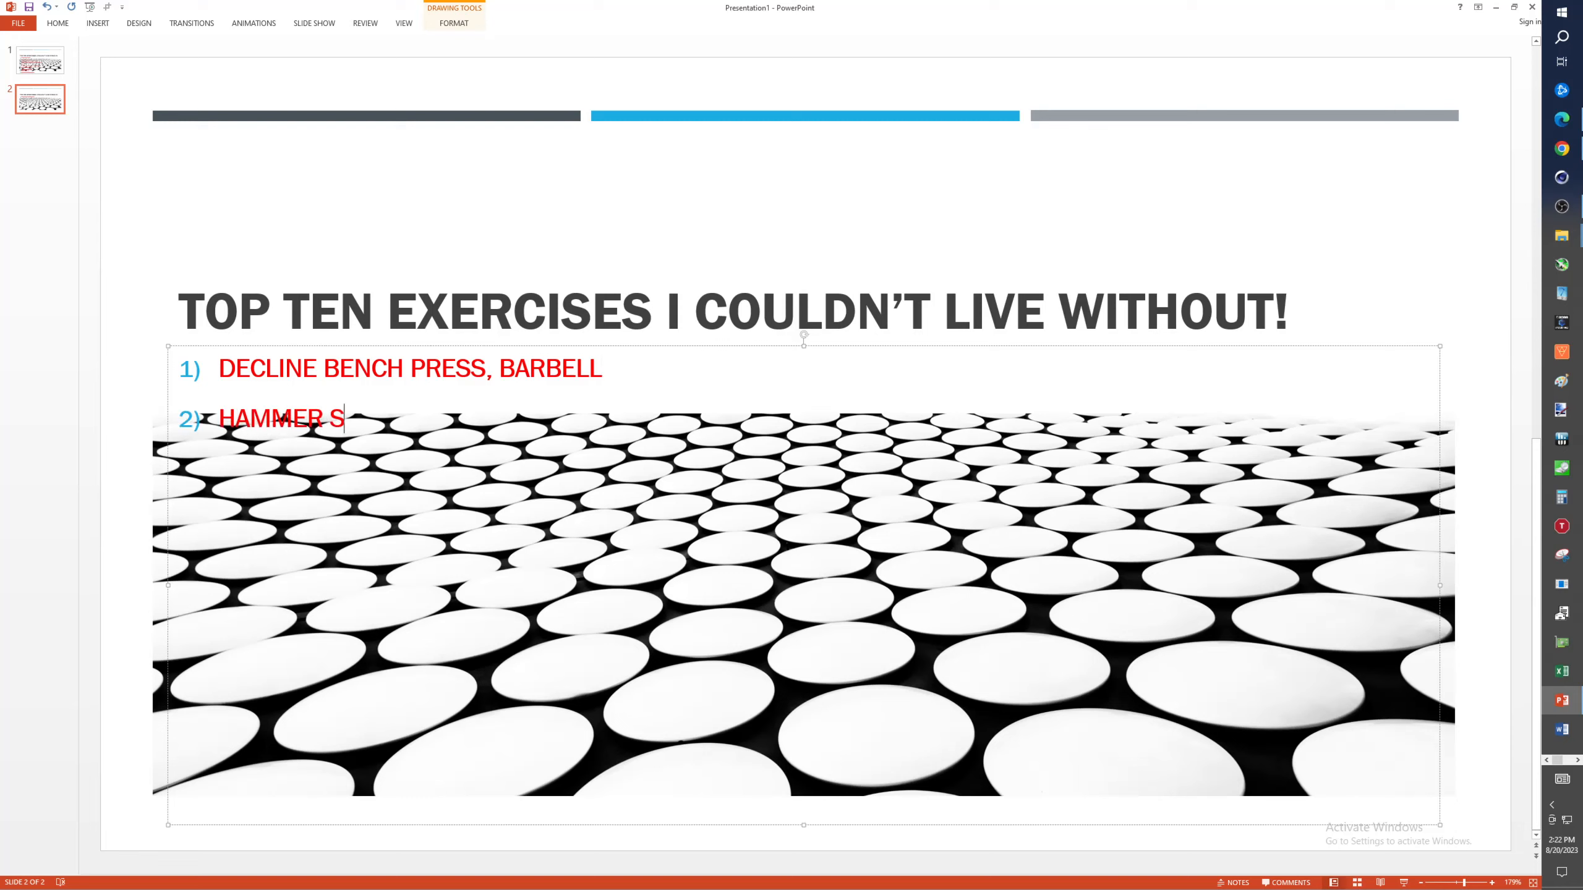
text(TRENGTH)
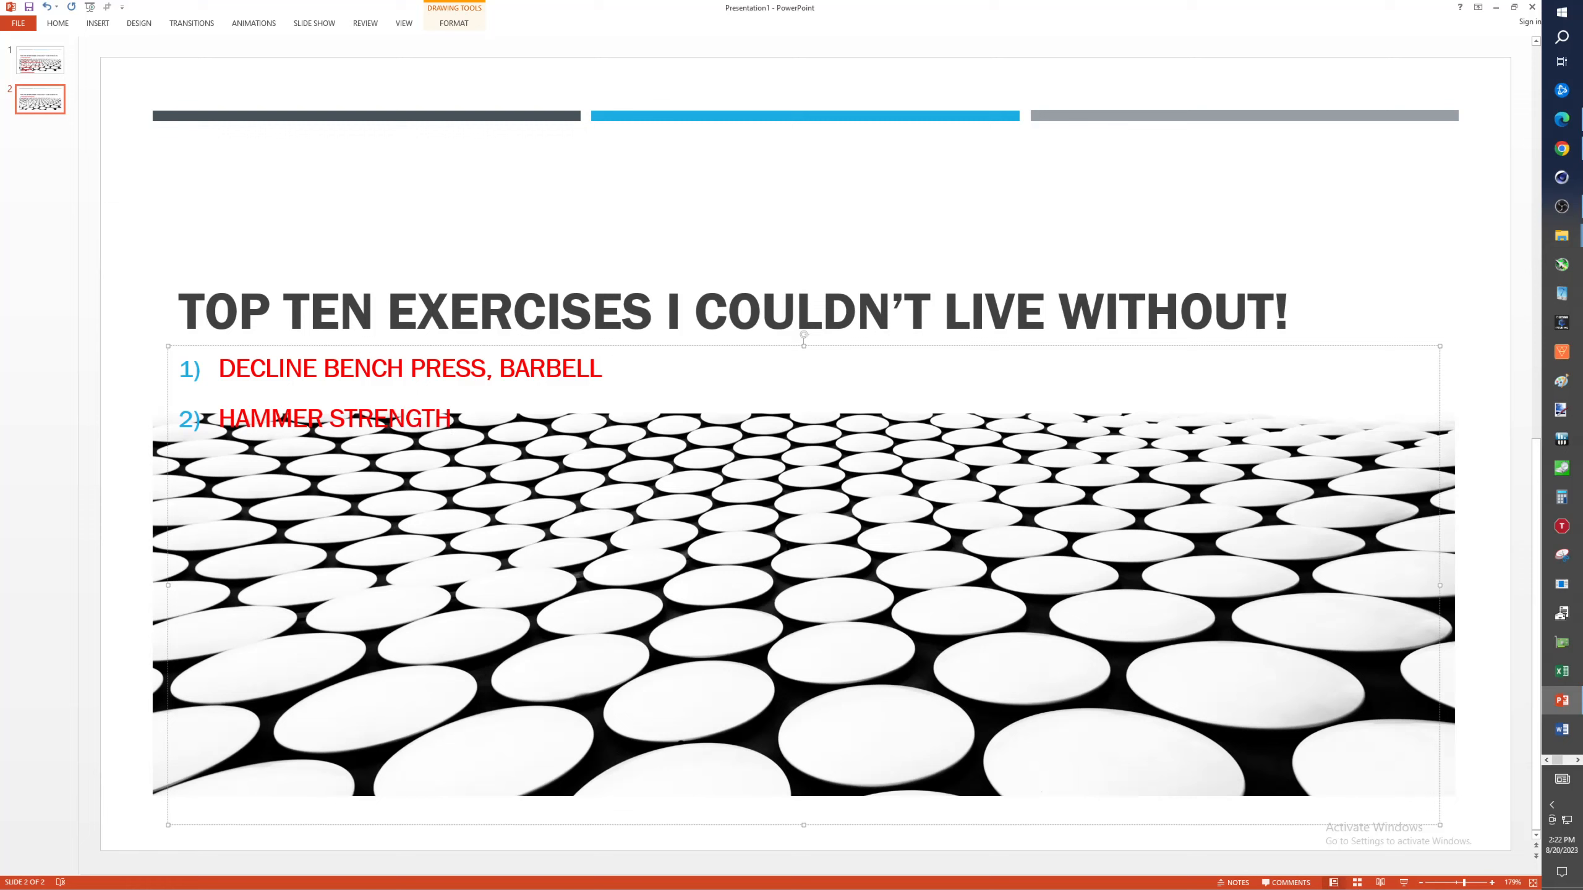
text(P)
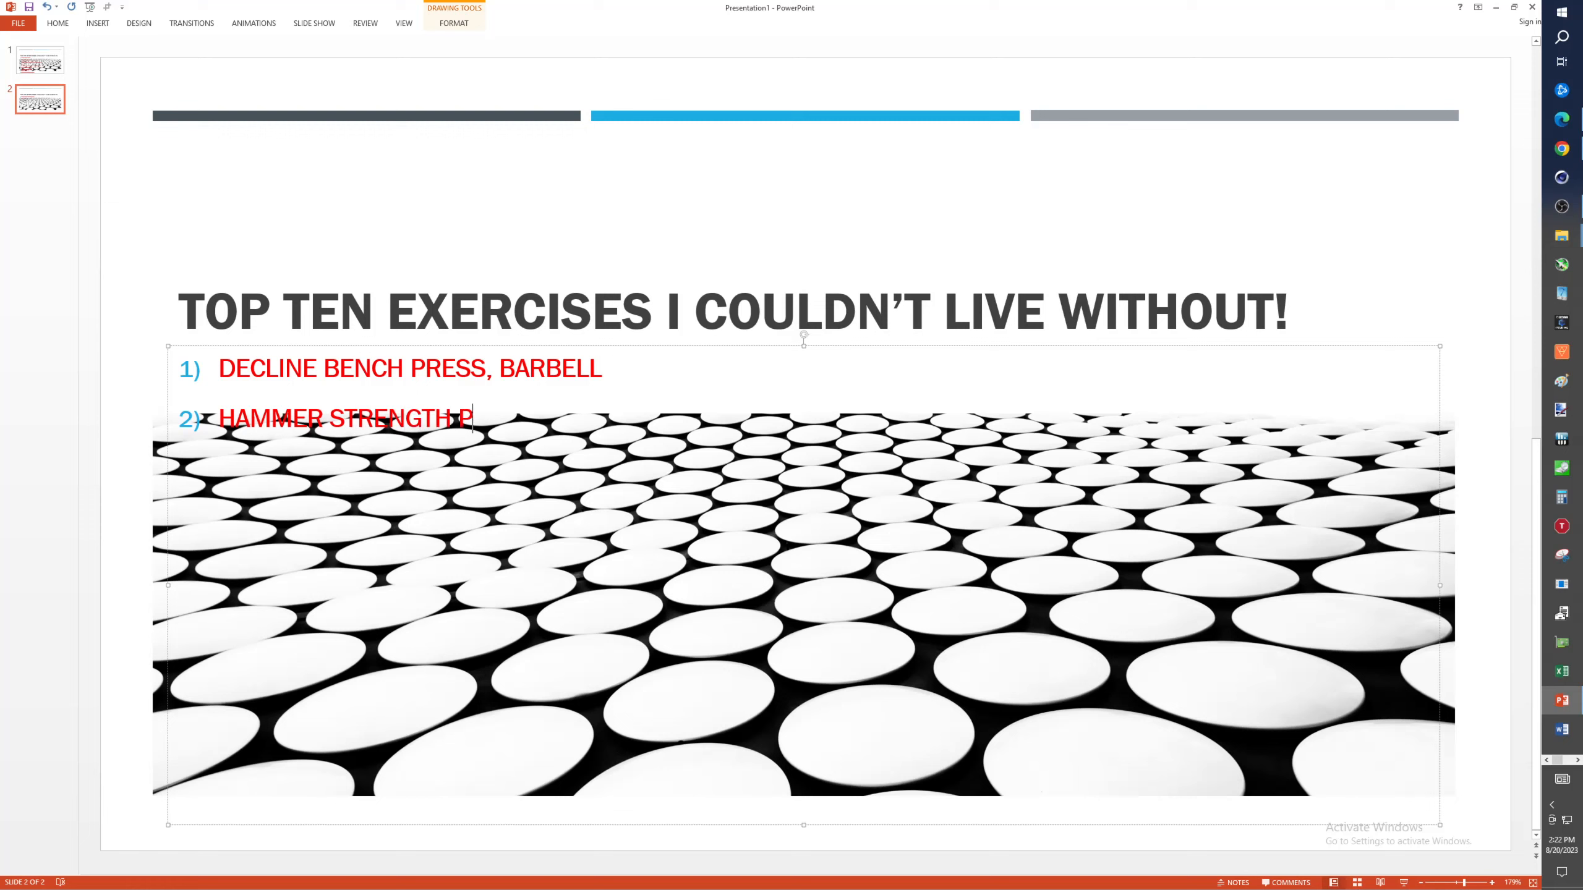
text(LATE LOADED)
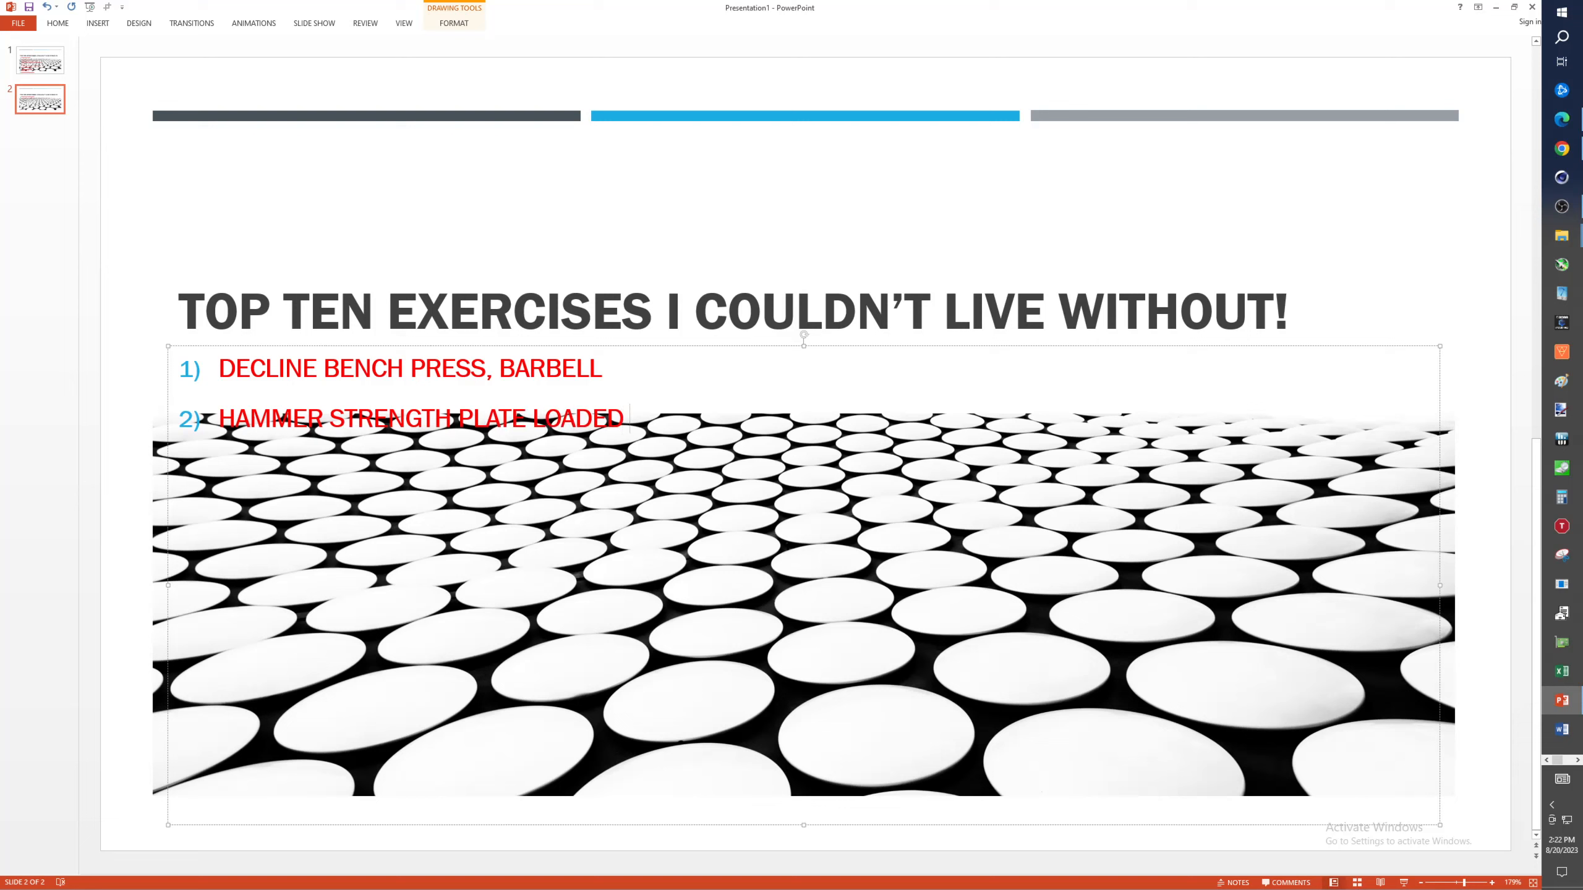
text(ROW)
text(MIL)
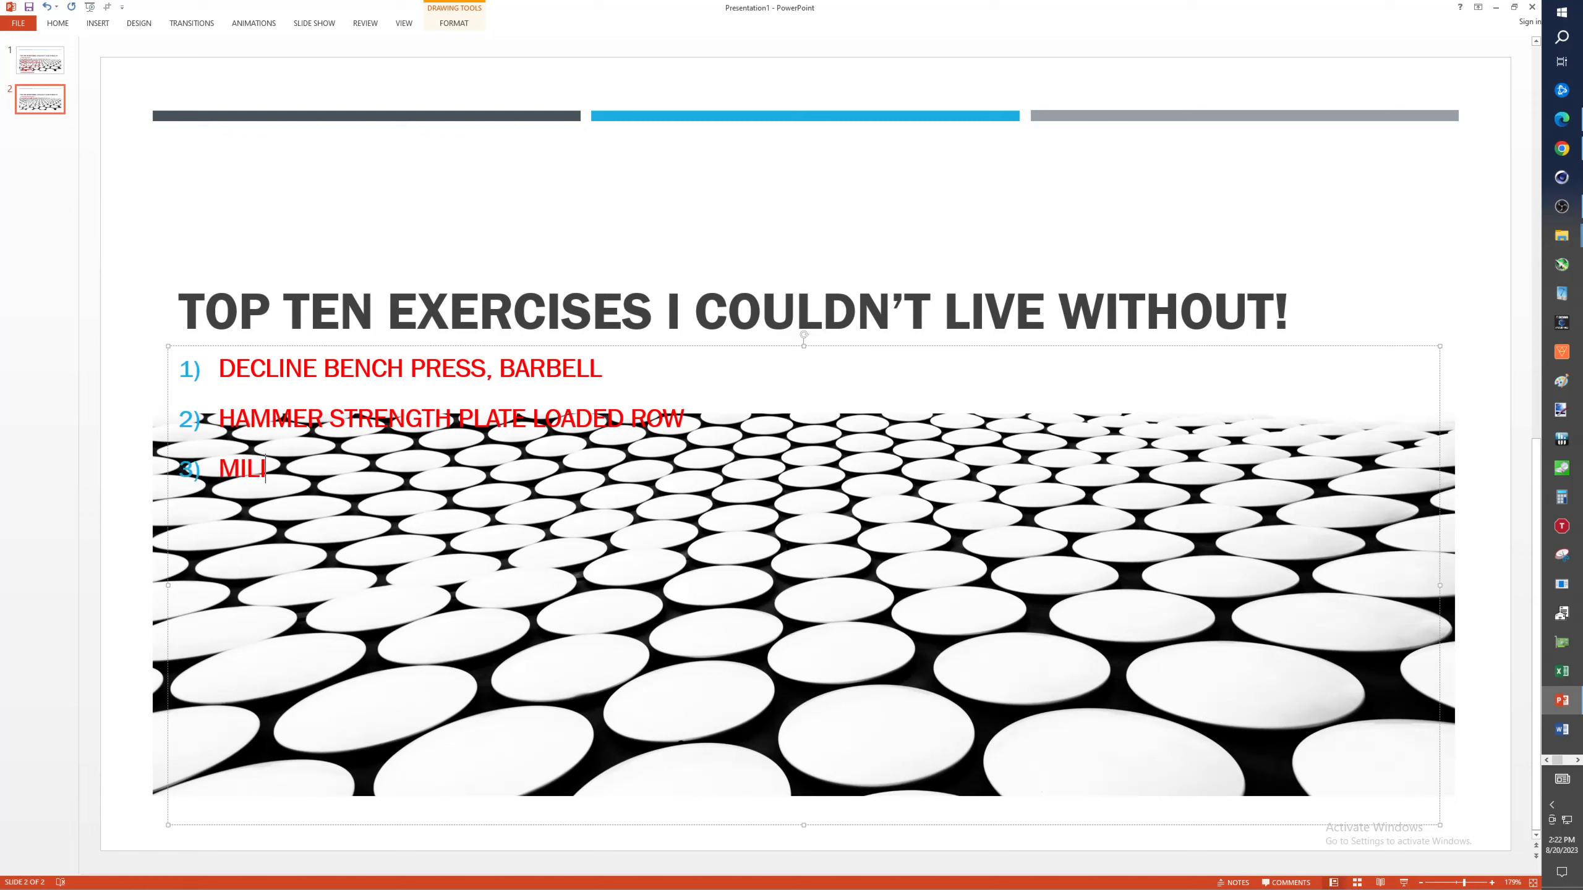
- Enter 'MILITARY PRESS, SEATED, BARBELL' as exercise 3
text(ITARY PRESS)
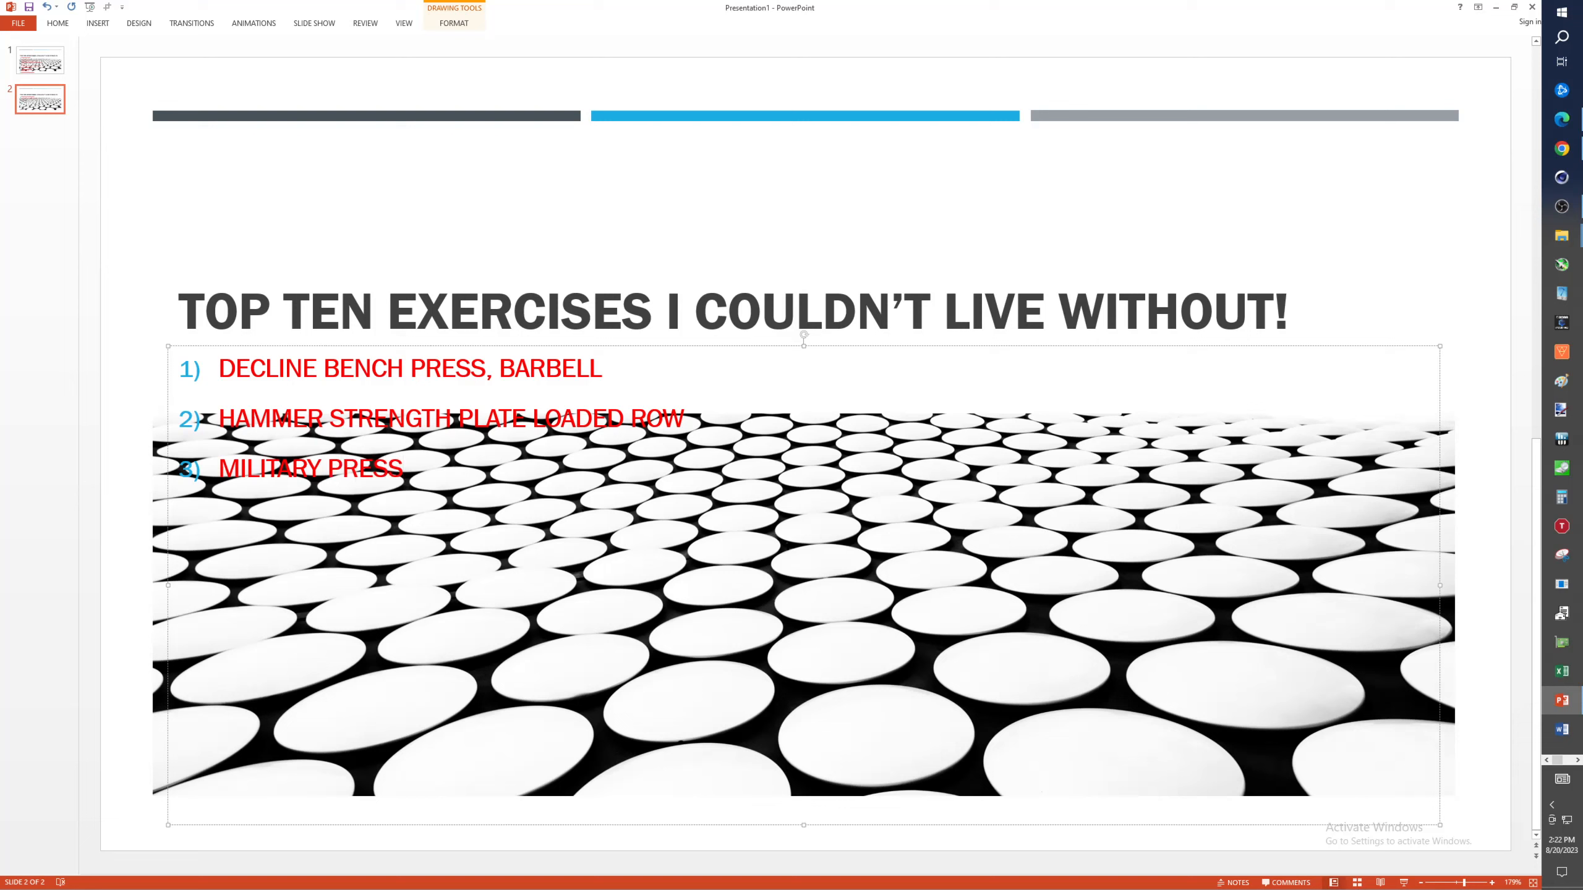
text(, SEATED)
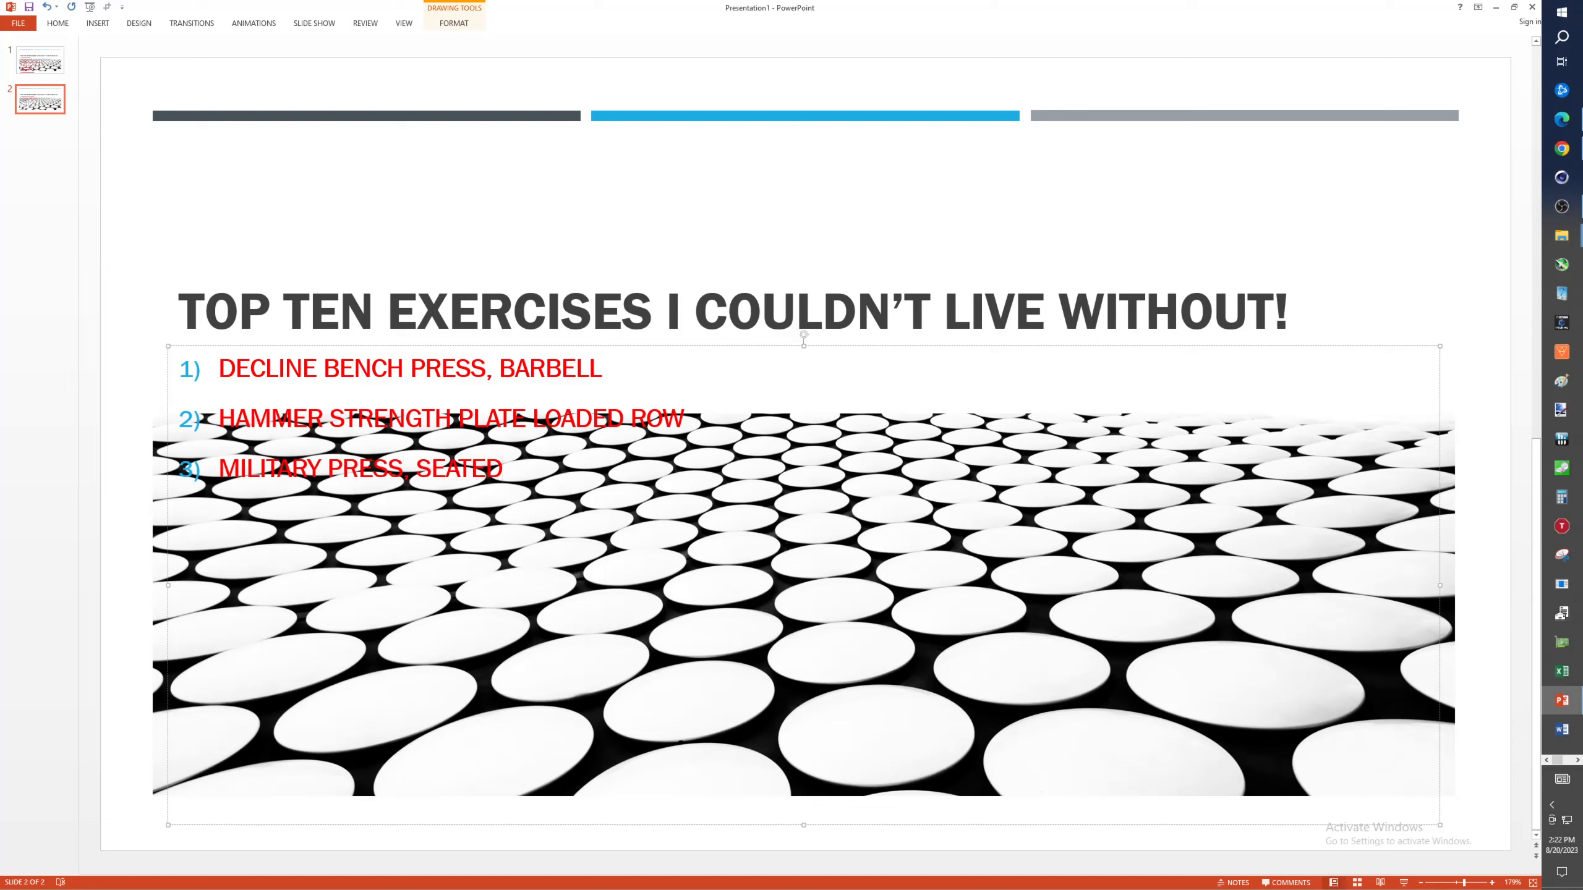
text(, BARBEL)
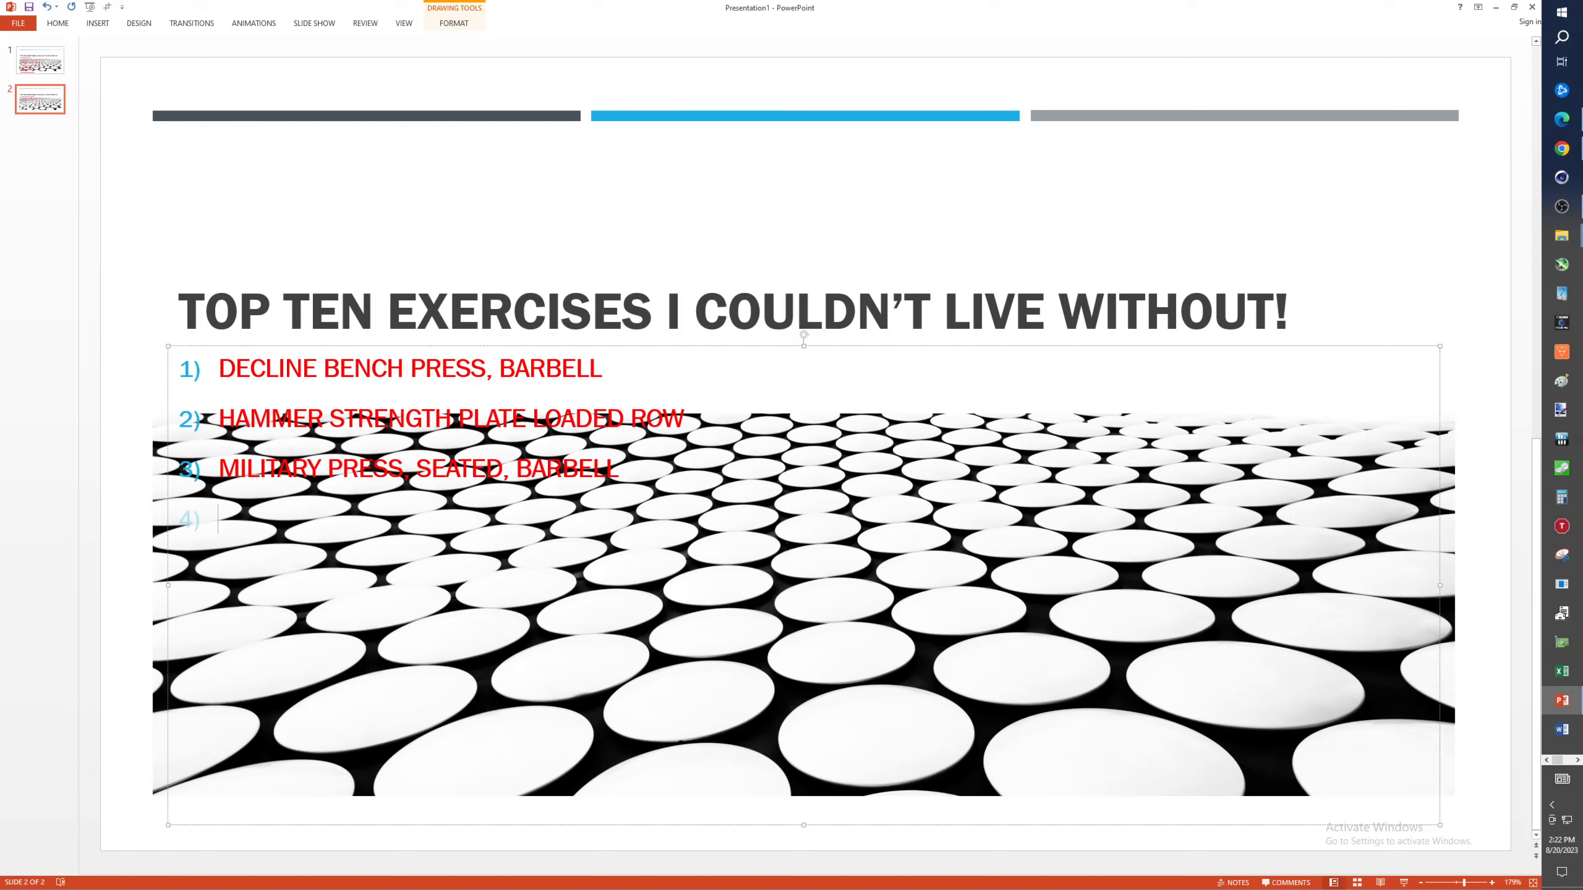
- Enter 'LIFE FITNESS AB MACHINE, SELECTORIZED PLATE' as exercise 4
text(LF)
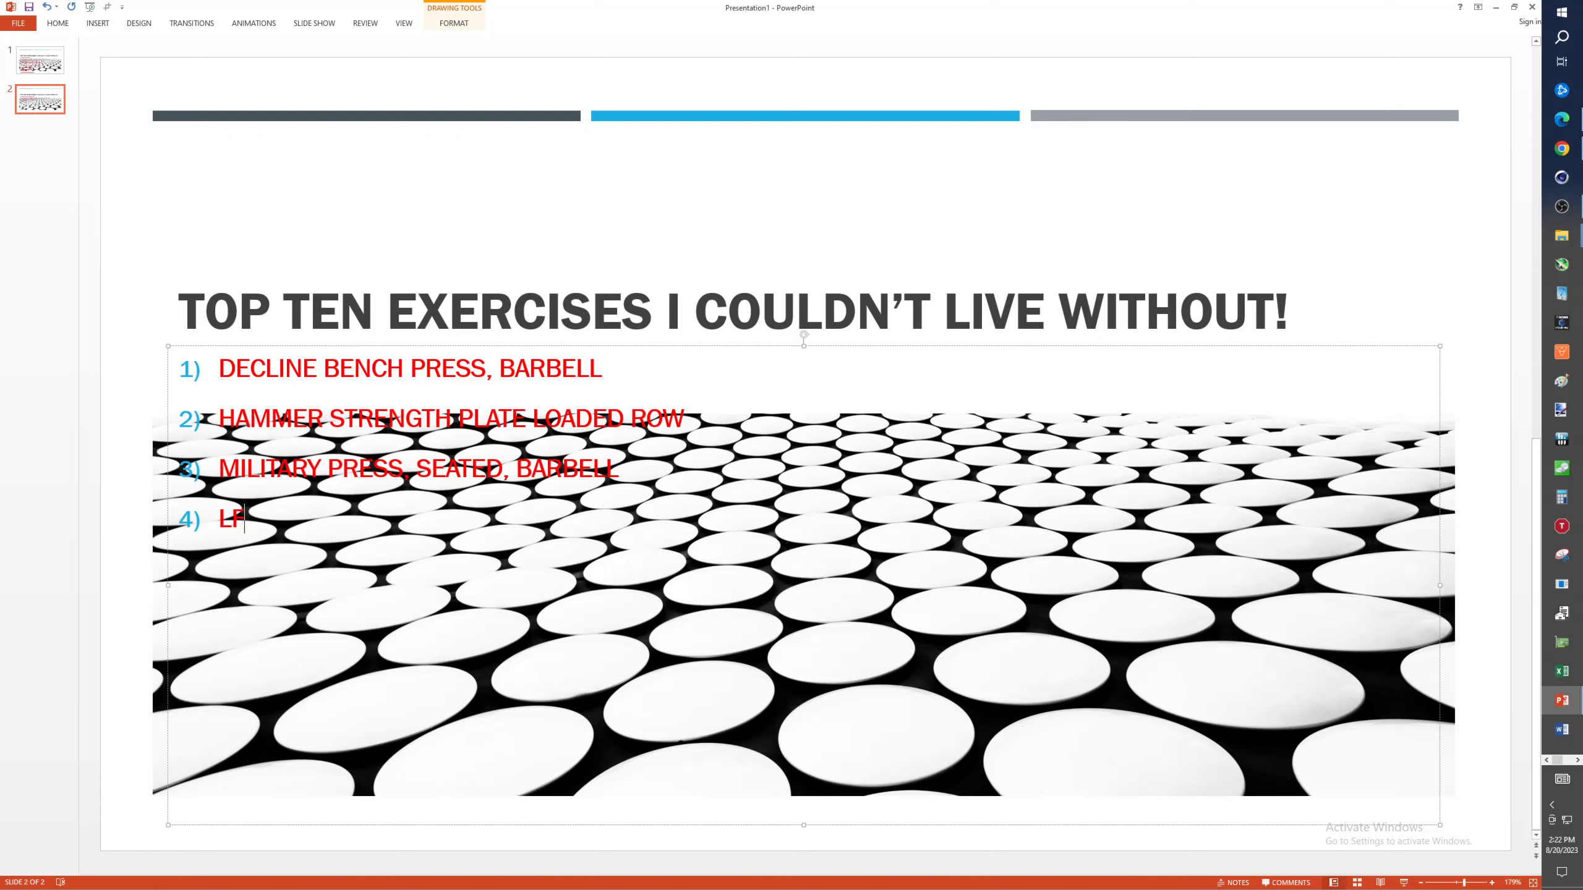
text(IFE)
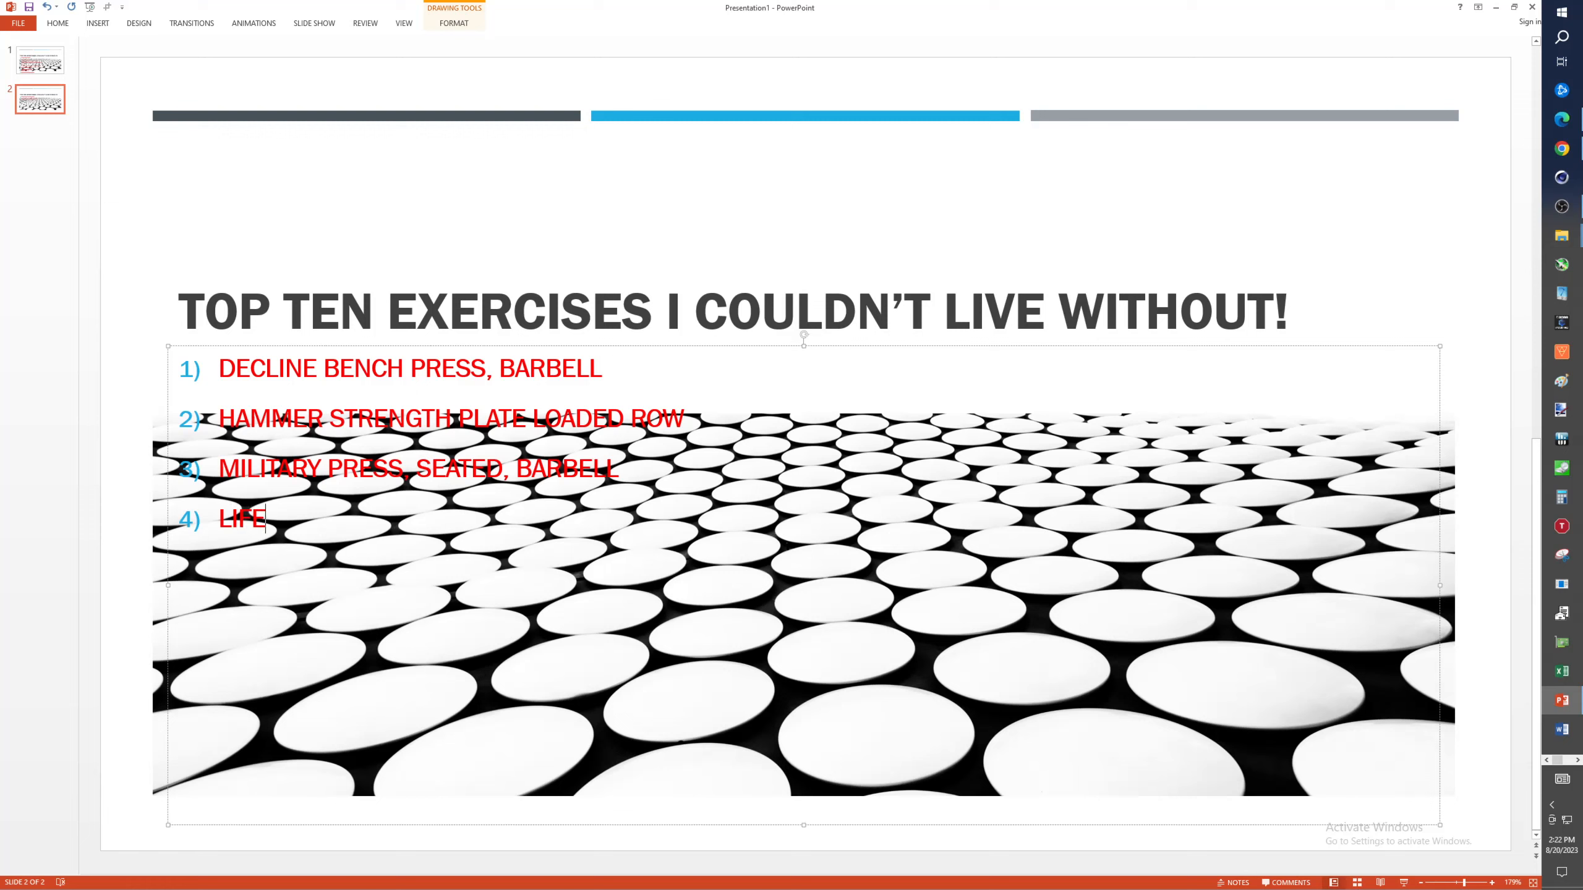
text(FITNESS)
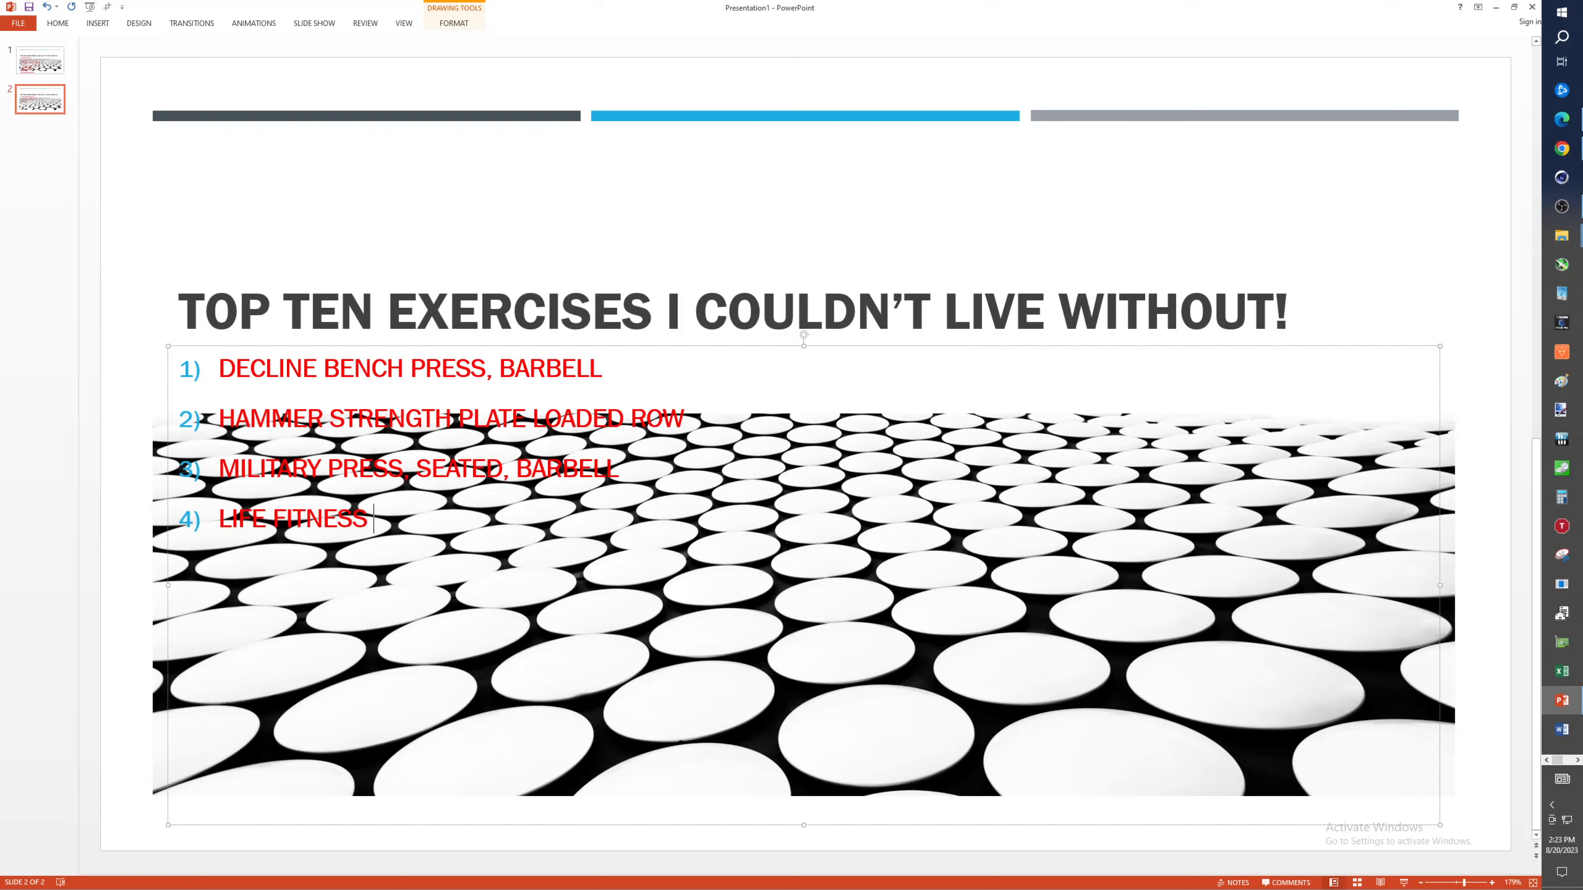
text(AB MACHINE)
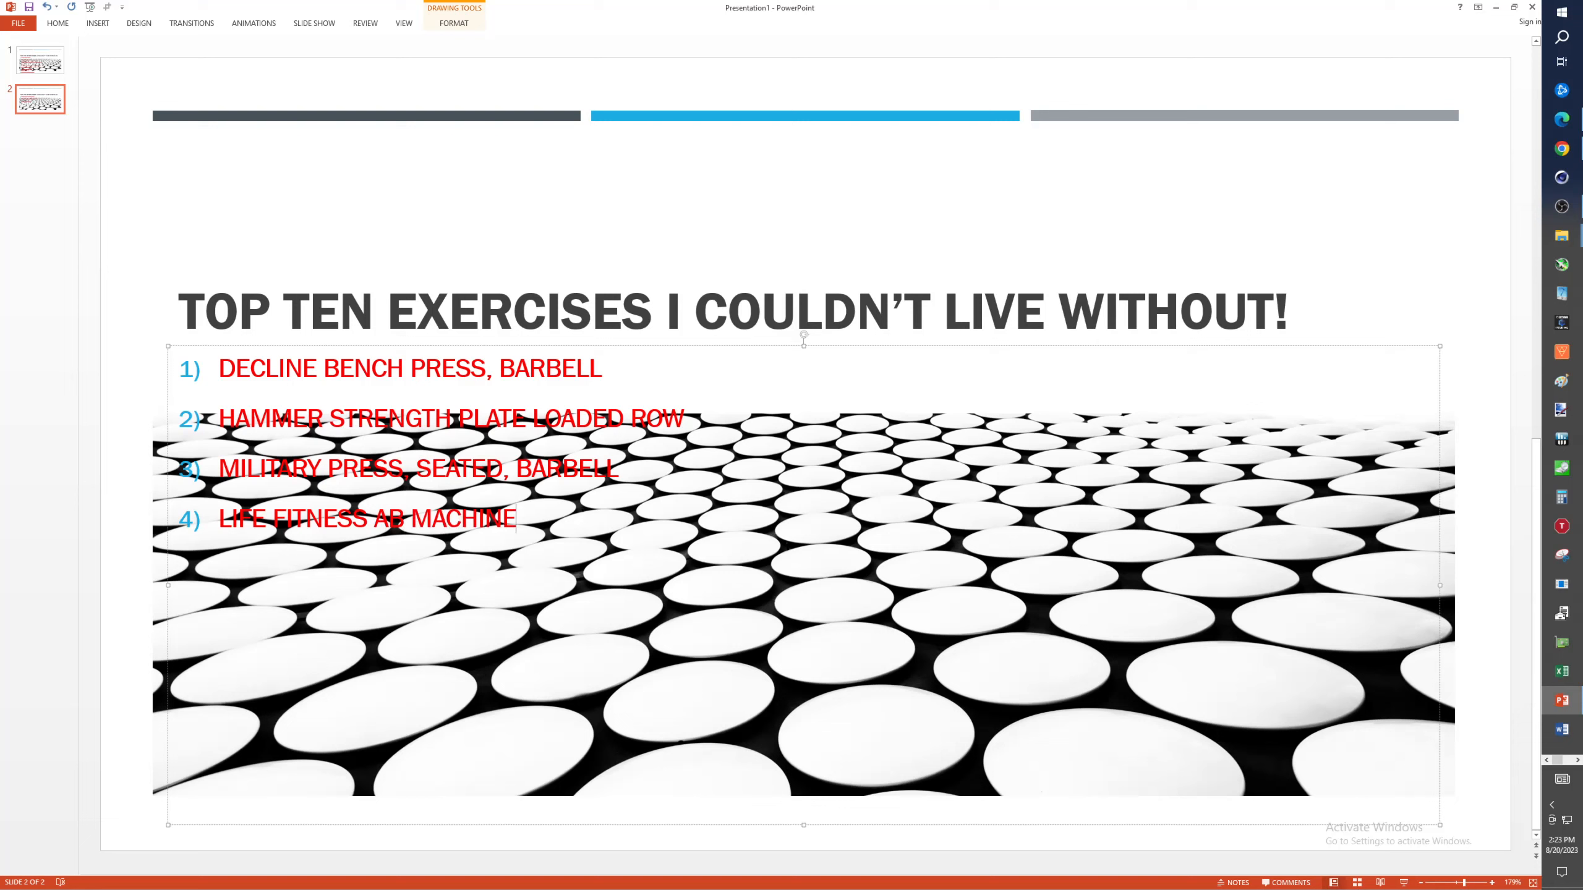
text(,)
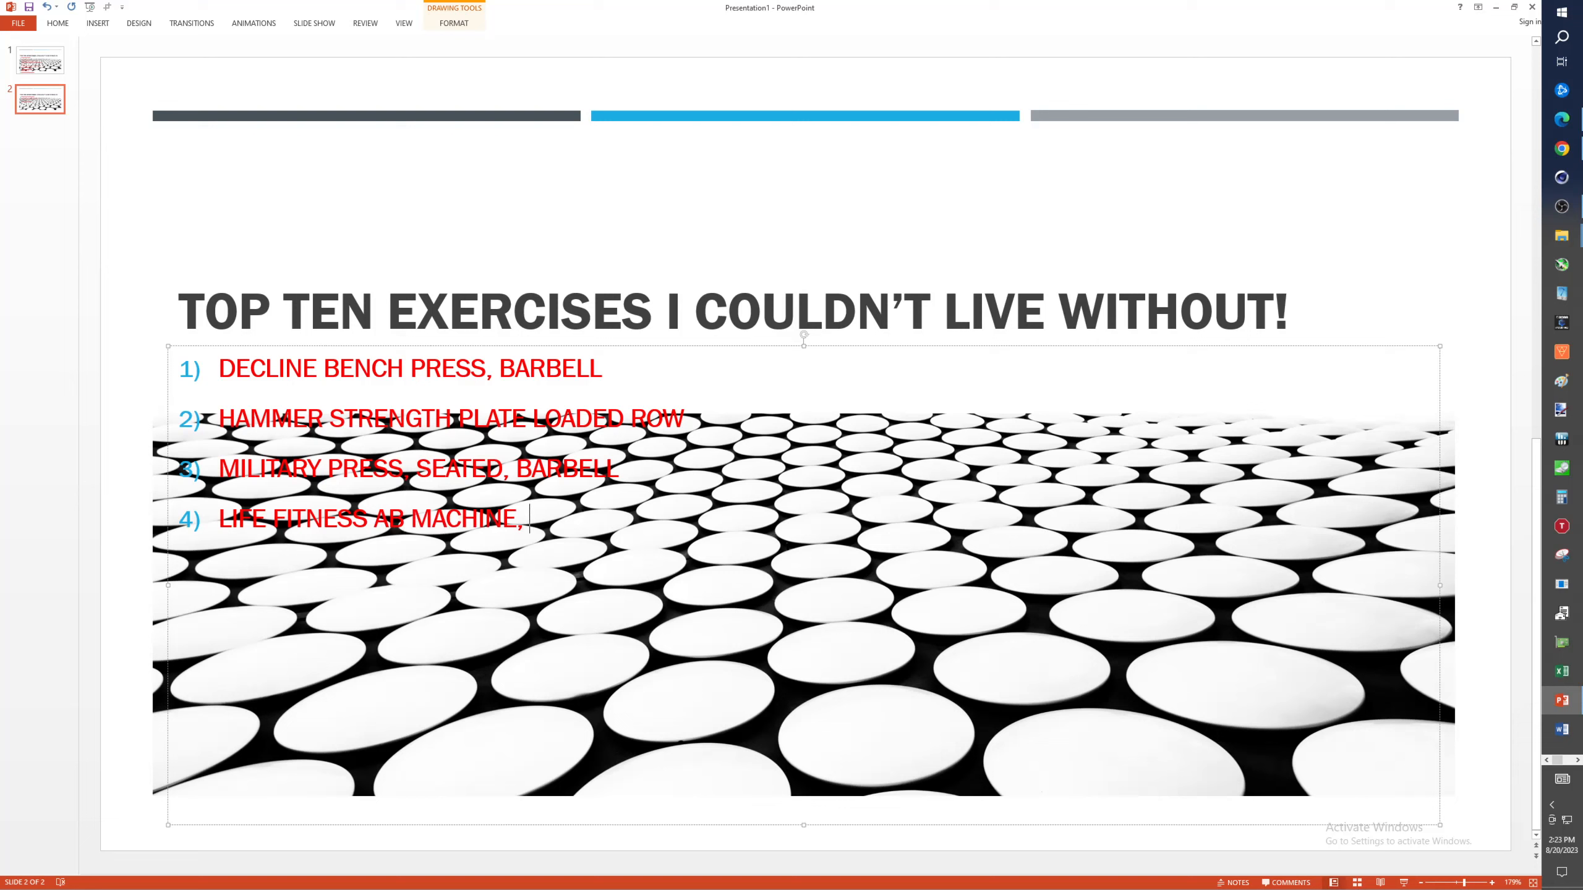
text(SELECTOR)
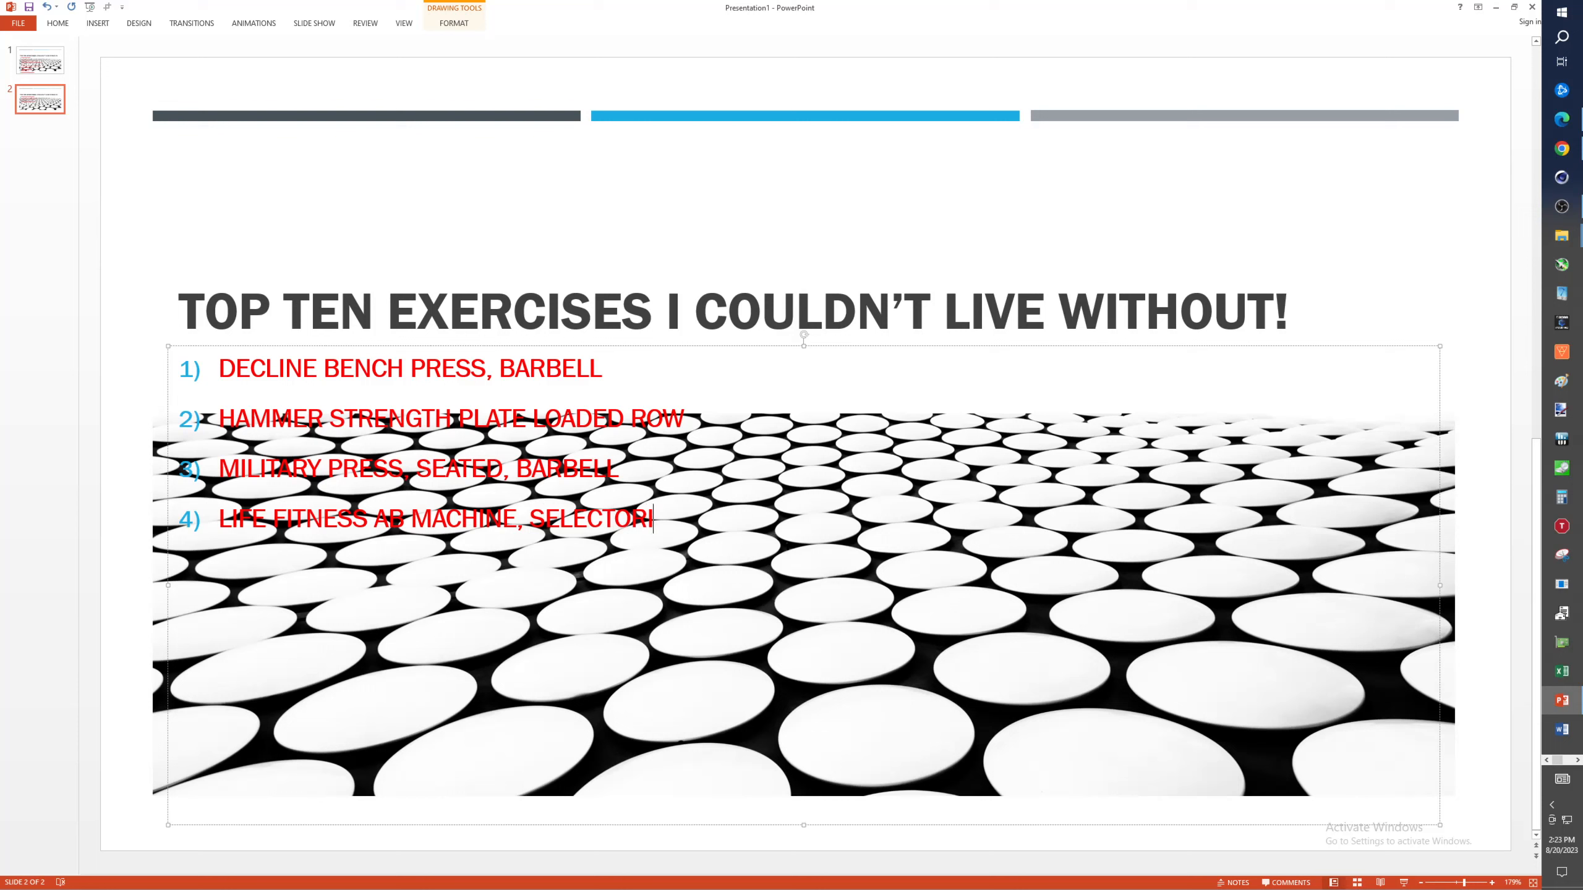
text(IZED PLATE)
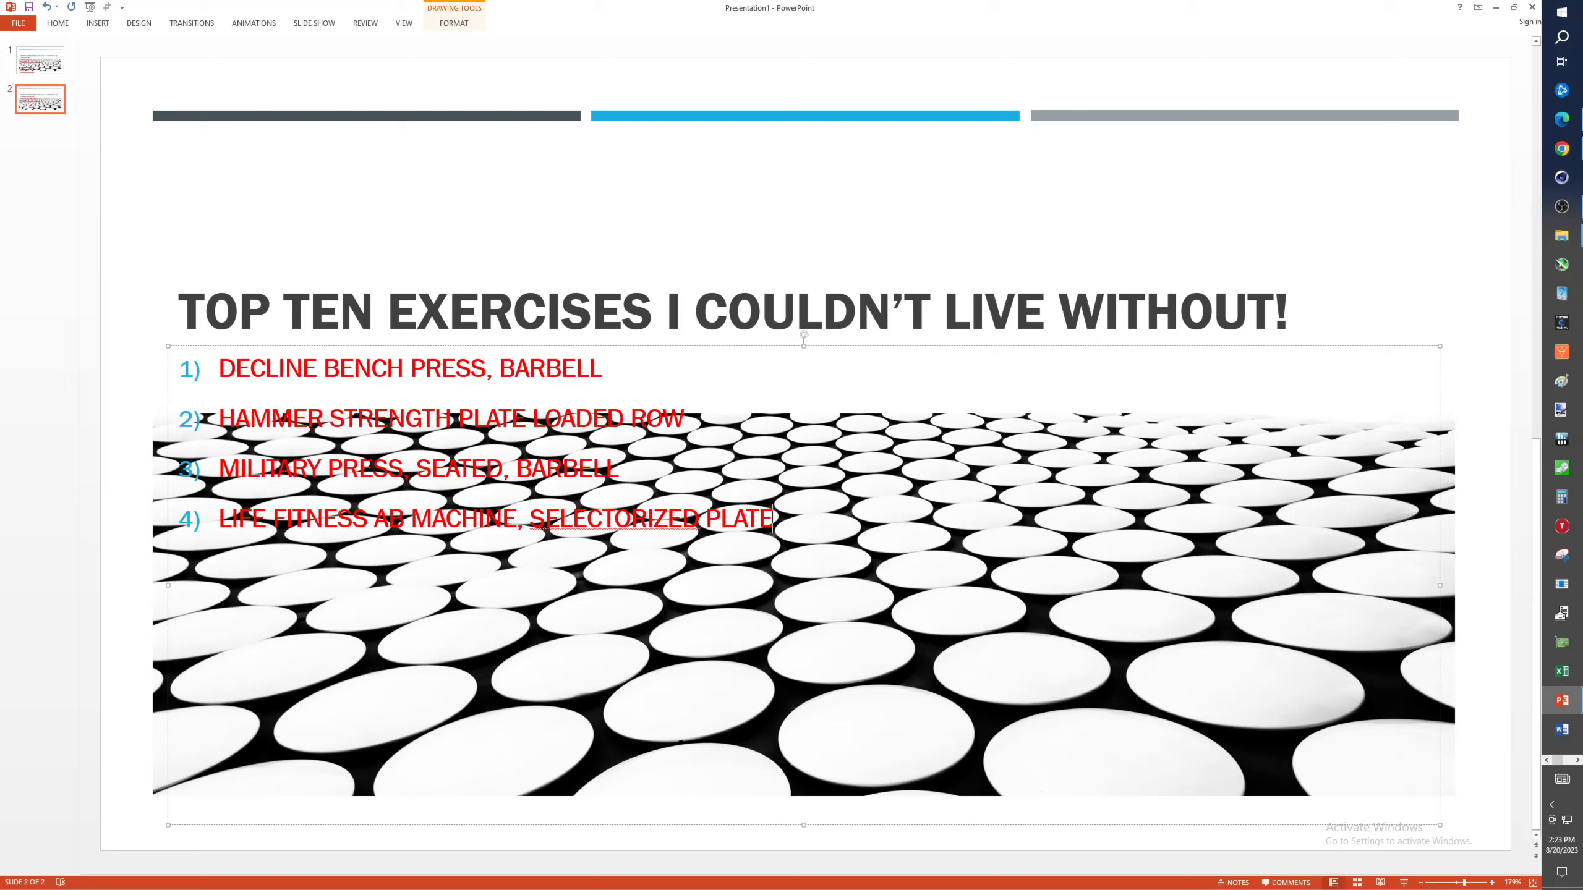
- Finish exercise 5 as 'LEG PRESS, PLATE LOADED', fixing a stray letter
text(D)
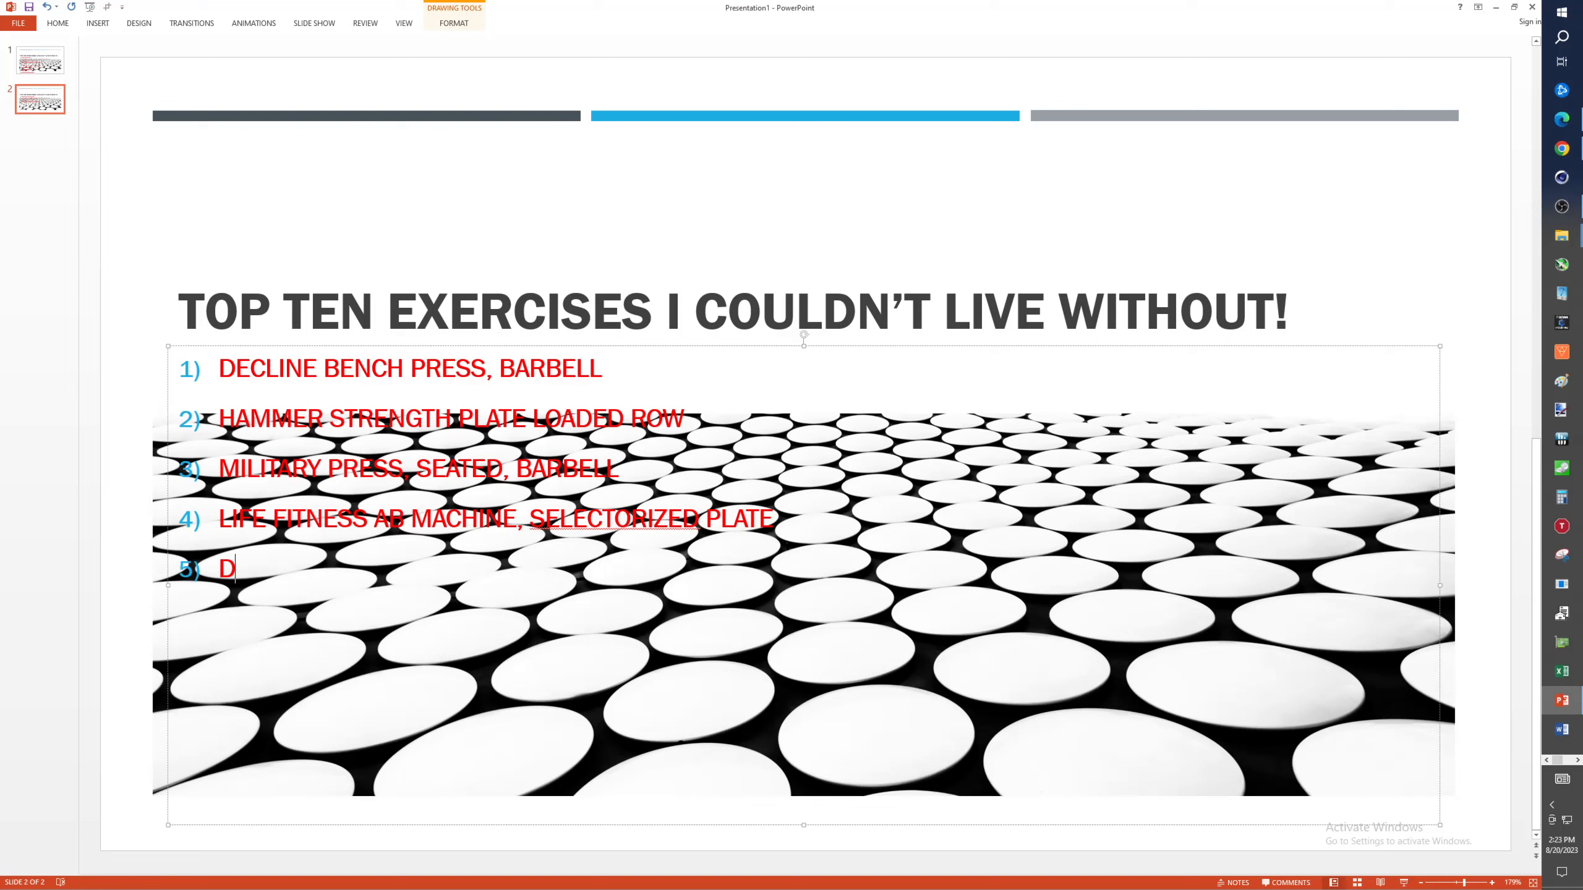
key(backspace)
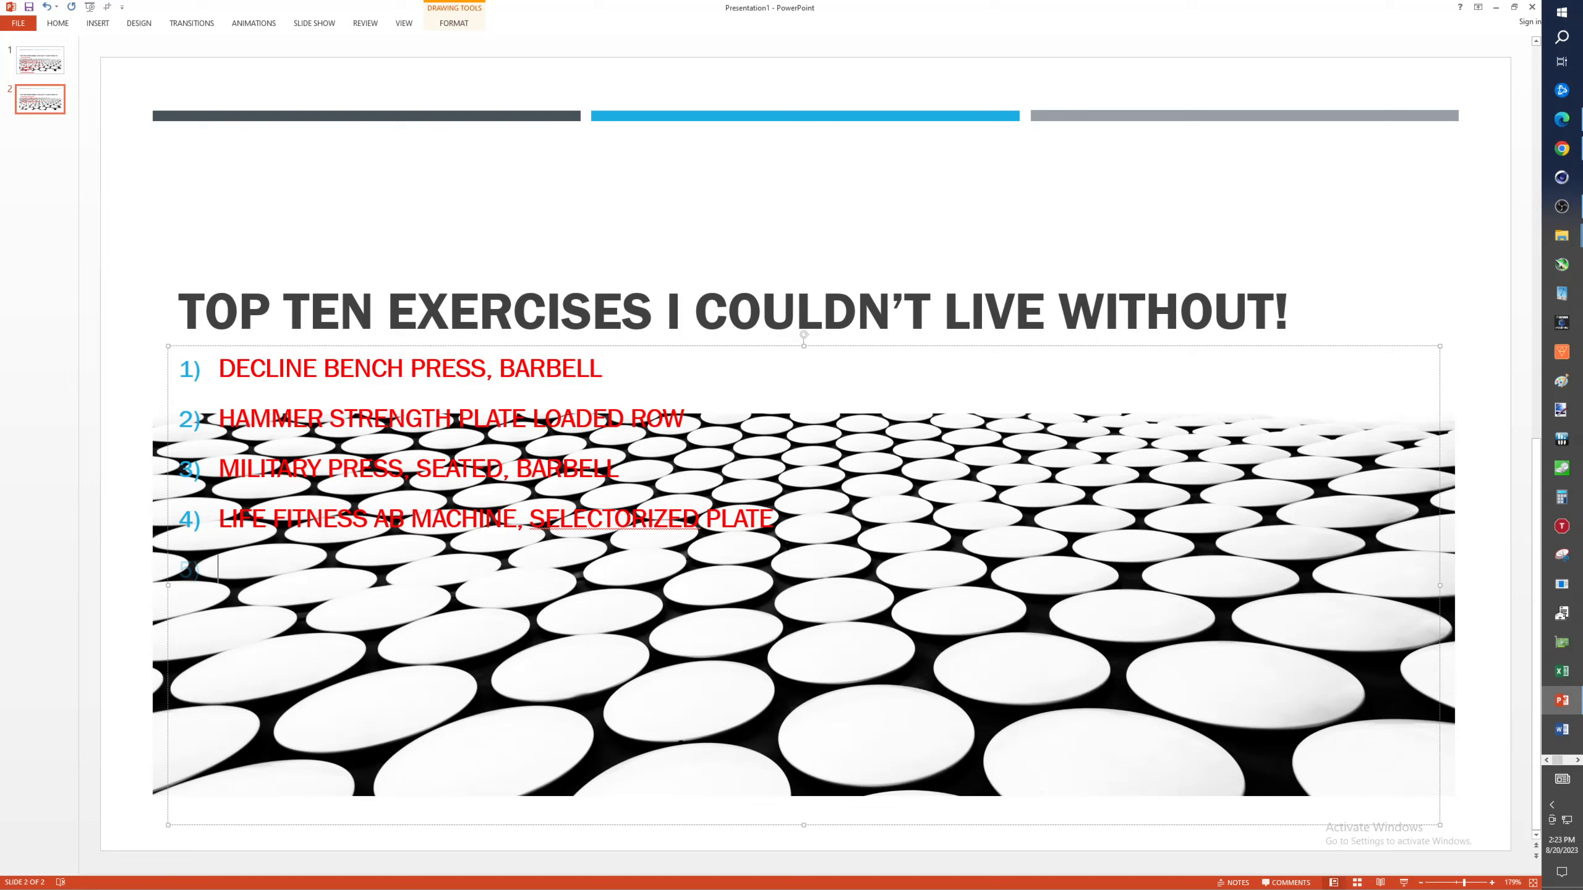
text(LEG)
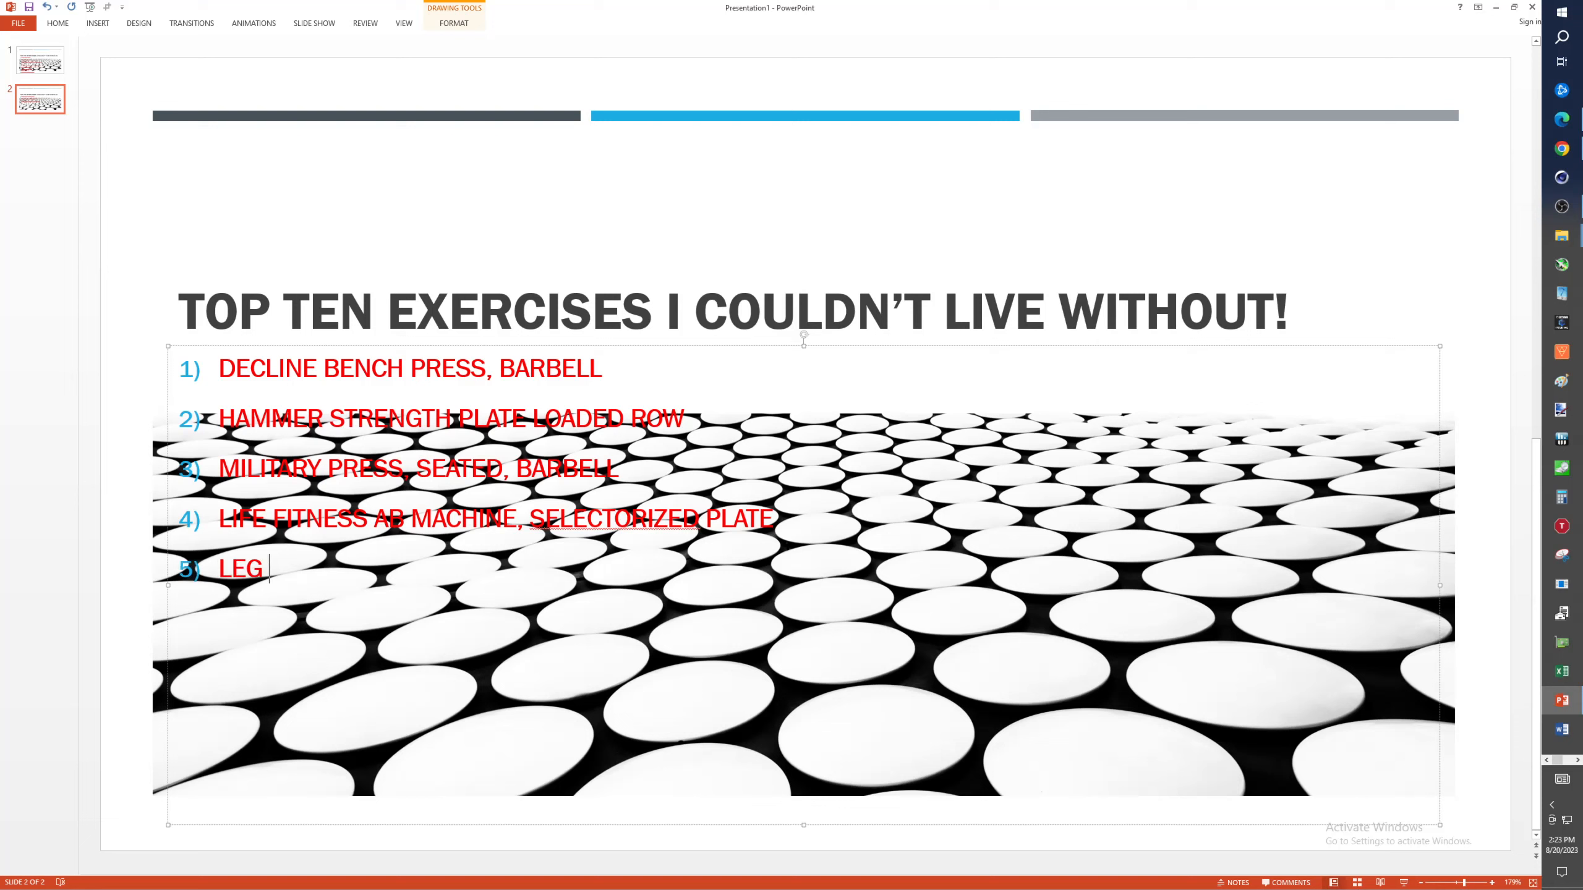
text(PRESS)
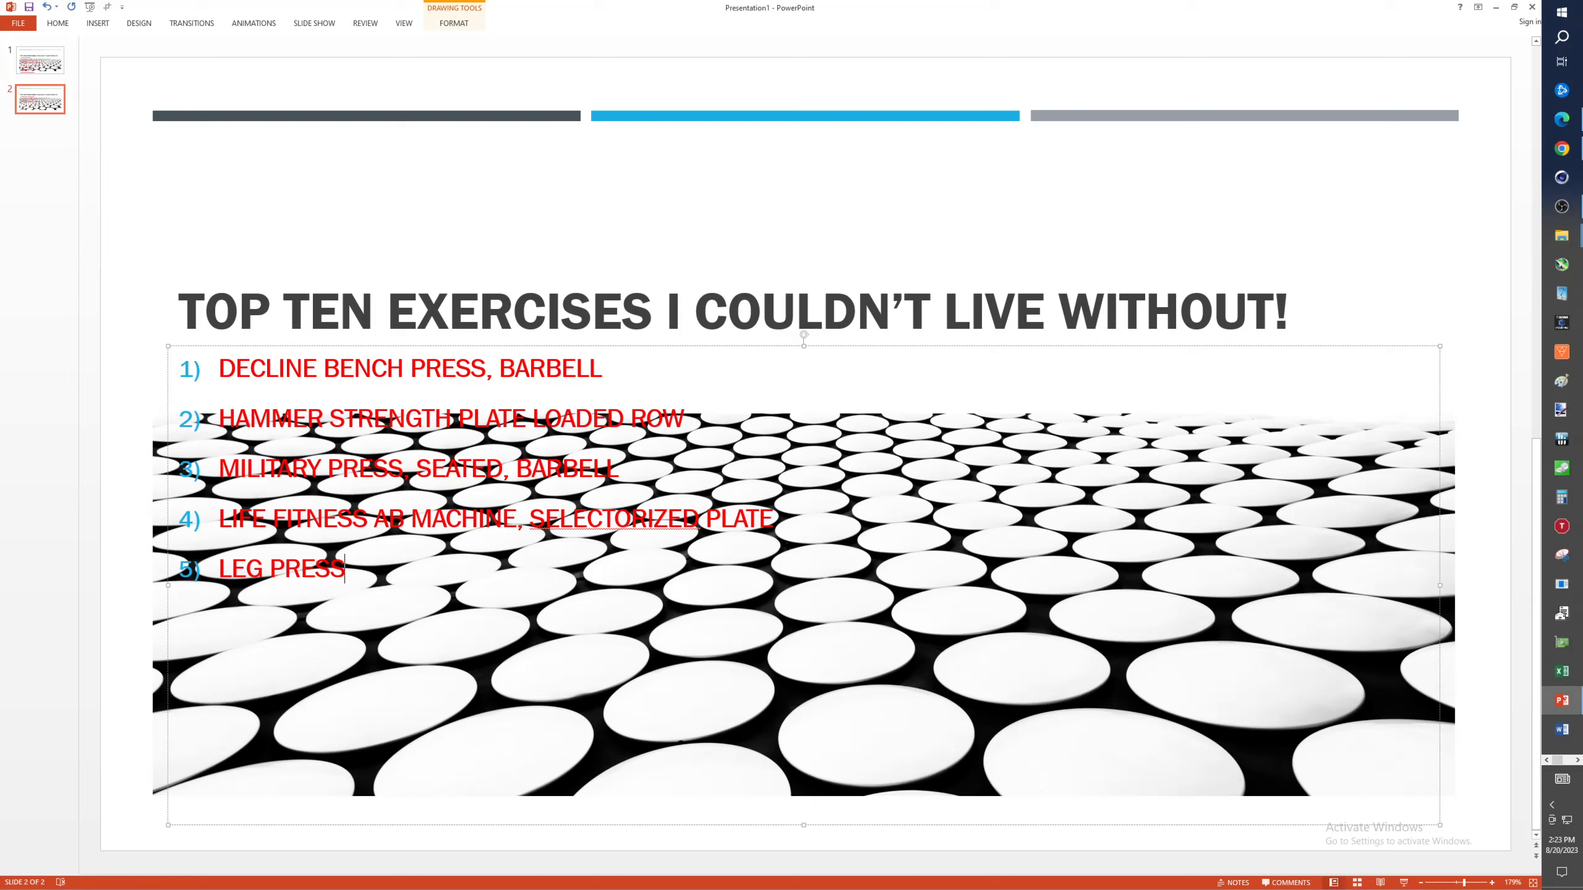
text(, PLATE L)
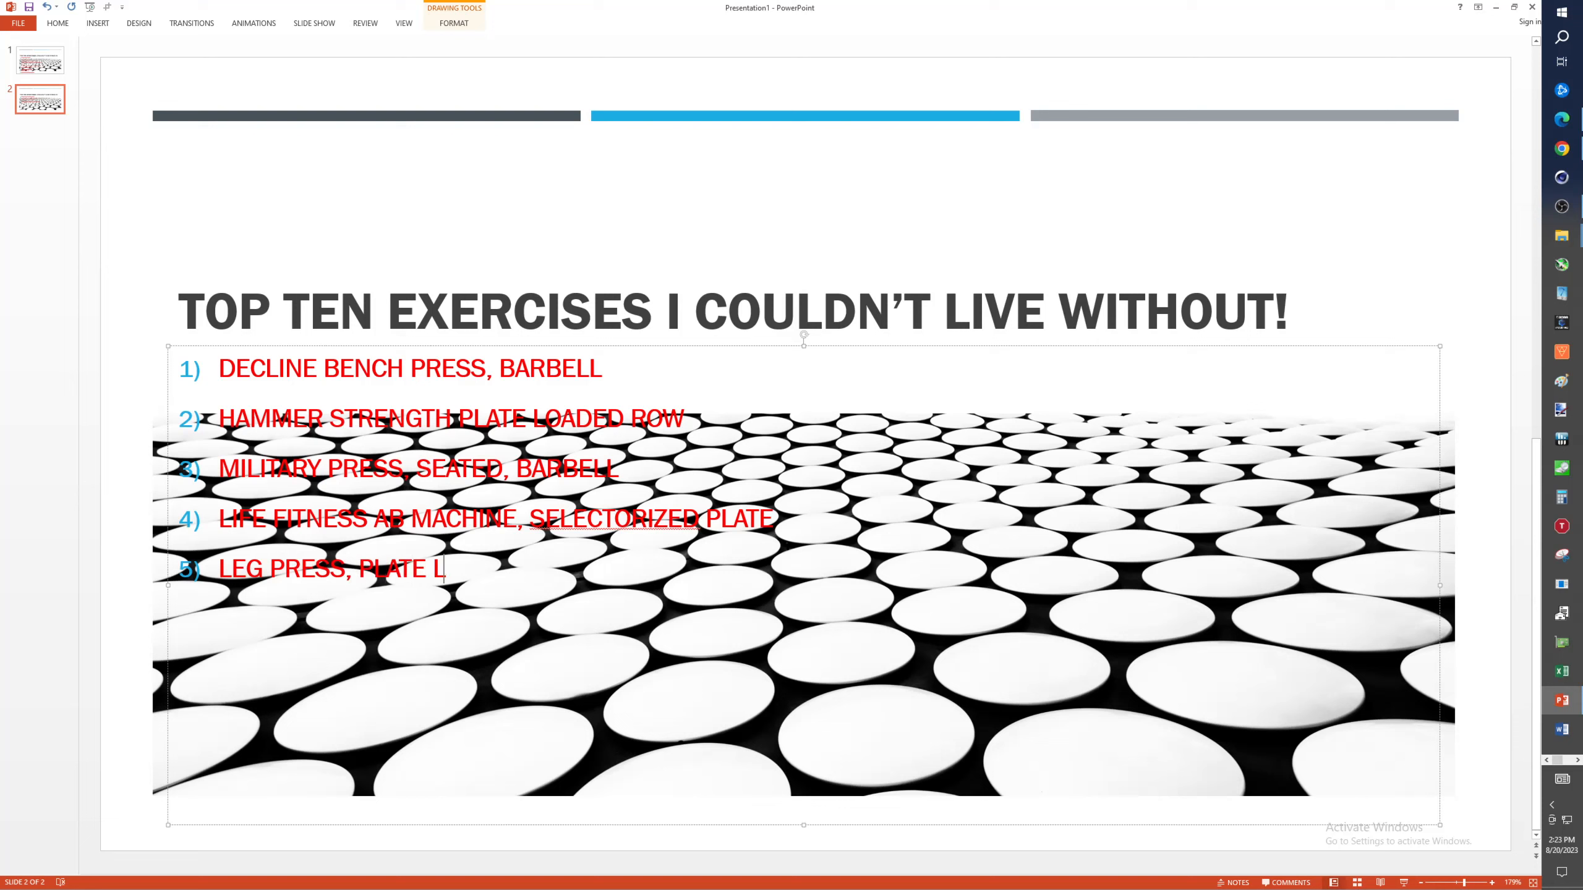
text(OADED)
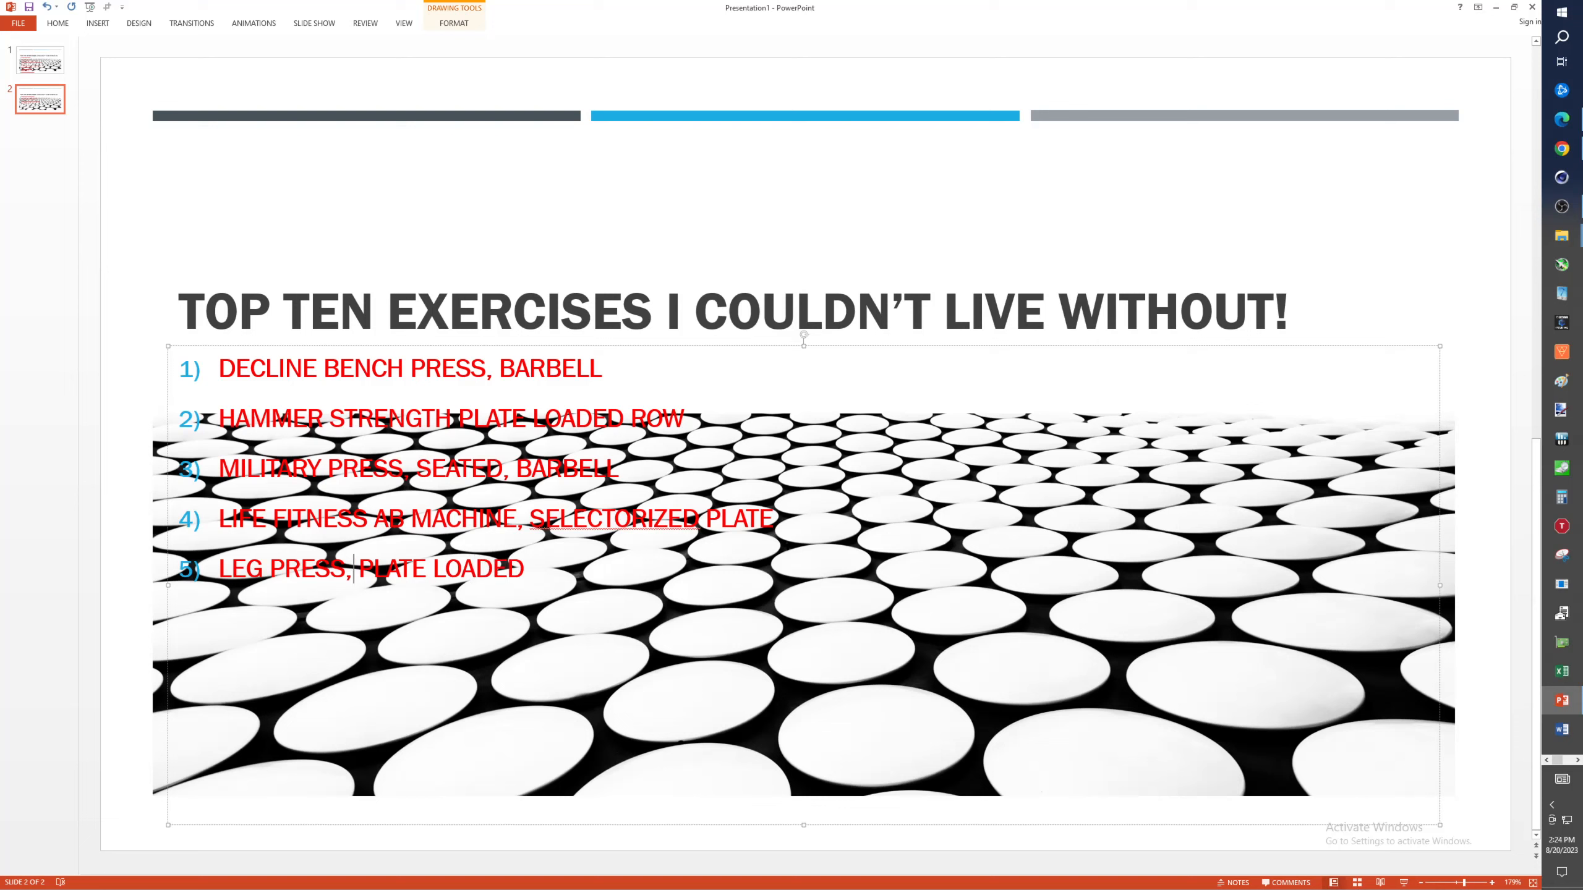
text(LIFE FITNESS)
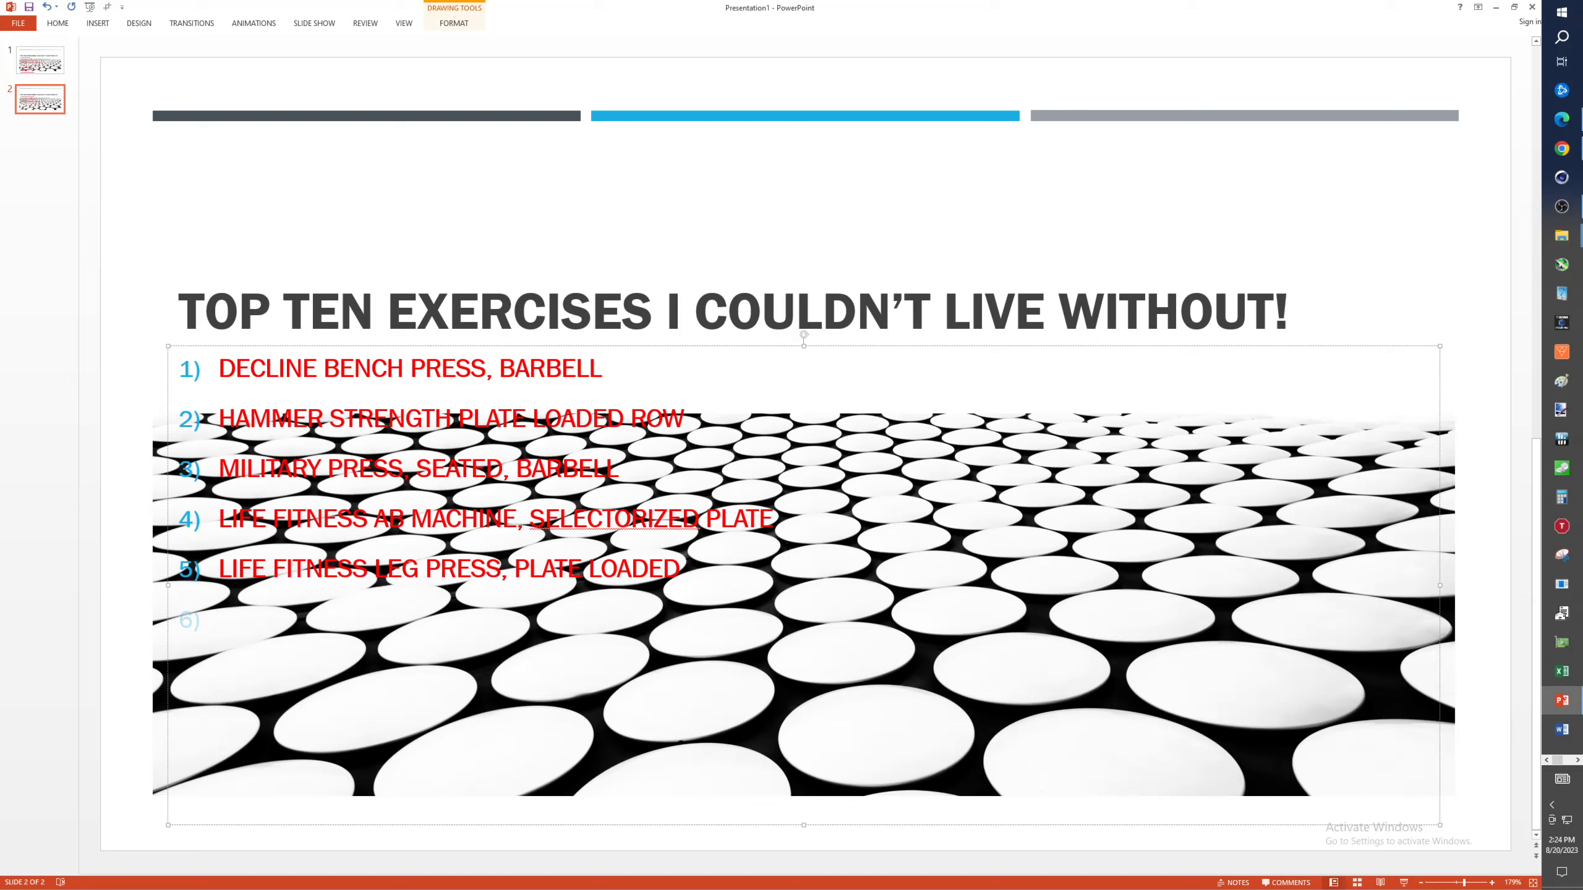
- Enter 'INCLINE BENCH PRESS' as exercise 6
click(227, 617)
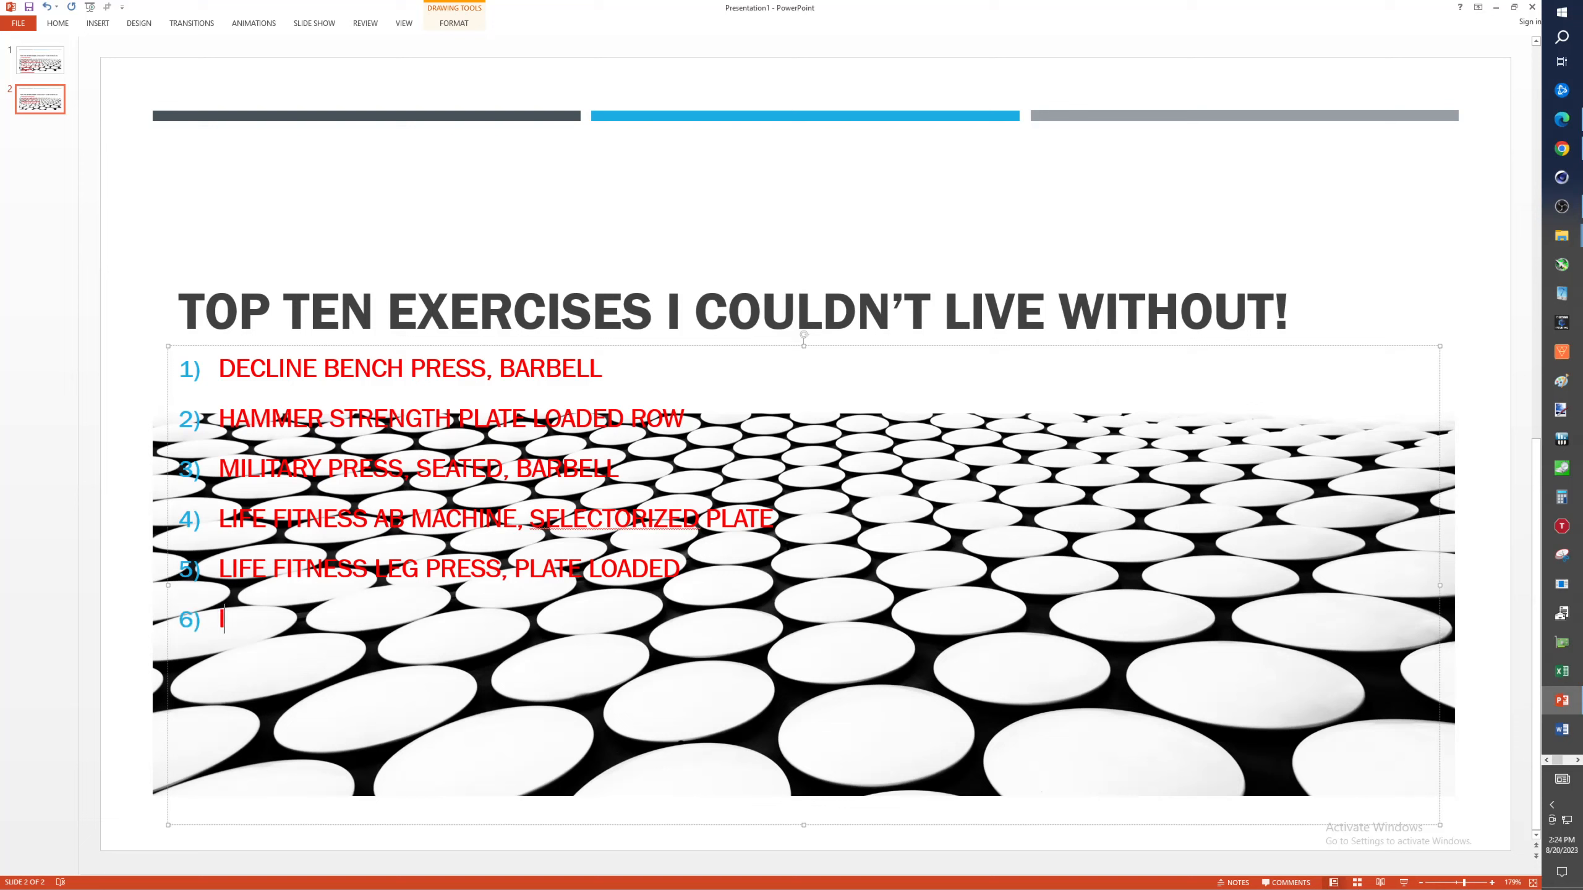
text(INCLINE BEN)
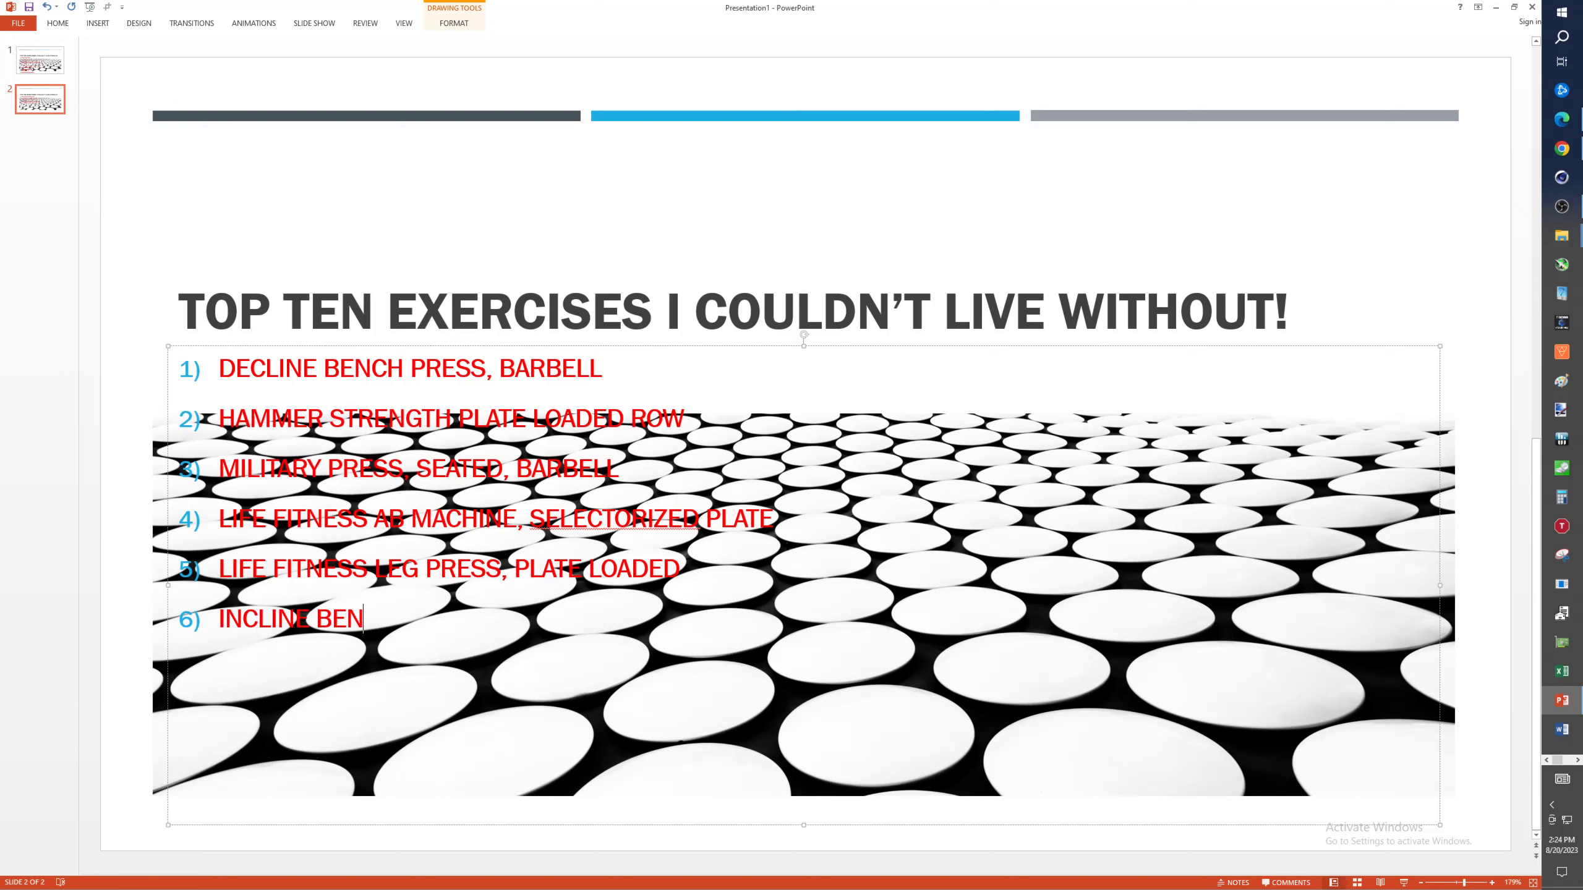
text(CH PRESS)
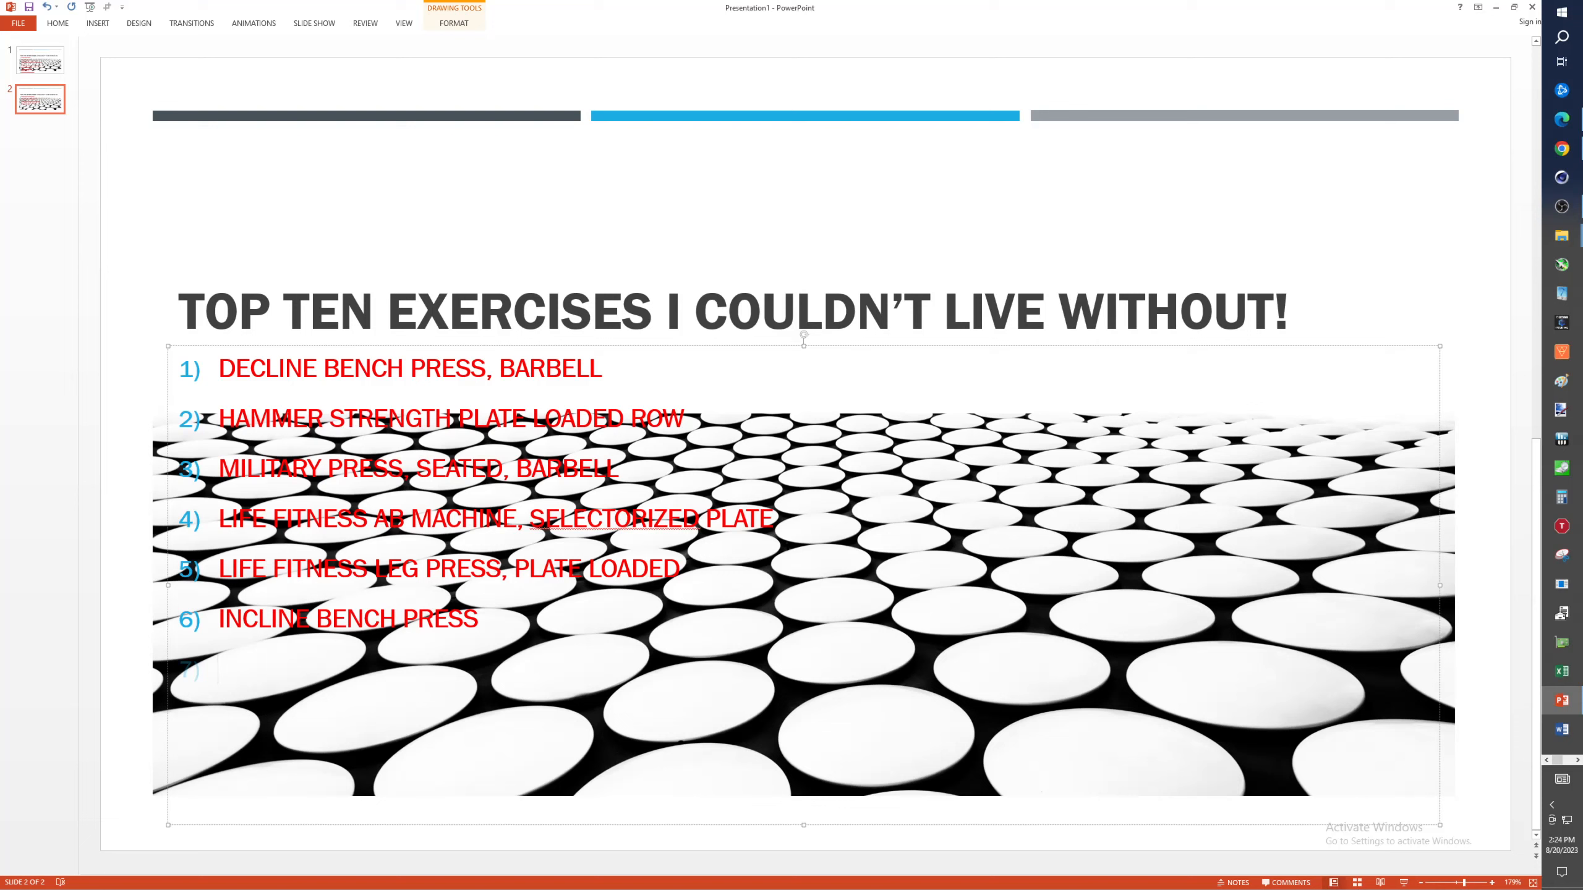
- Enter 'SHOULDER LAT RAISES, DUMBBELLs' as exercise 7
click(217, 669)
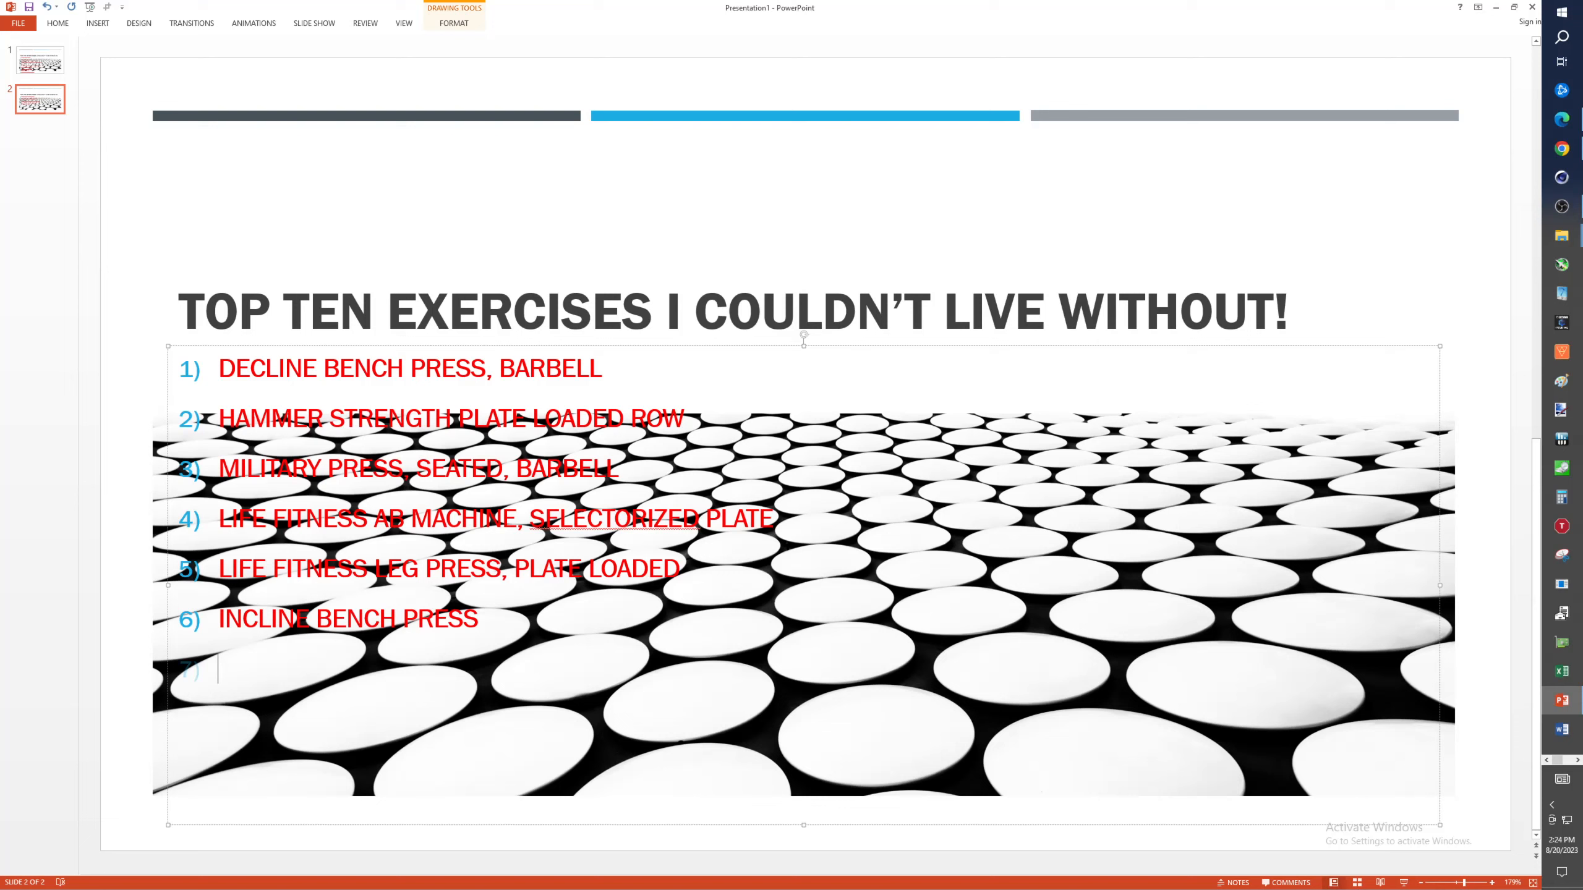
text(S)
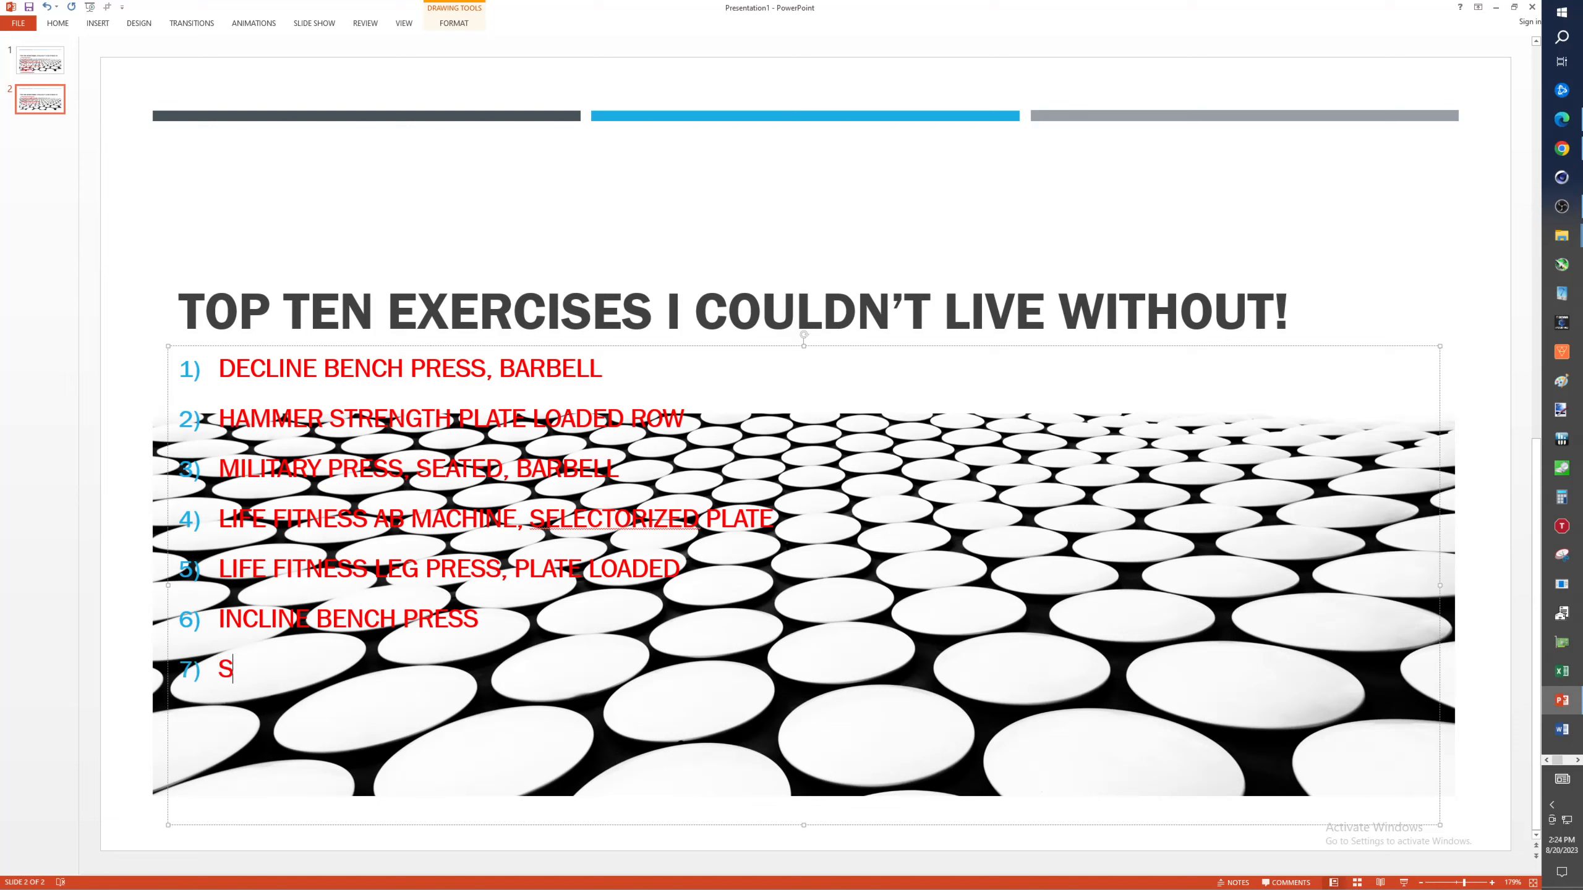
text(HOULDER LAT RA)
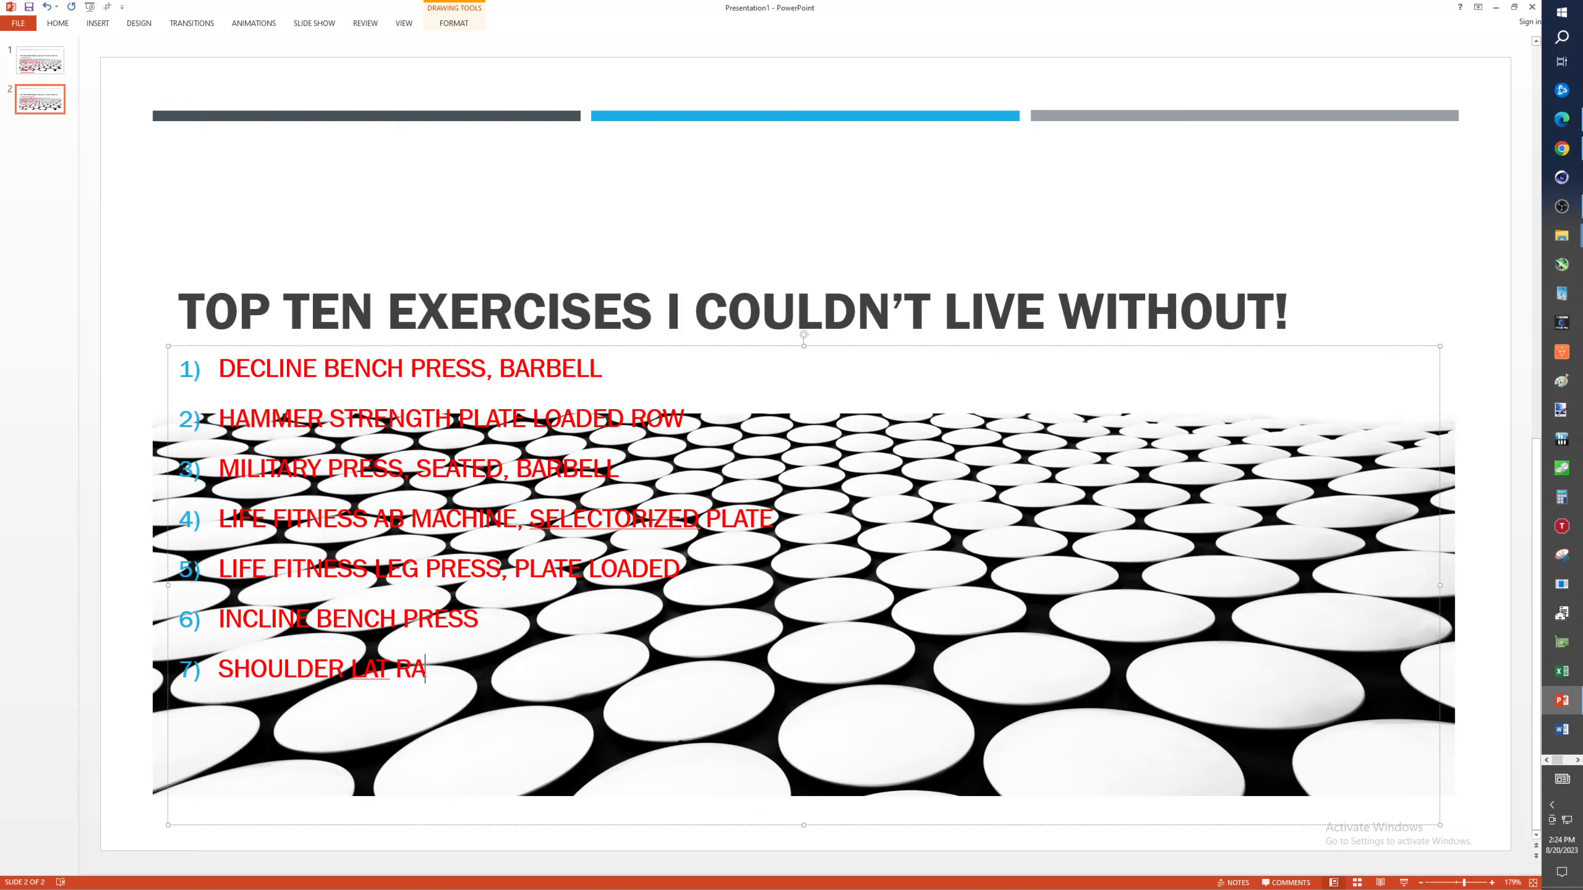
text(ISES)
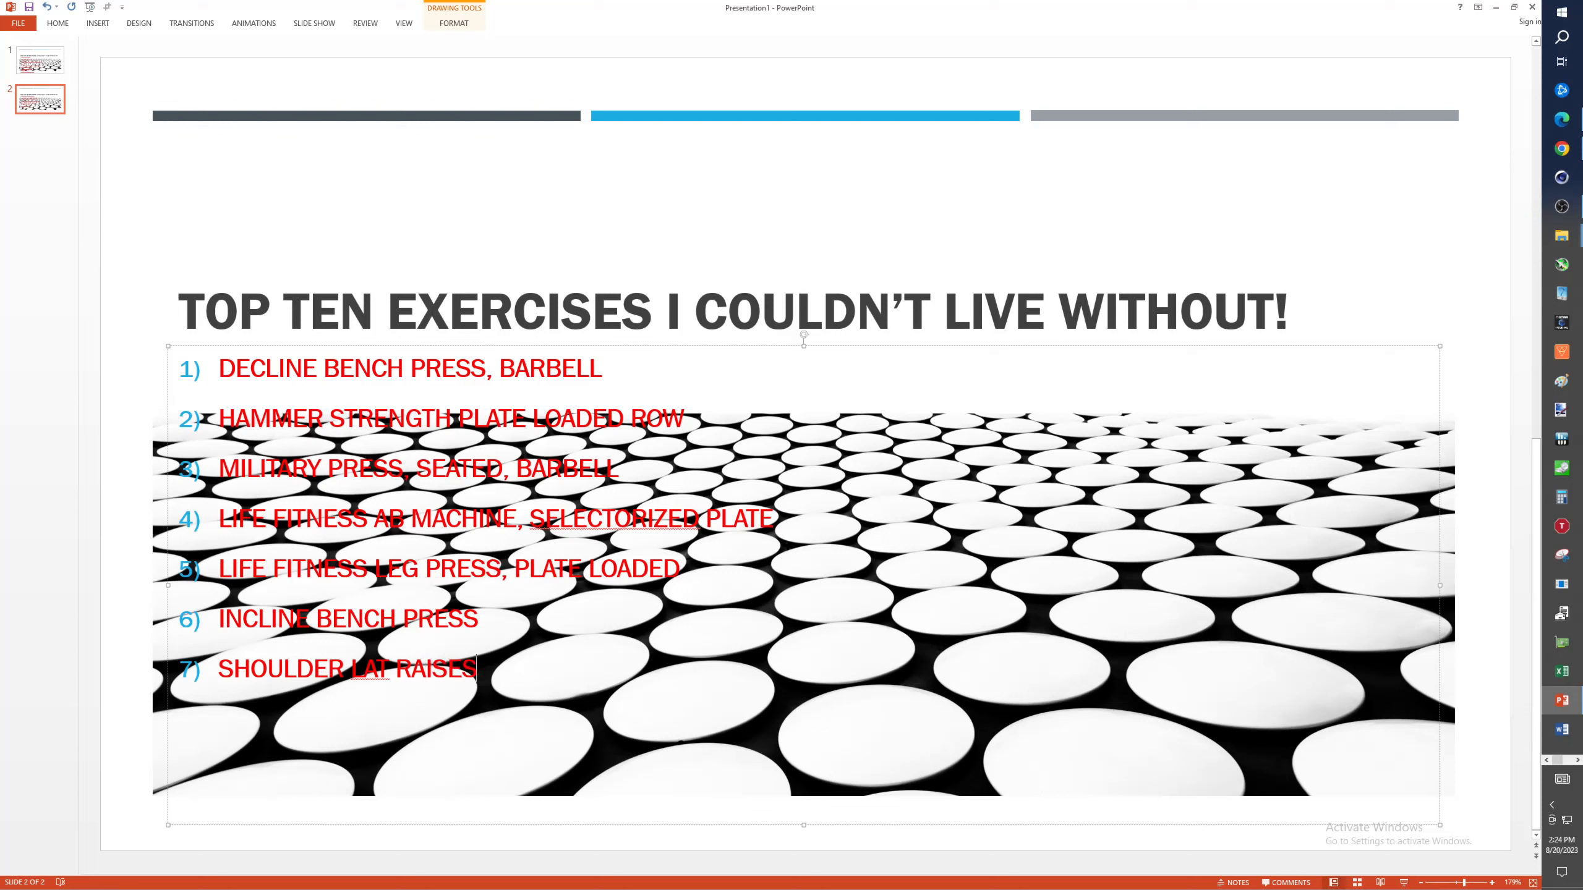
text(, D)
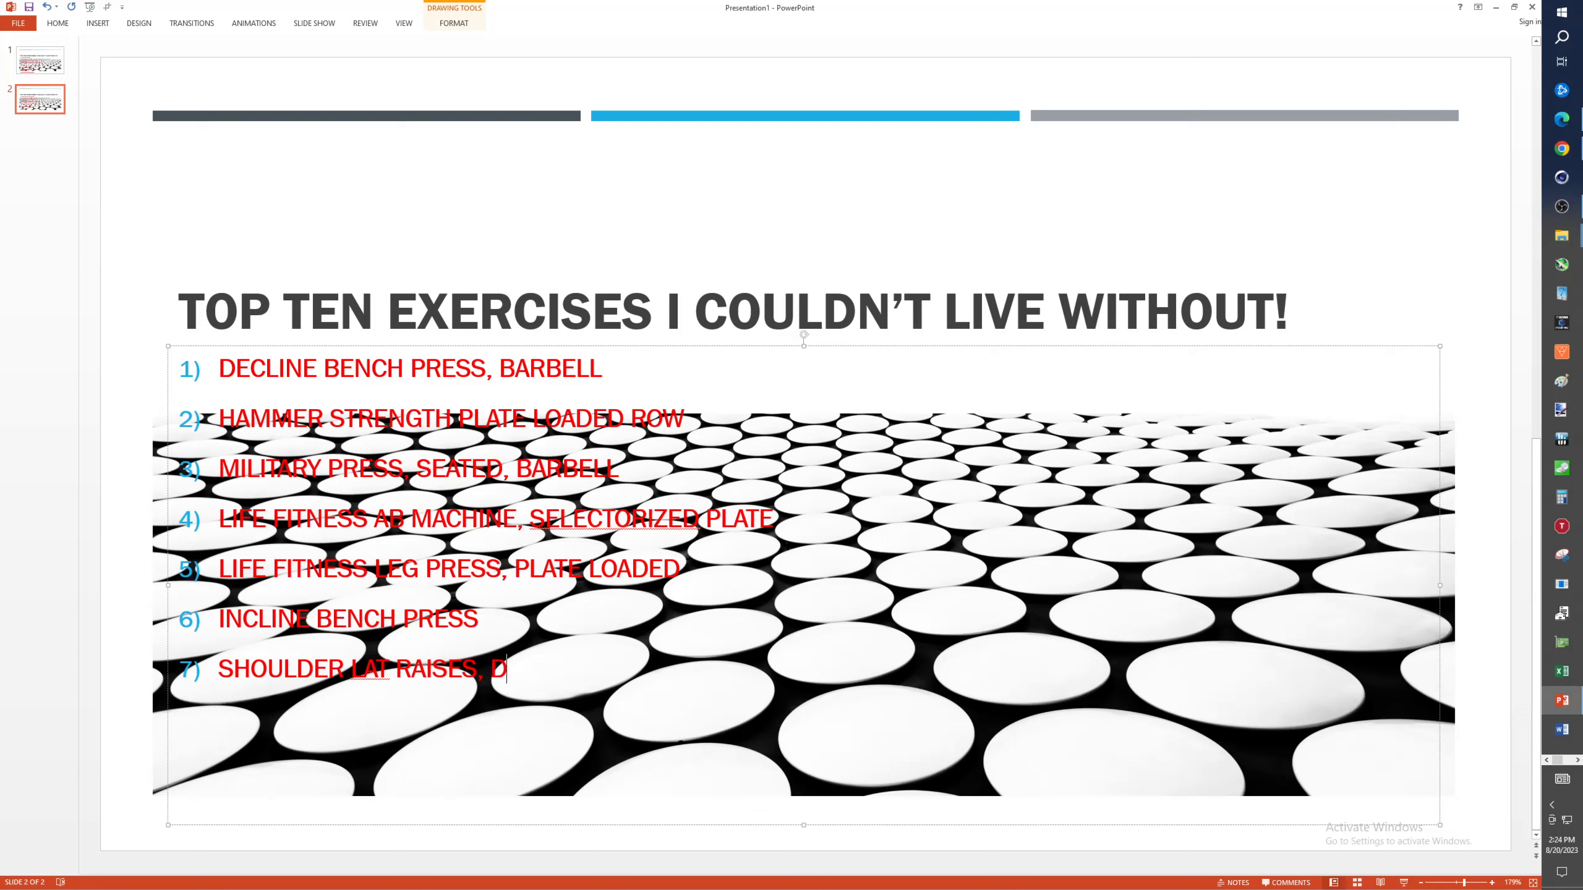
text(UM)
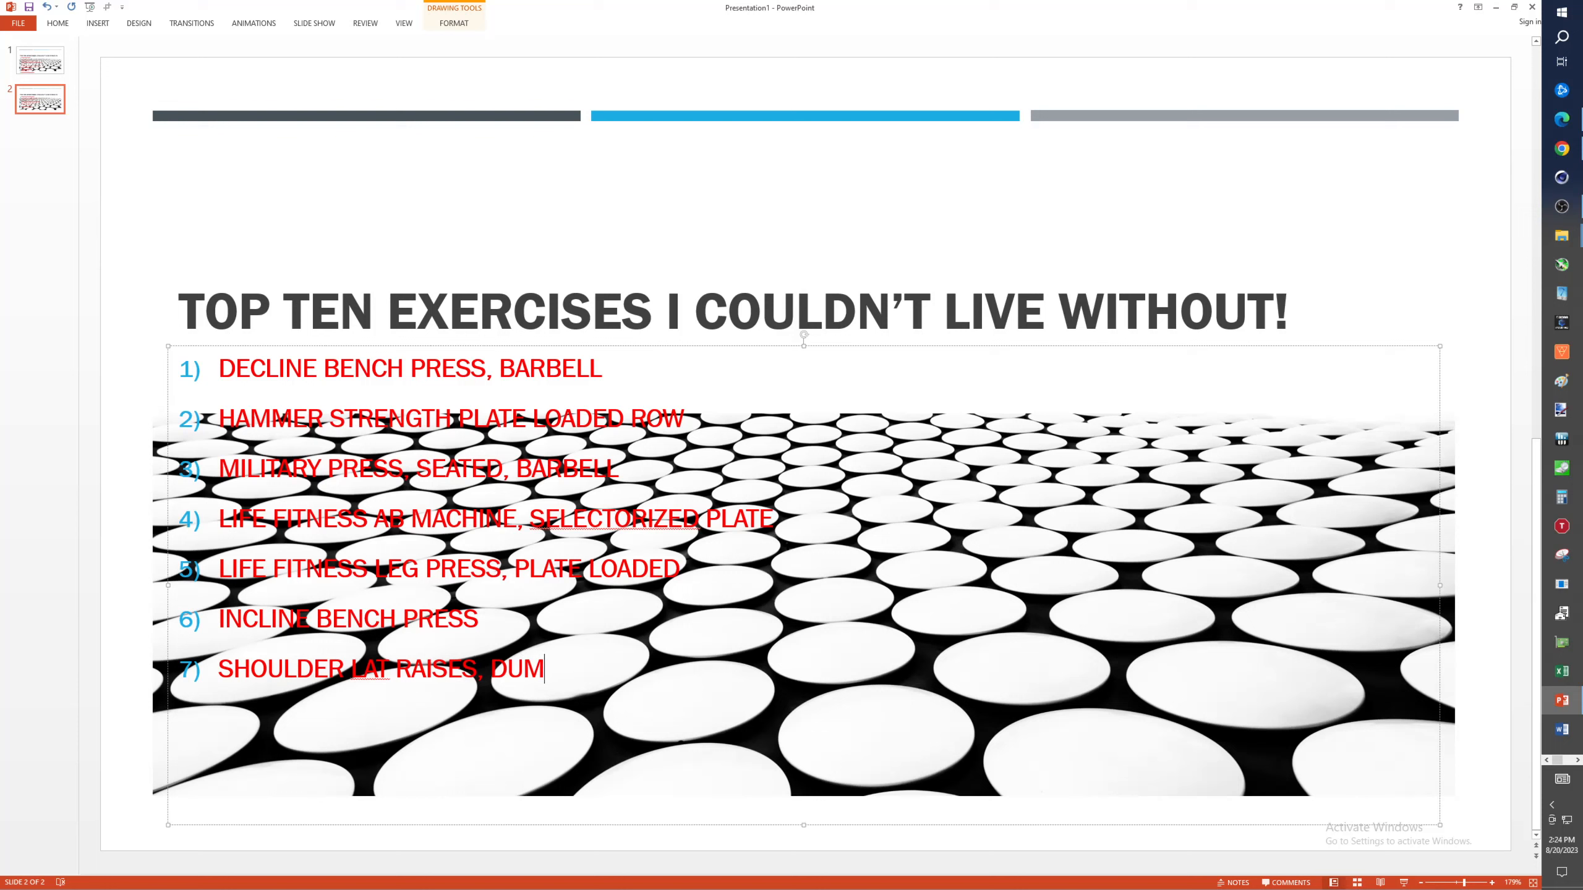
text(BBELL)
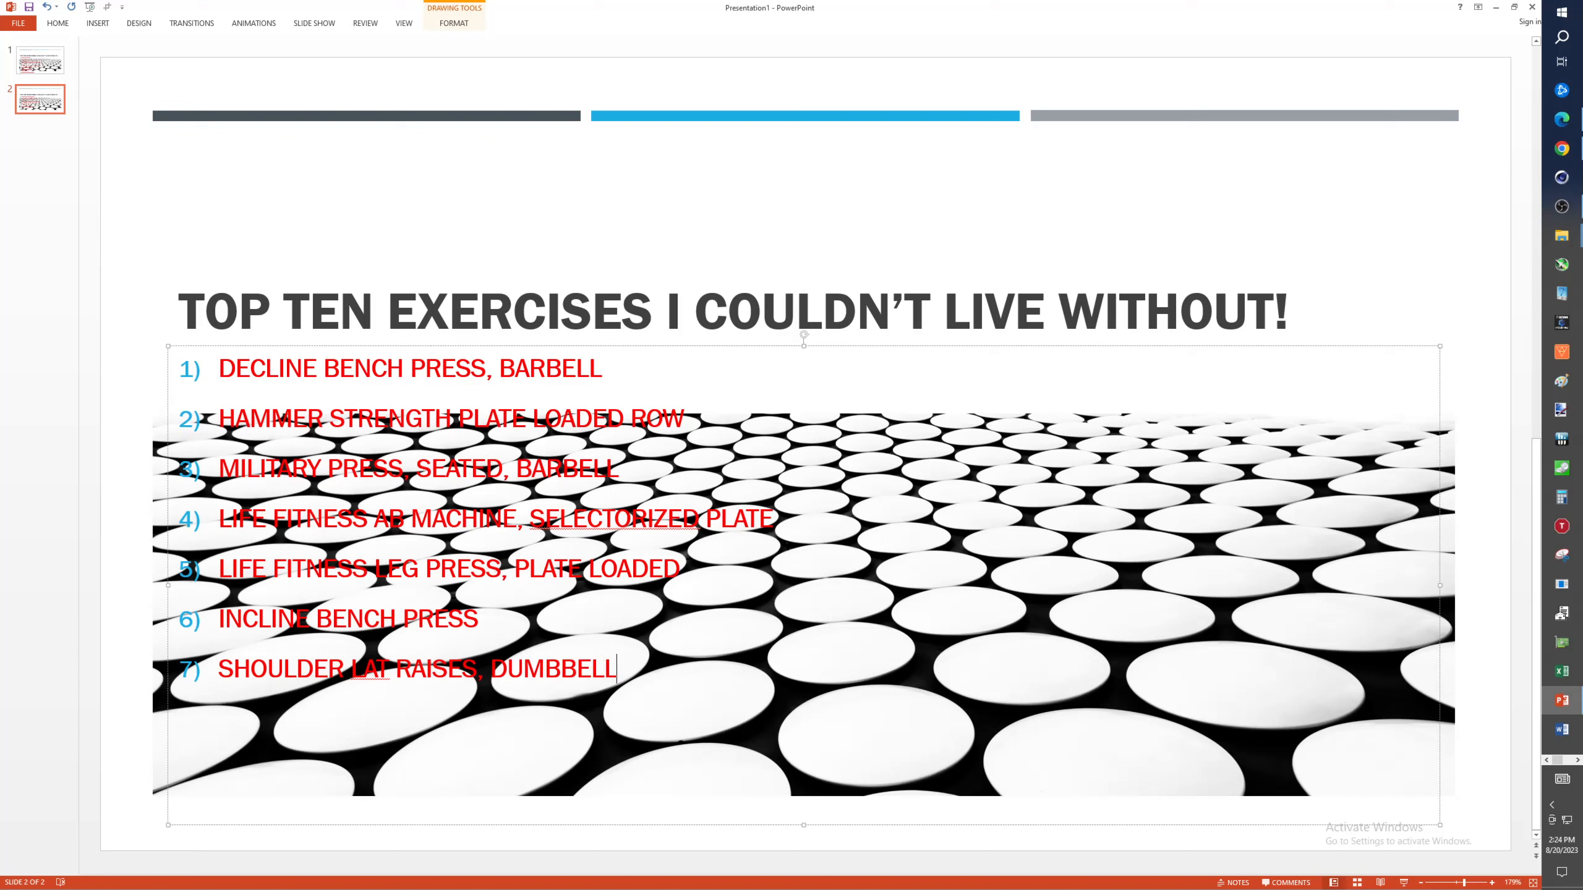
text(s)
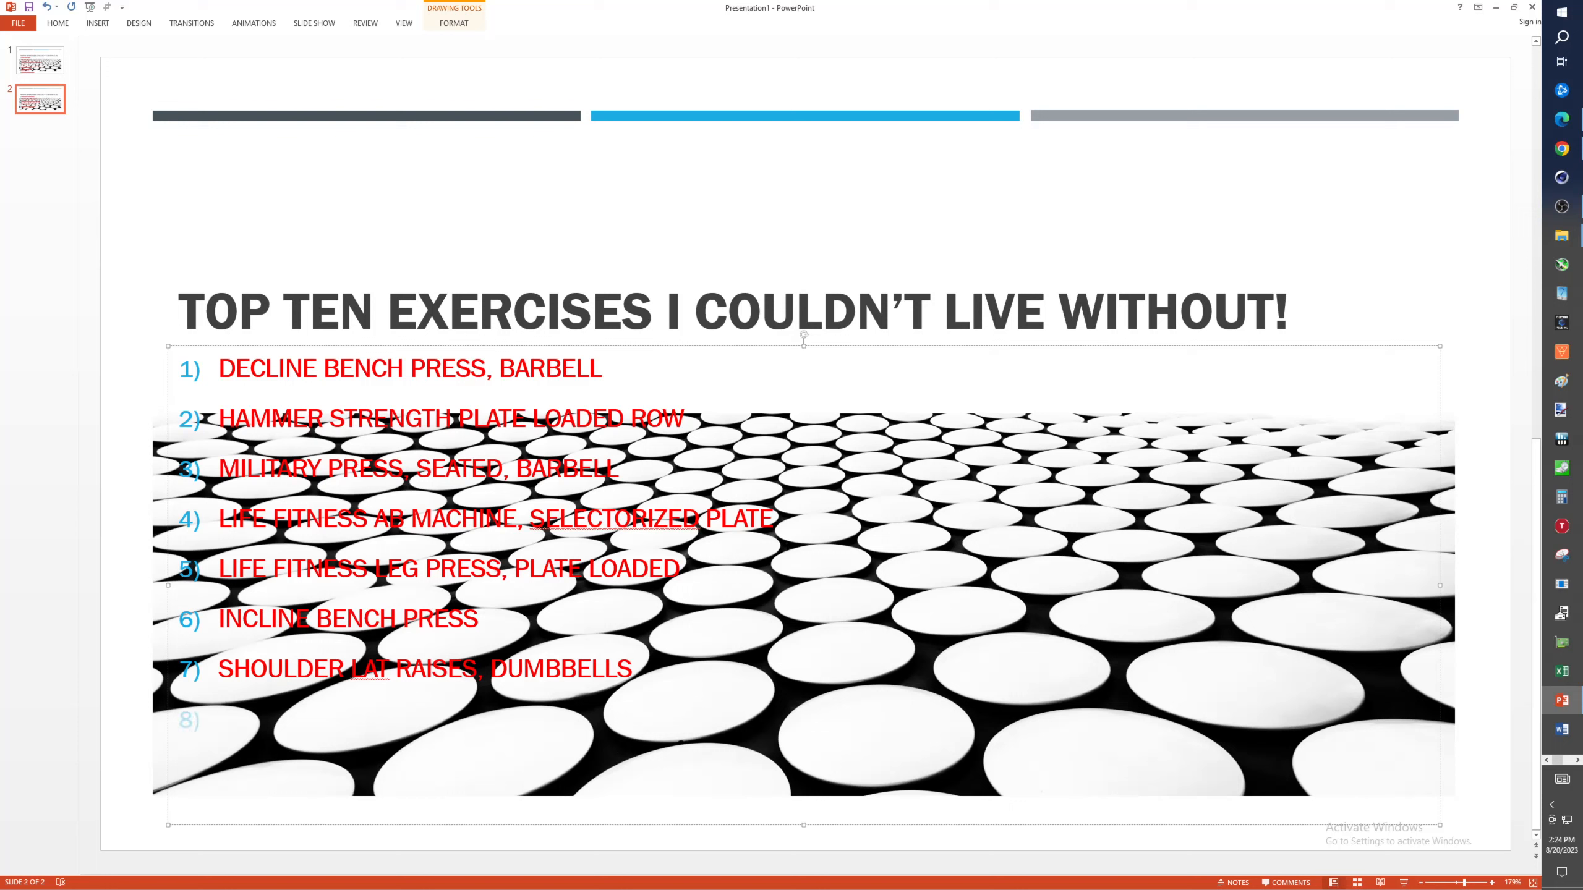
- Place the cursor in the empty eighth numbered item below Shoulder Lat Raises
click(217, 718)
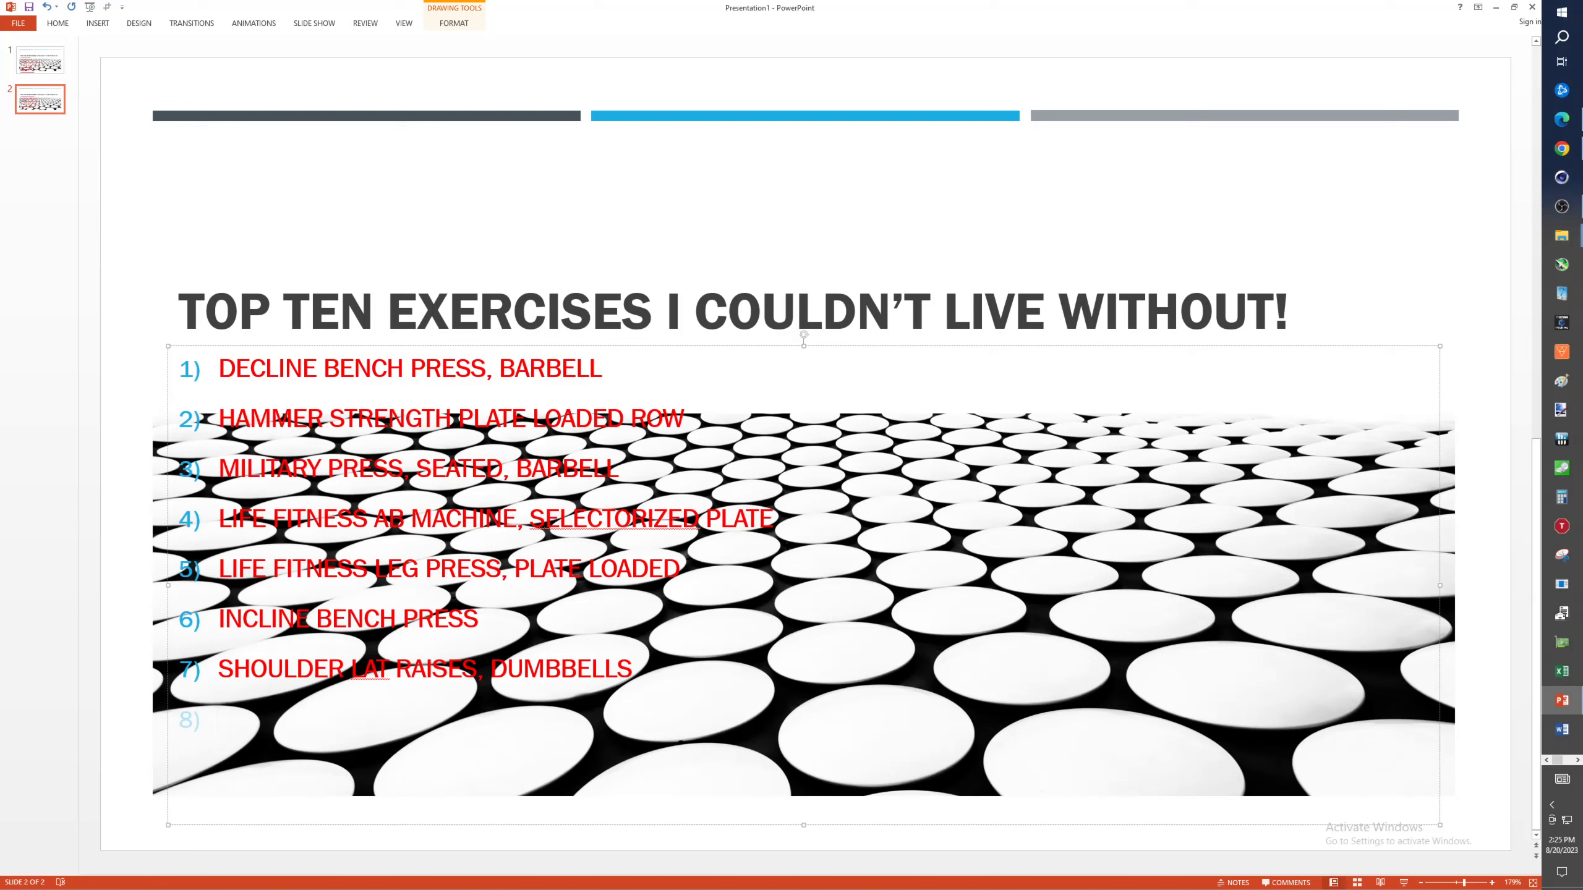
click(217, 720)
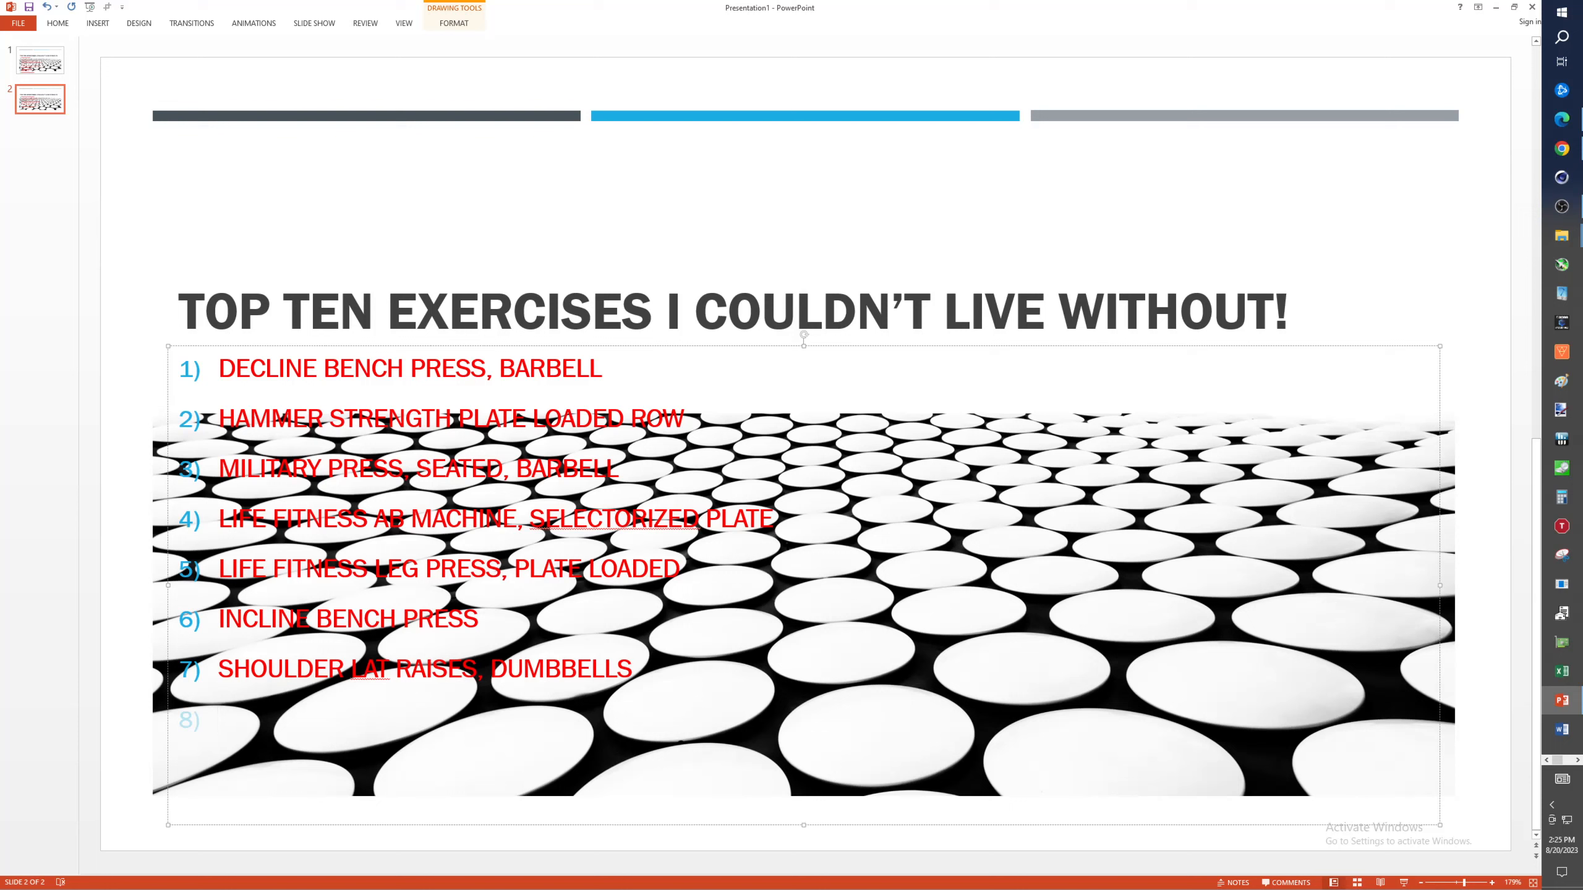
click(216, 718)
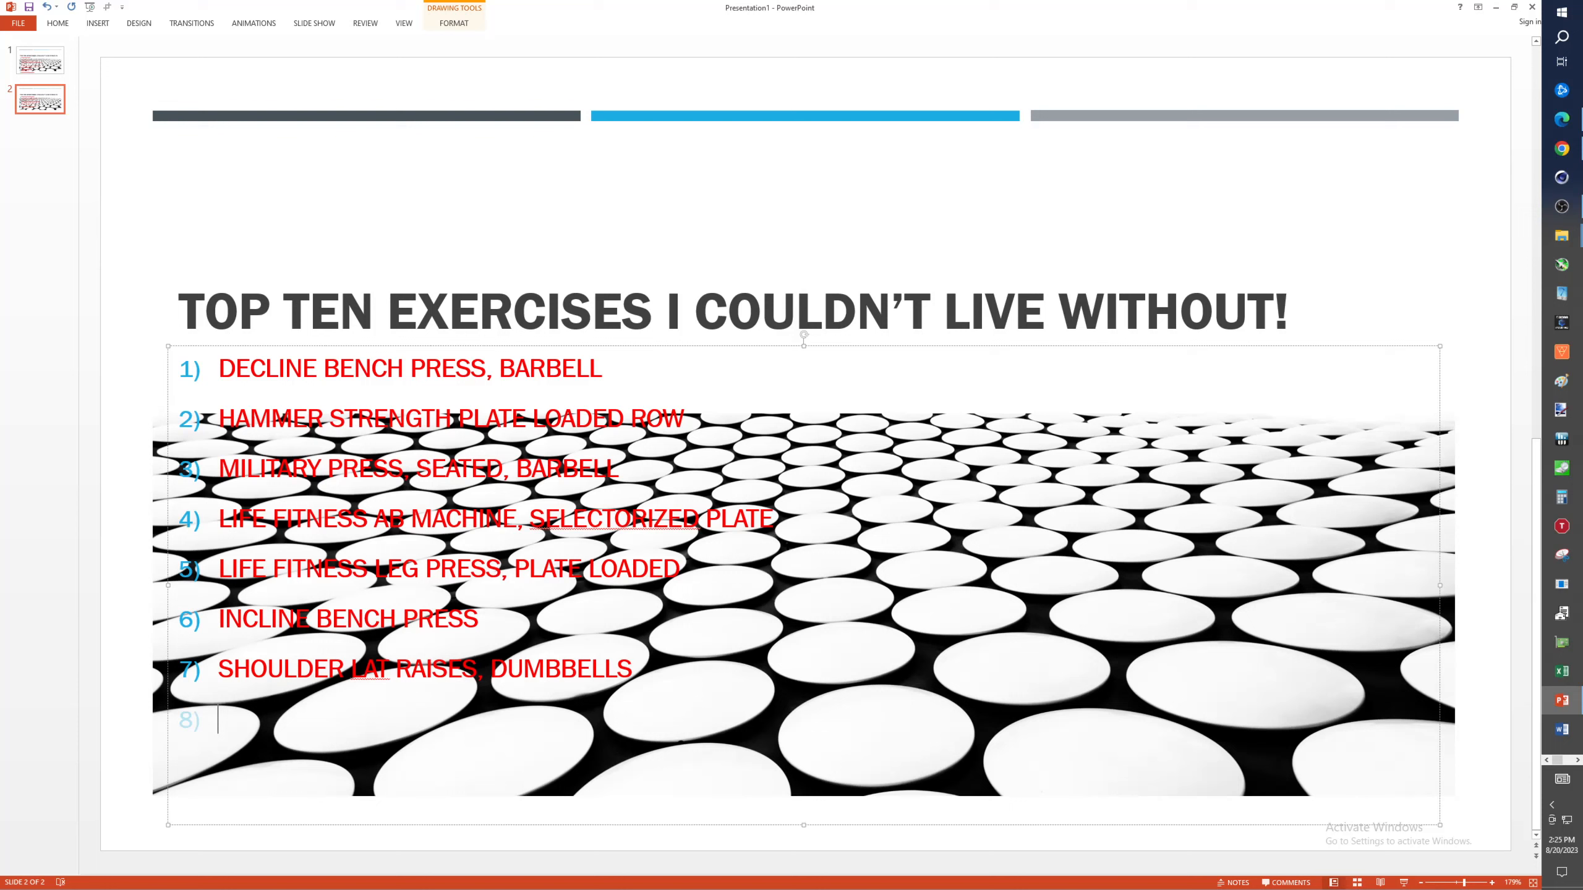
- Type 'HAMMER CURLS OR SUPER CURL BARBELL' into item 8
text(BIC)
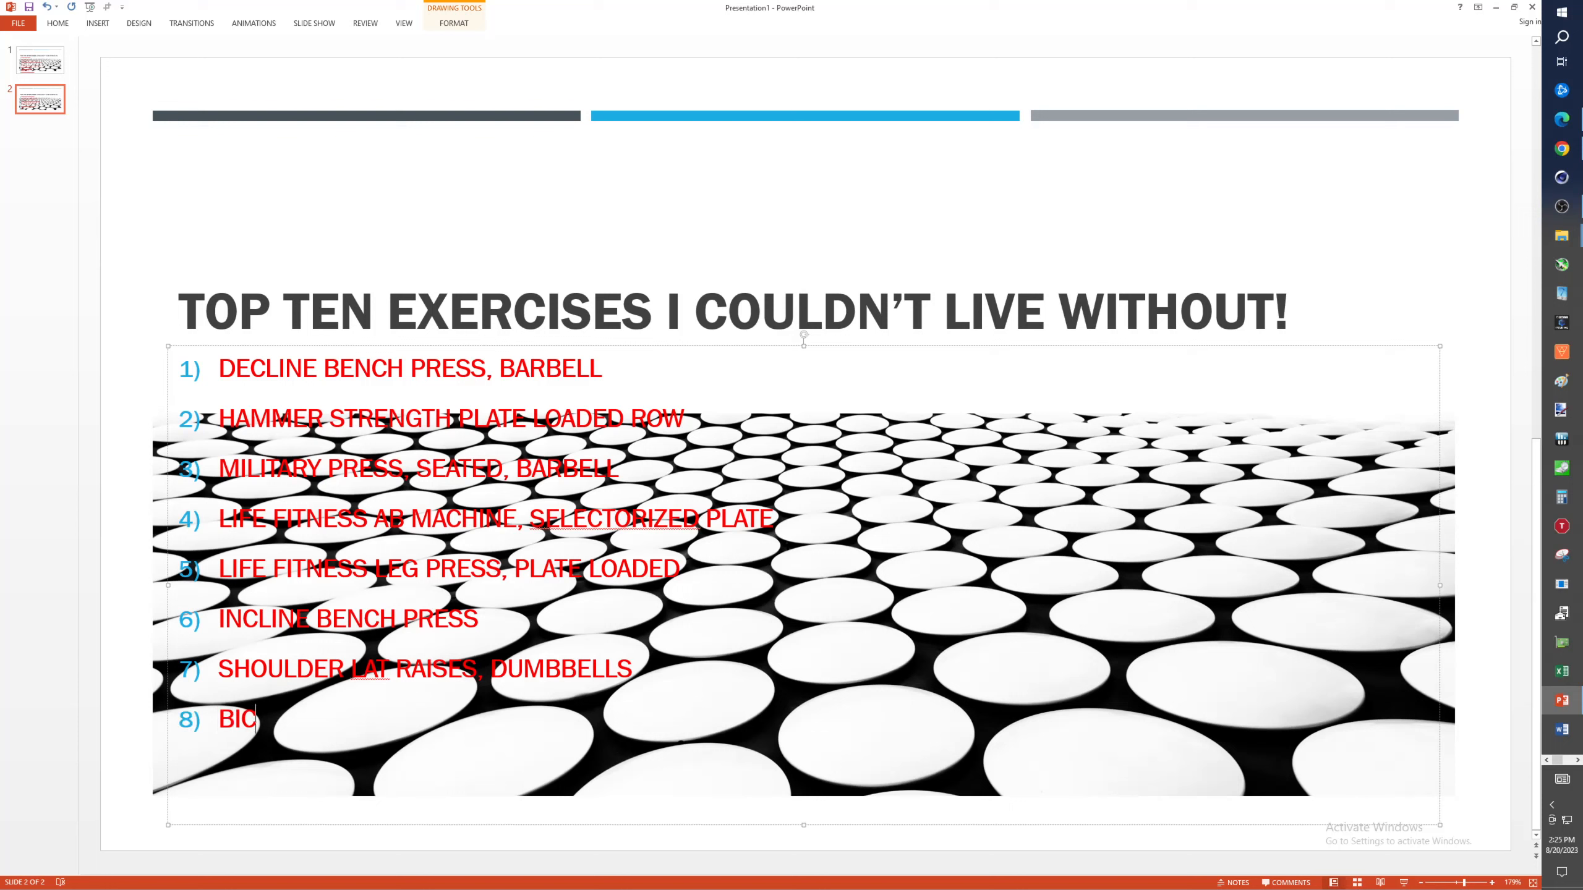
text(HAMME)
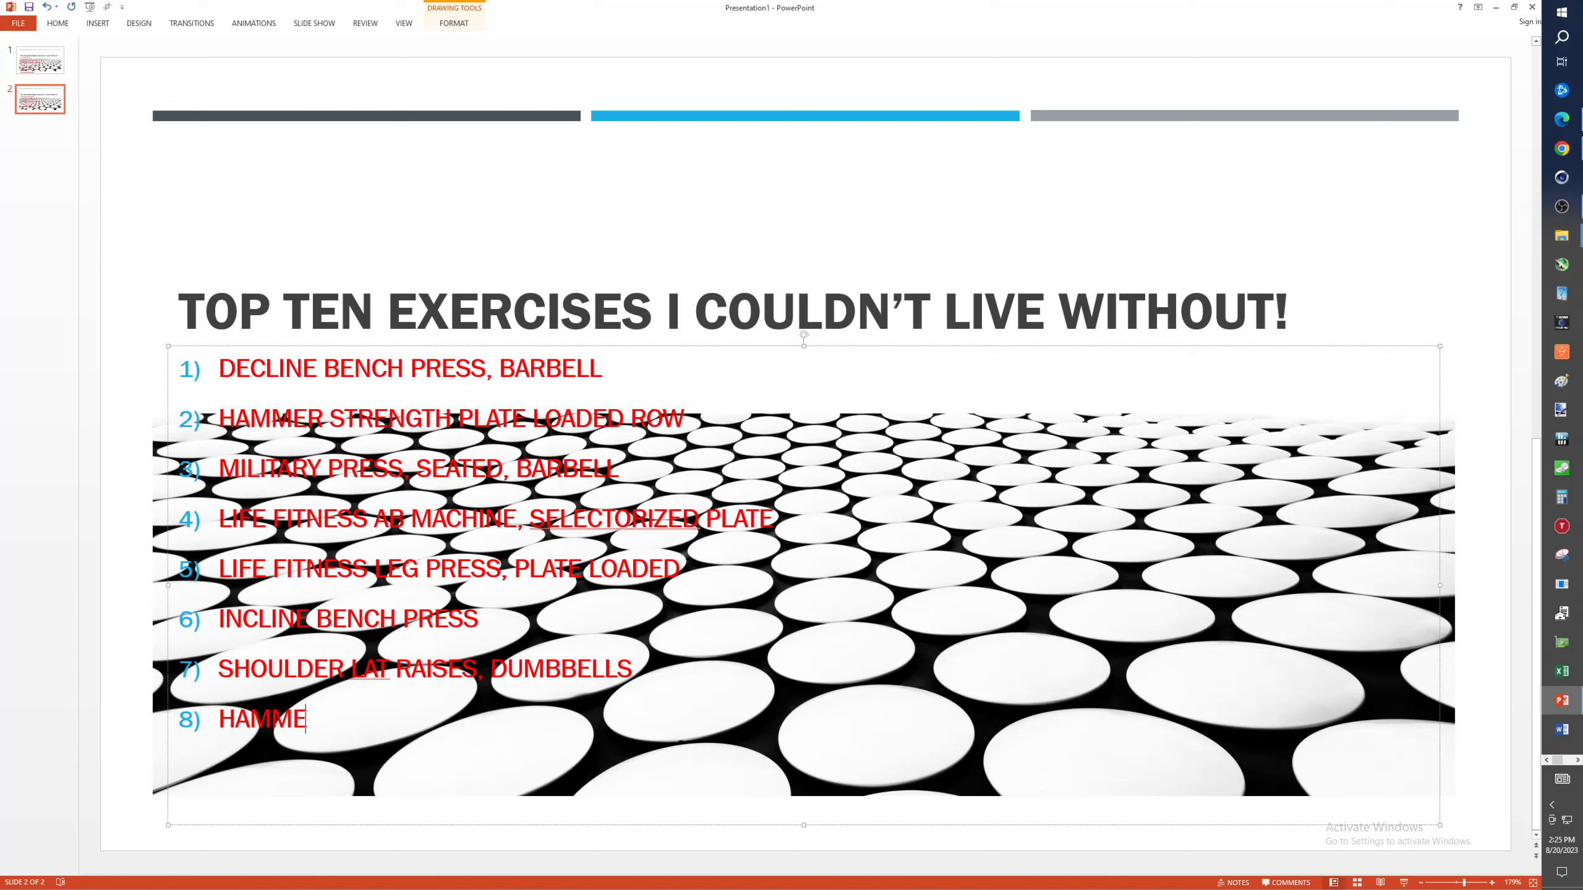
text(R CURLS OR)
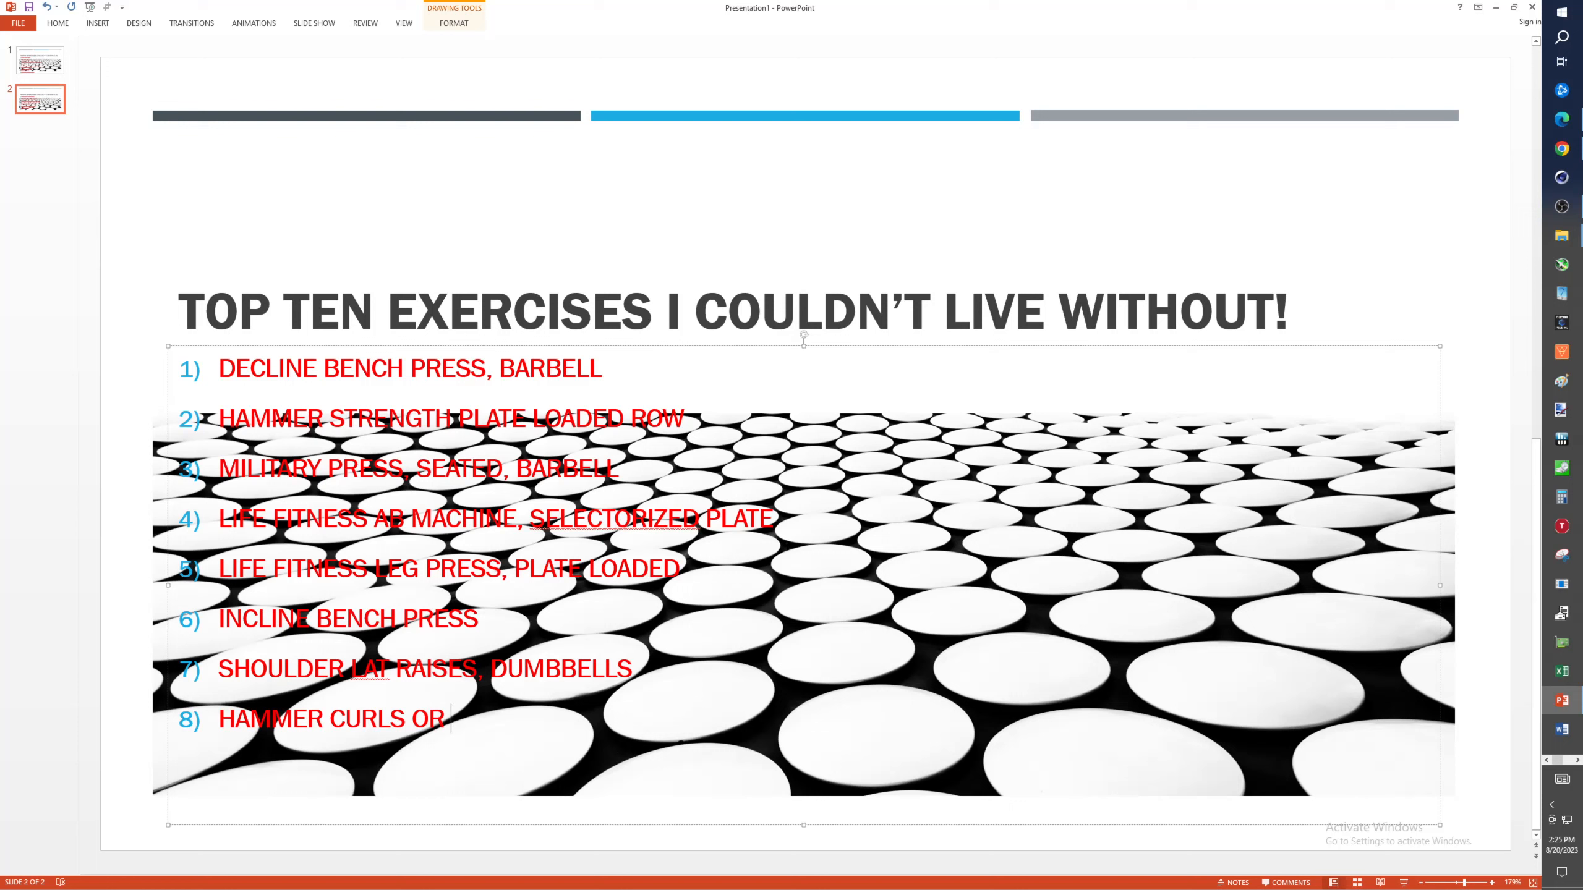
text(B)
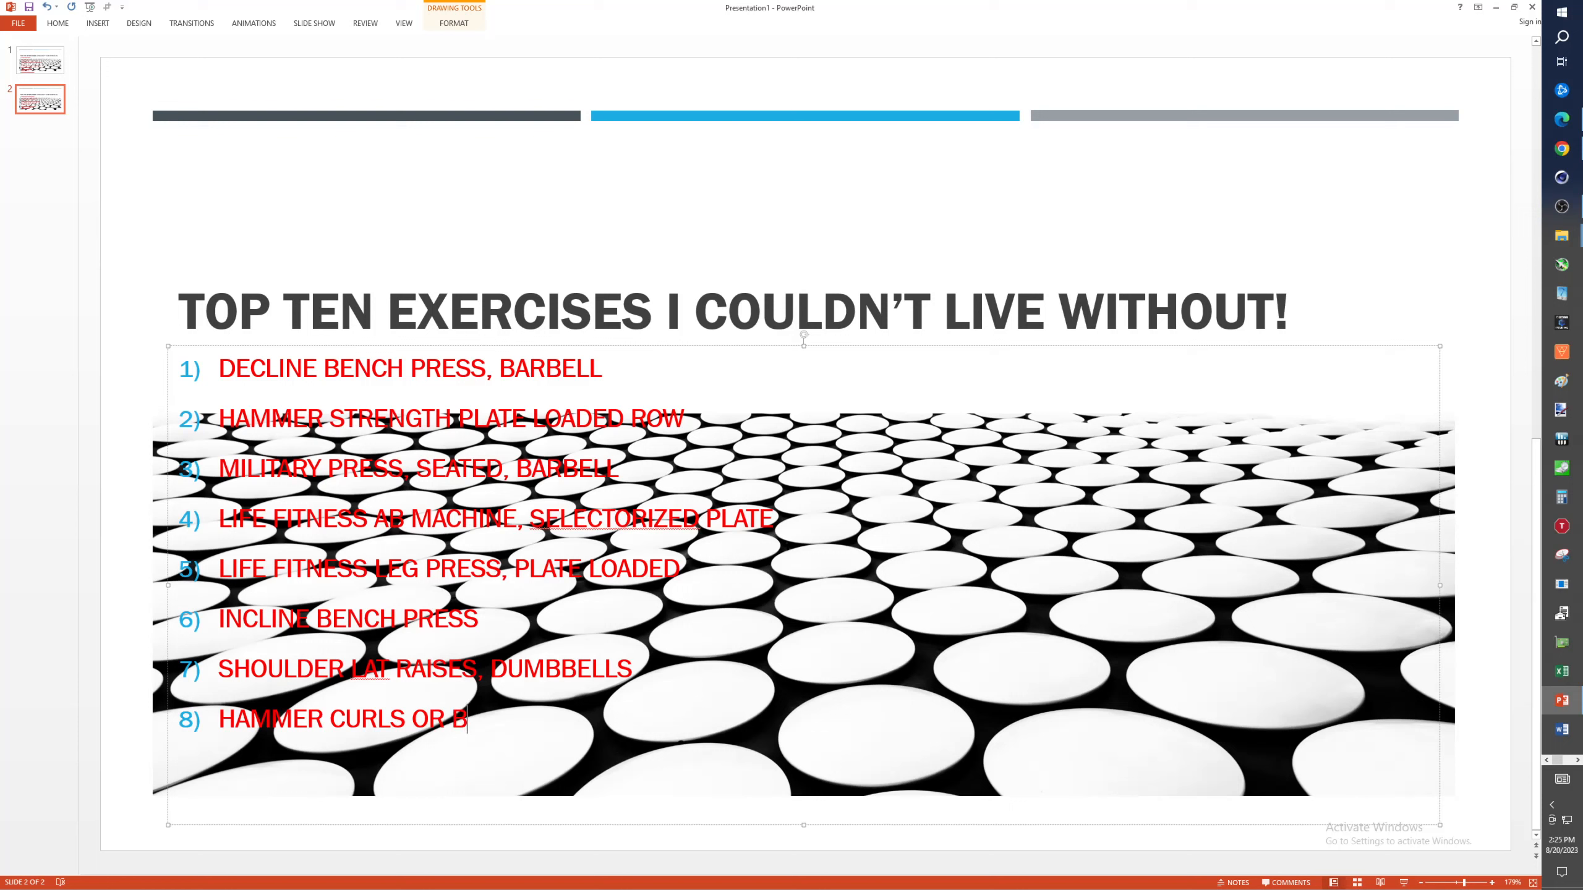
key(backspace)
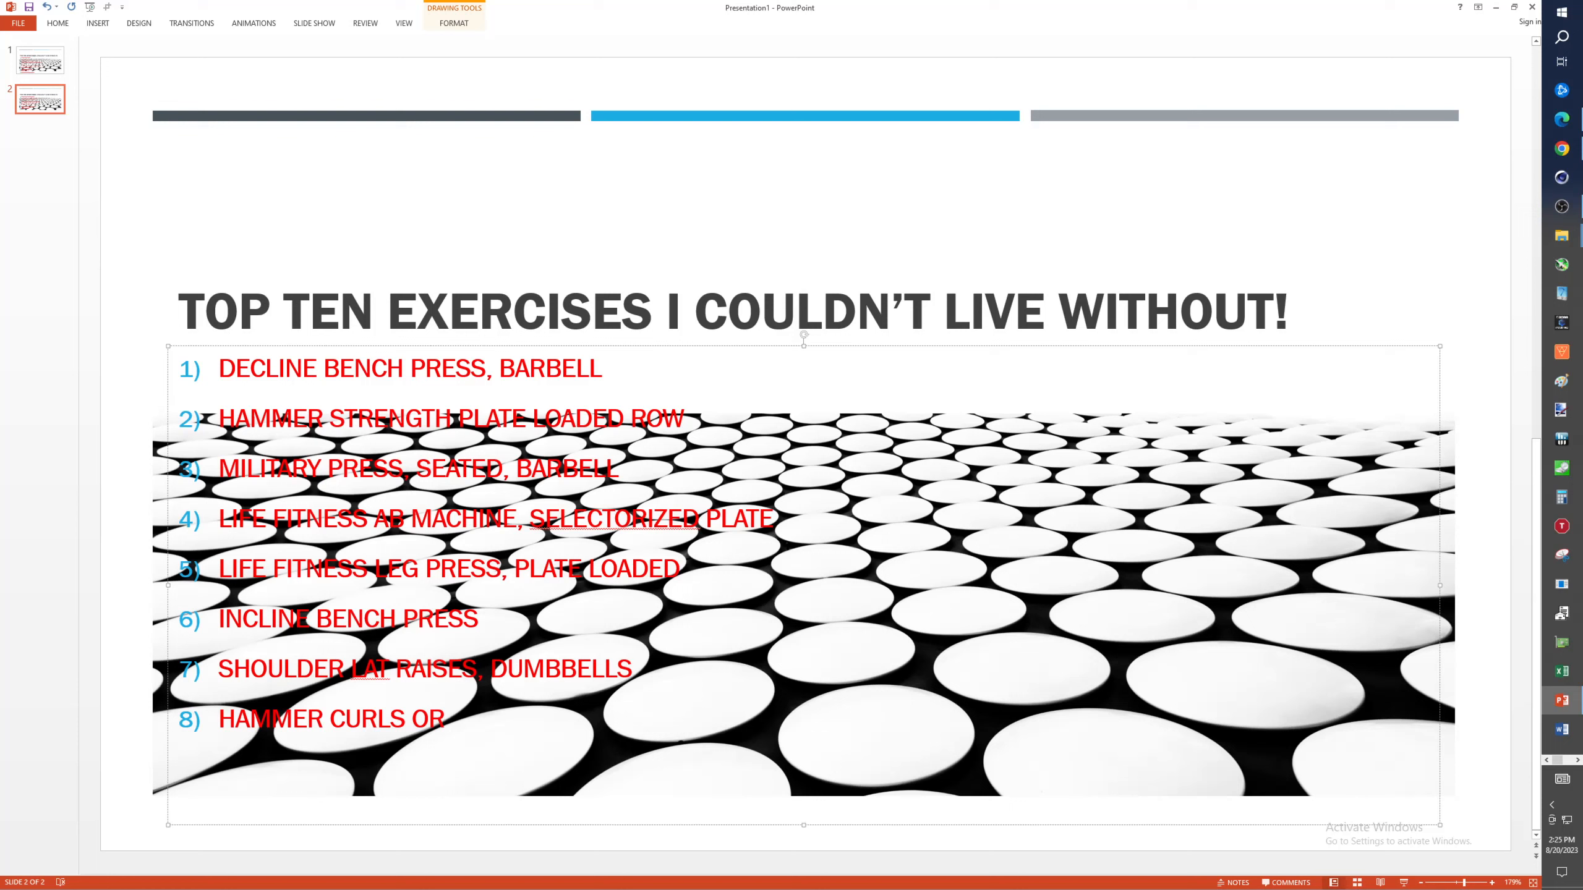
text(SUPER CU)
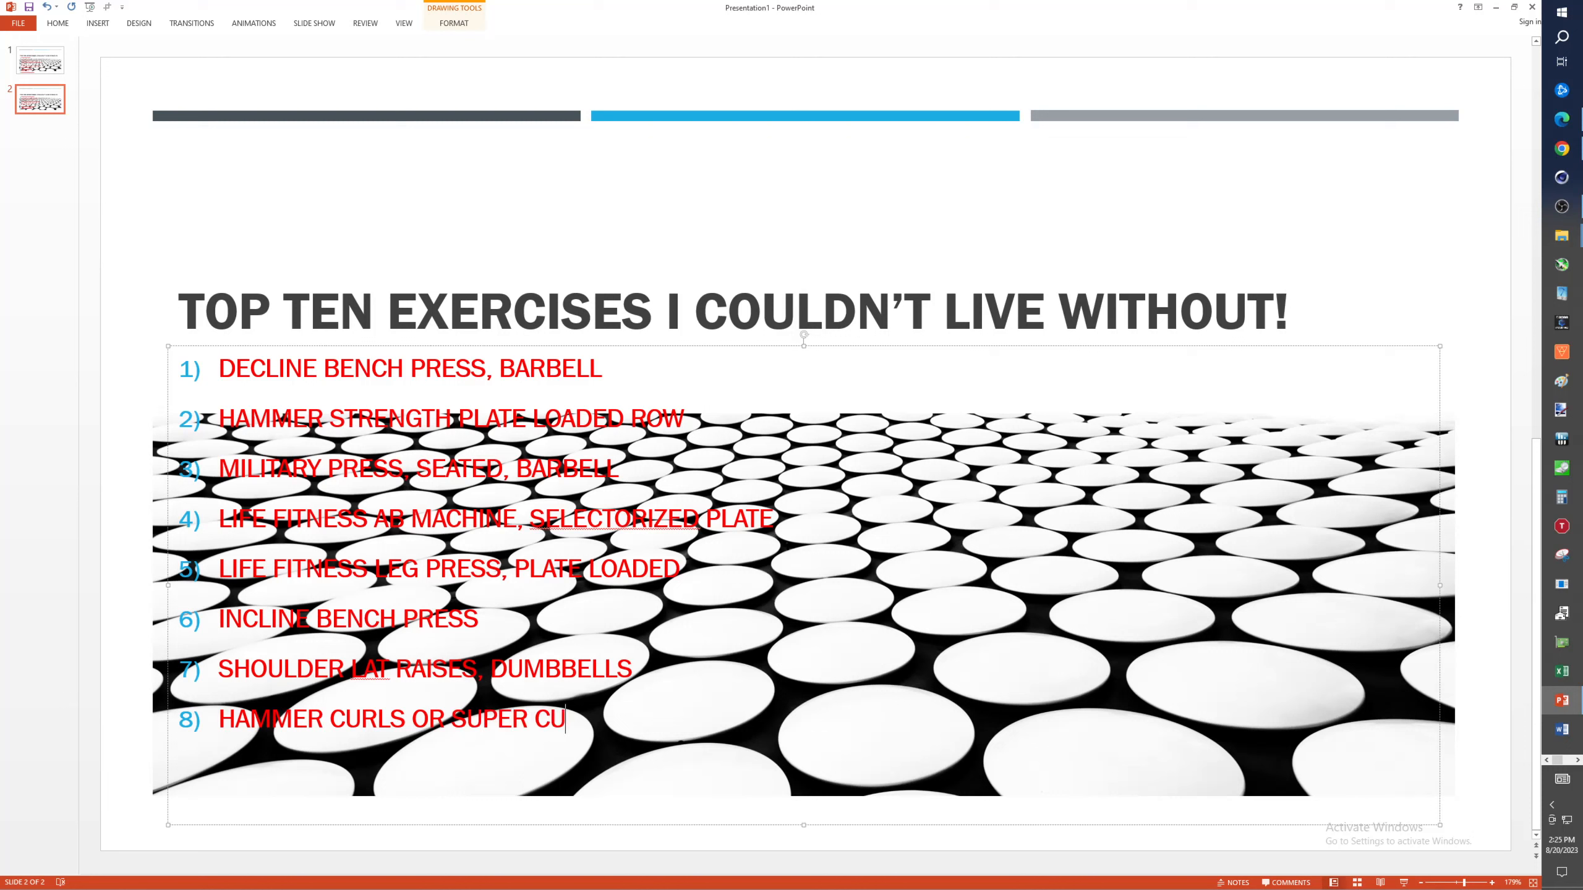
text(RL B)
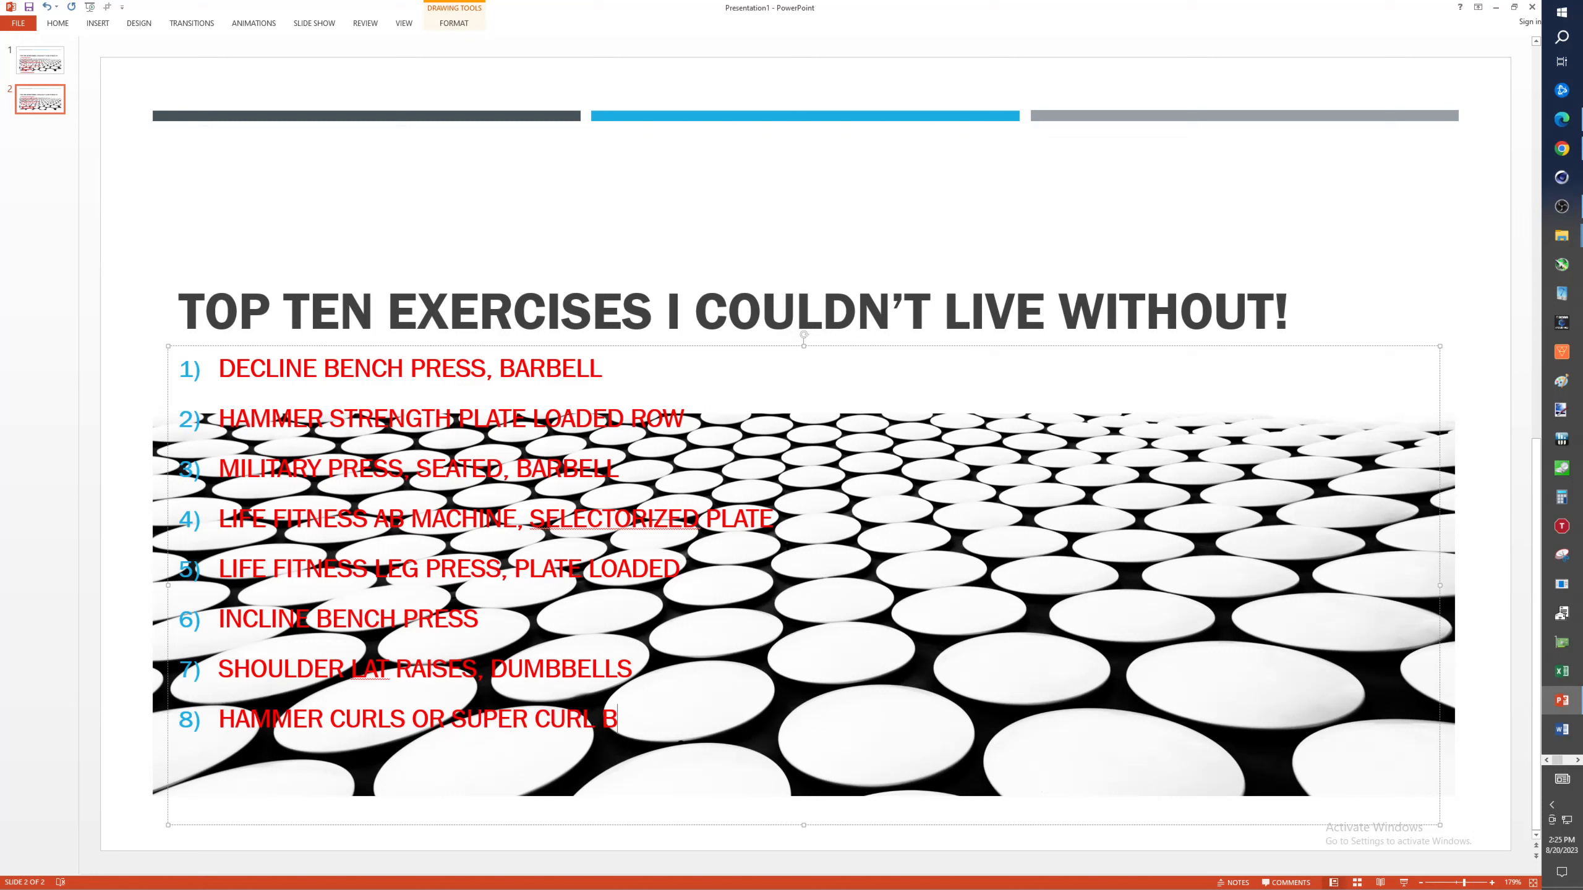
text(ARBEL)
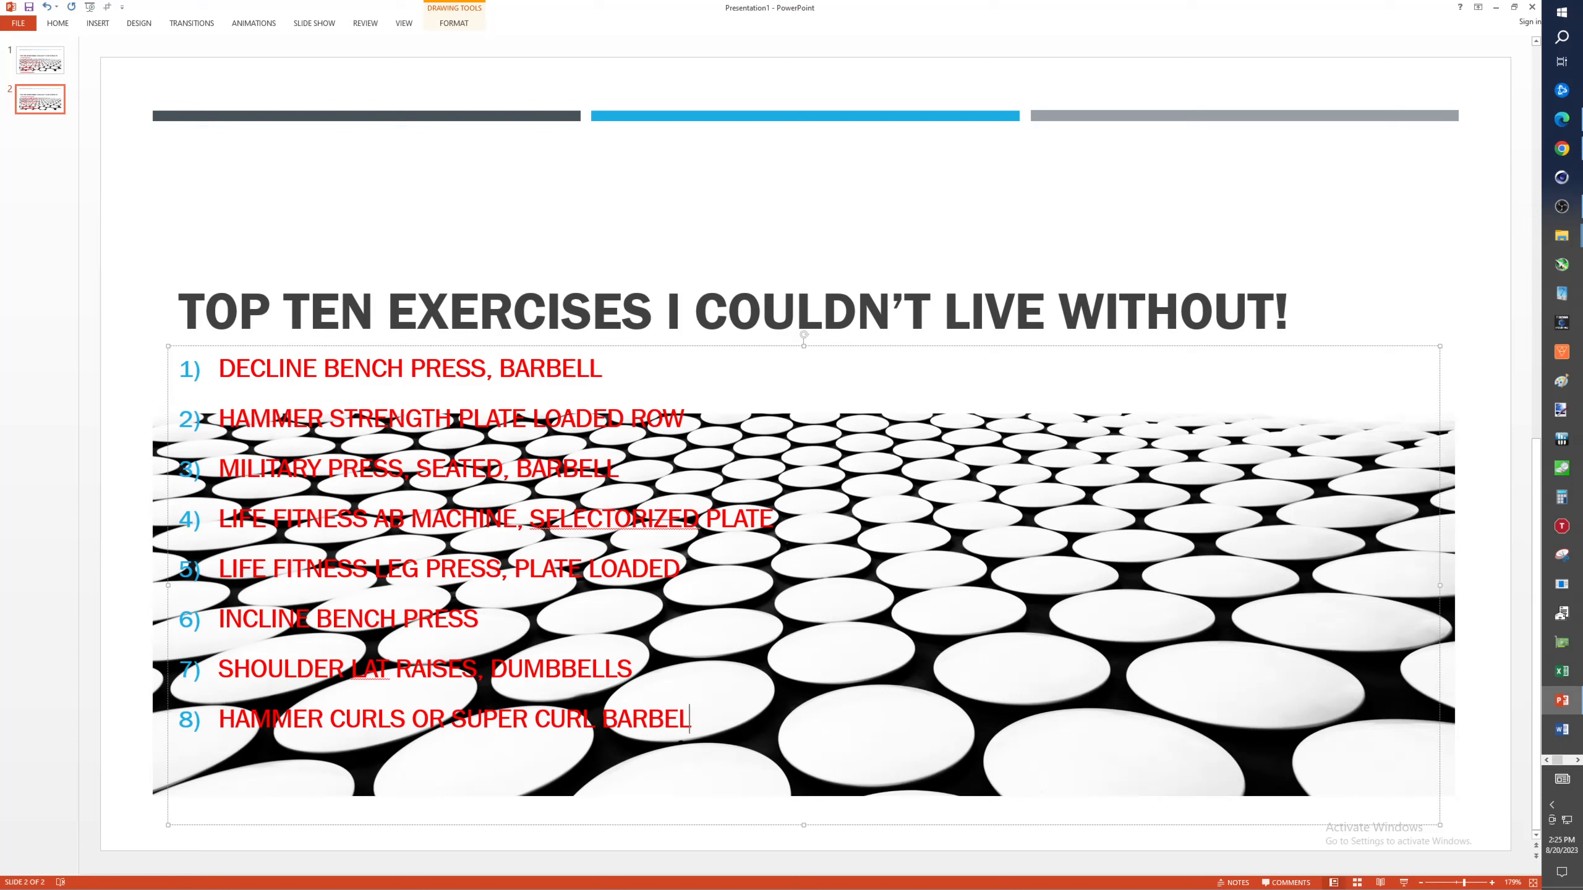
text(L)
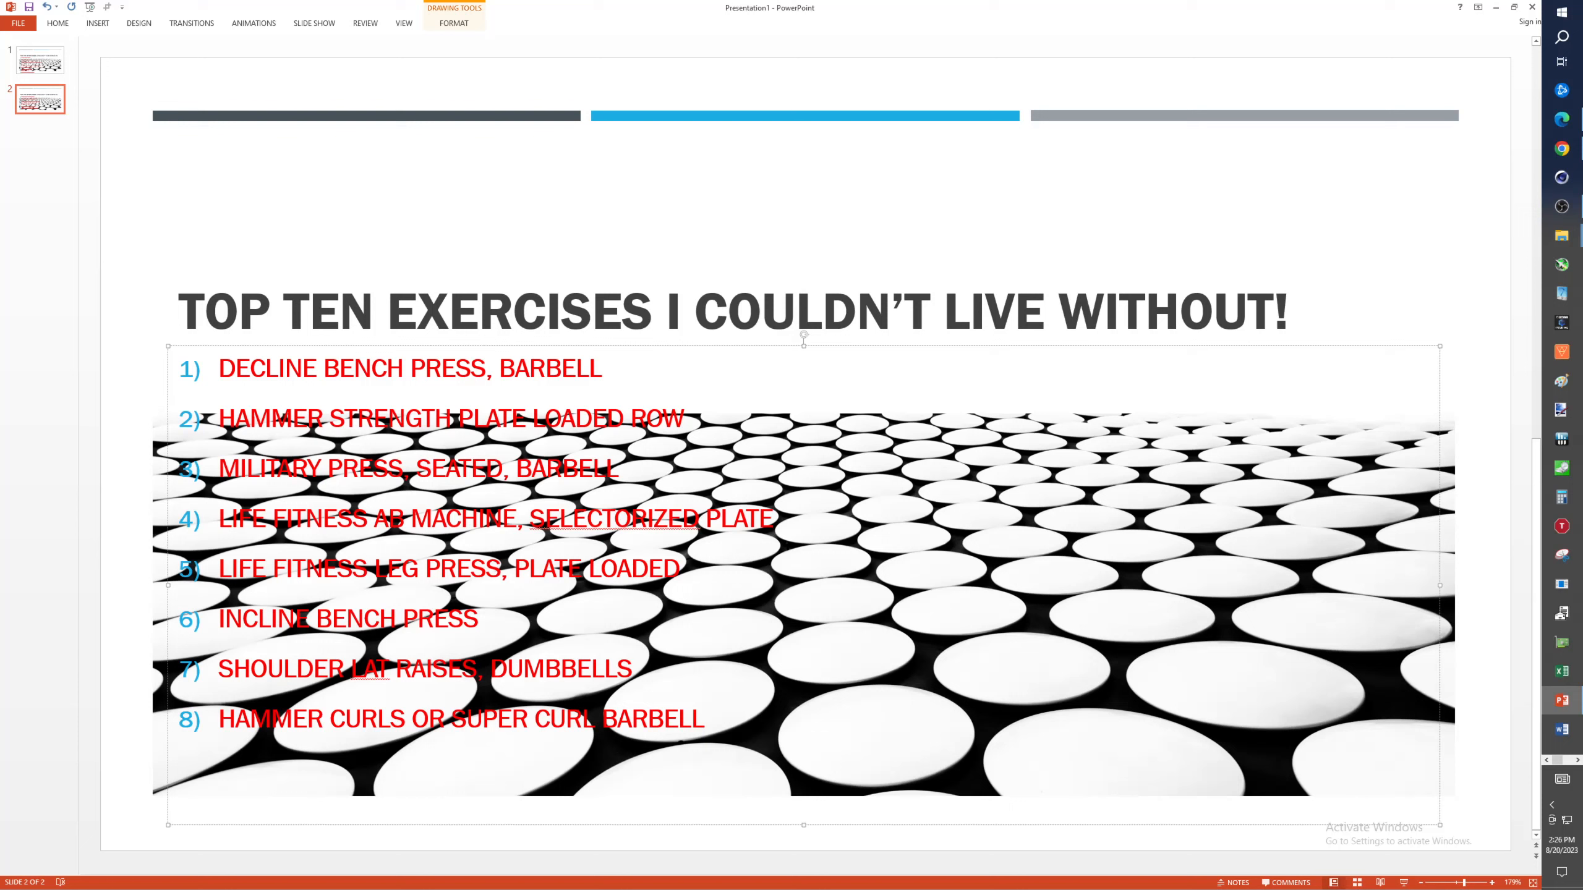
- Trim item 8 back to 'HAMMER CURLS' and start numbered item 9
key(Backspace)
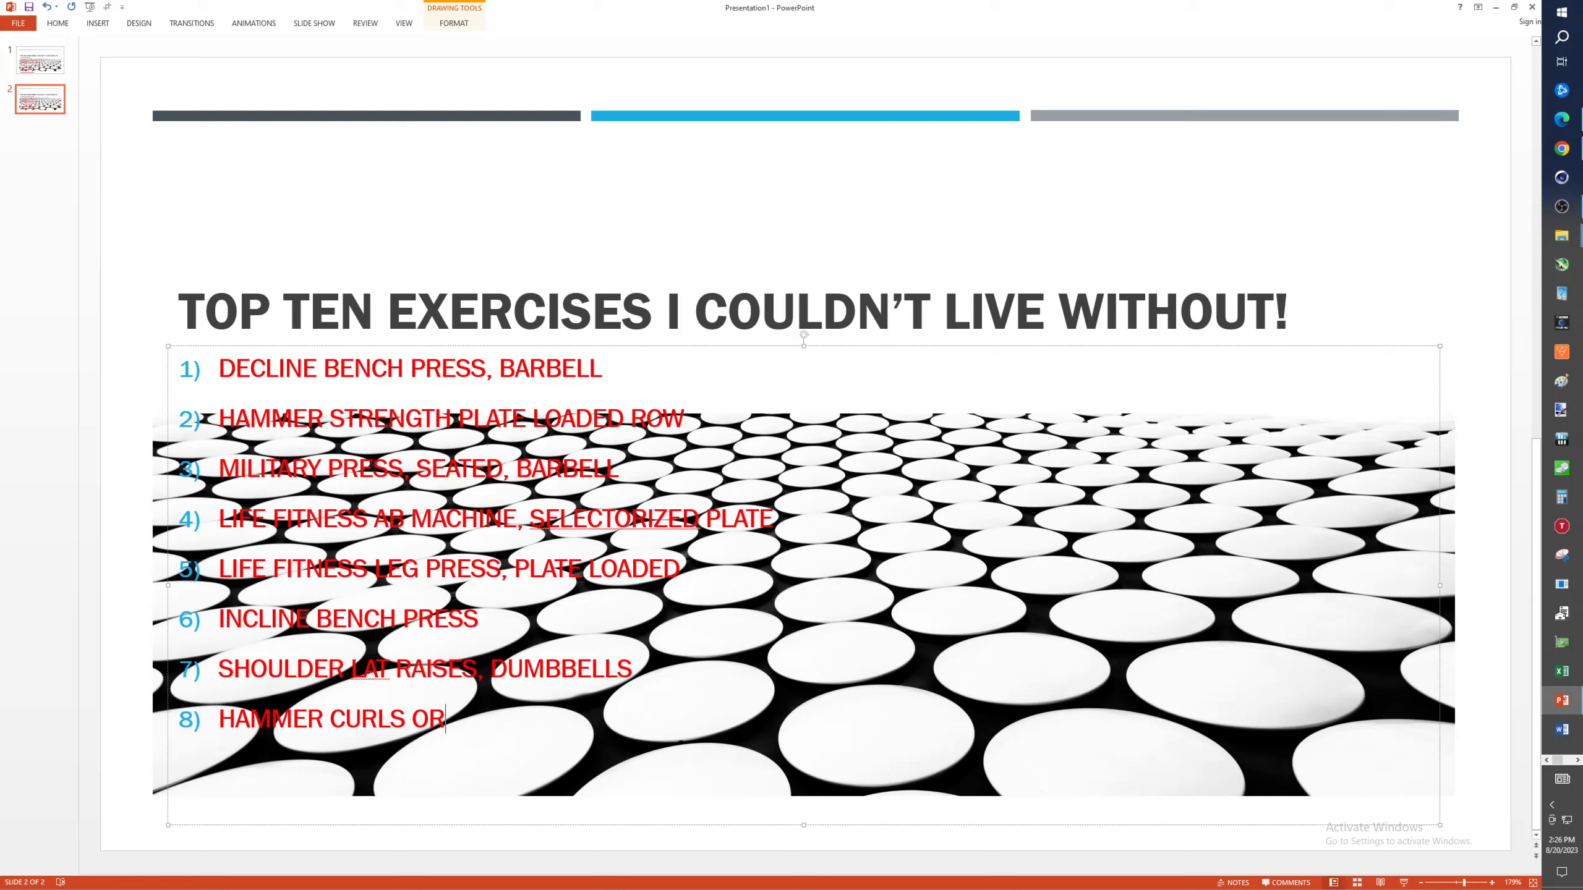
key(Backspace)
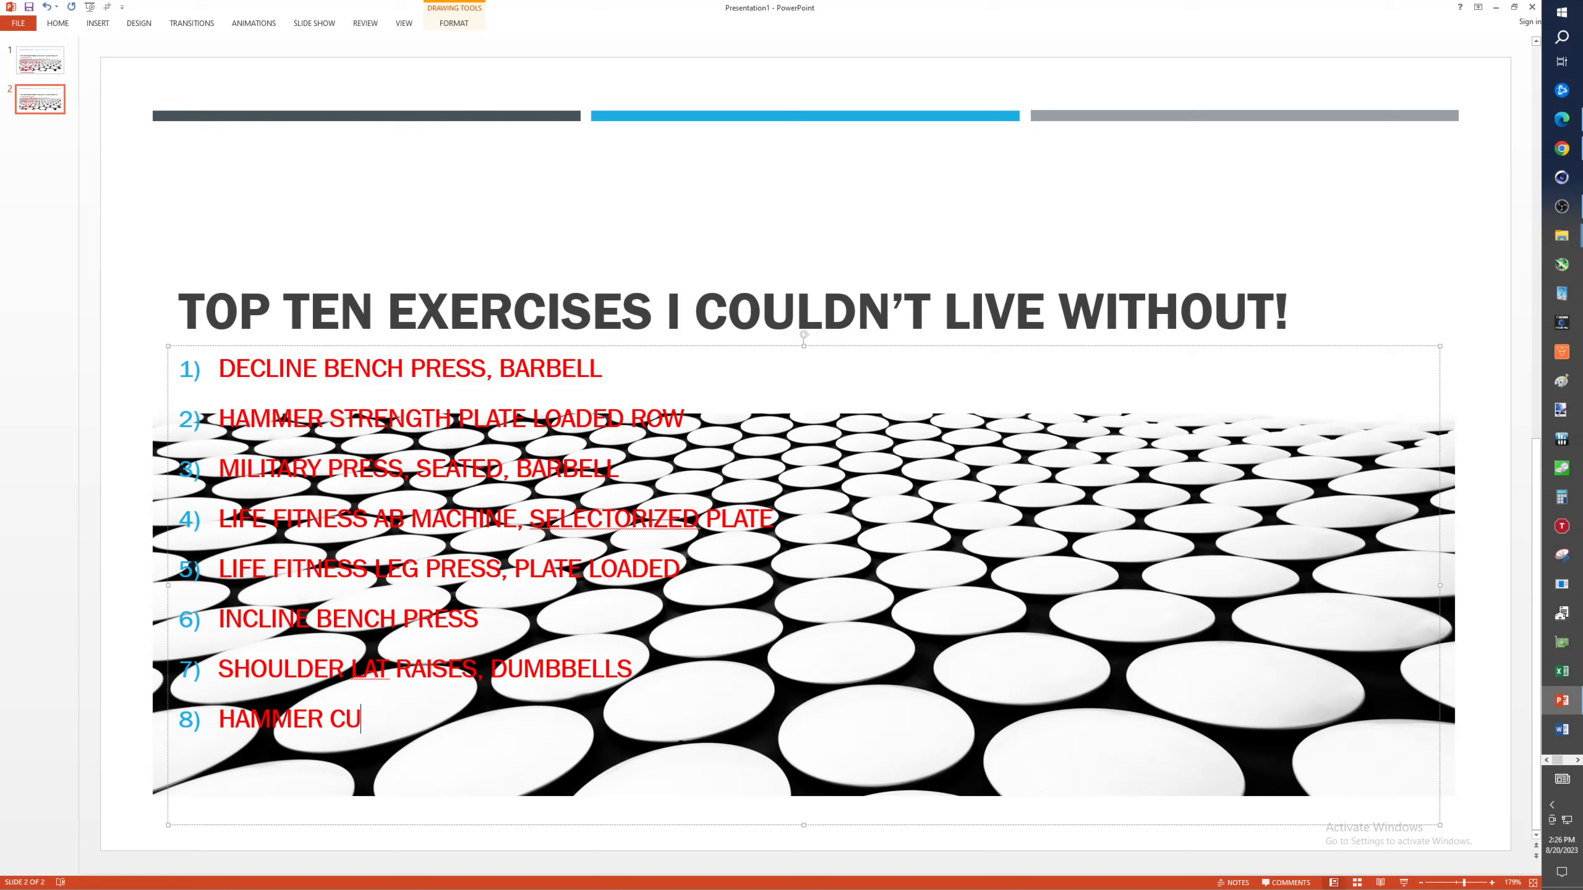
text(RLS)
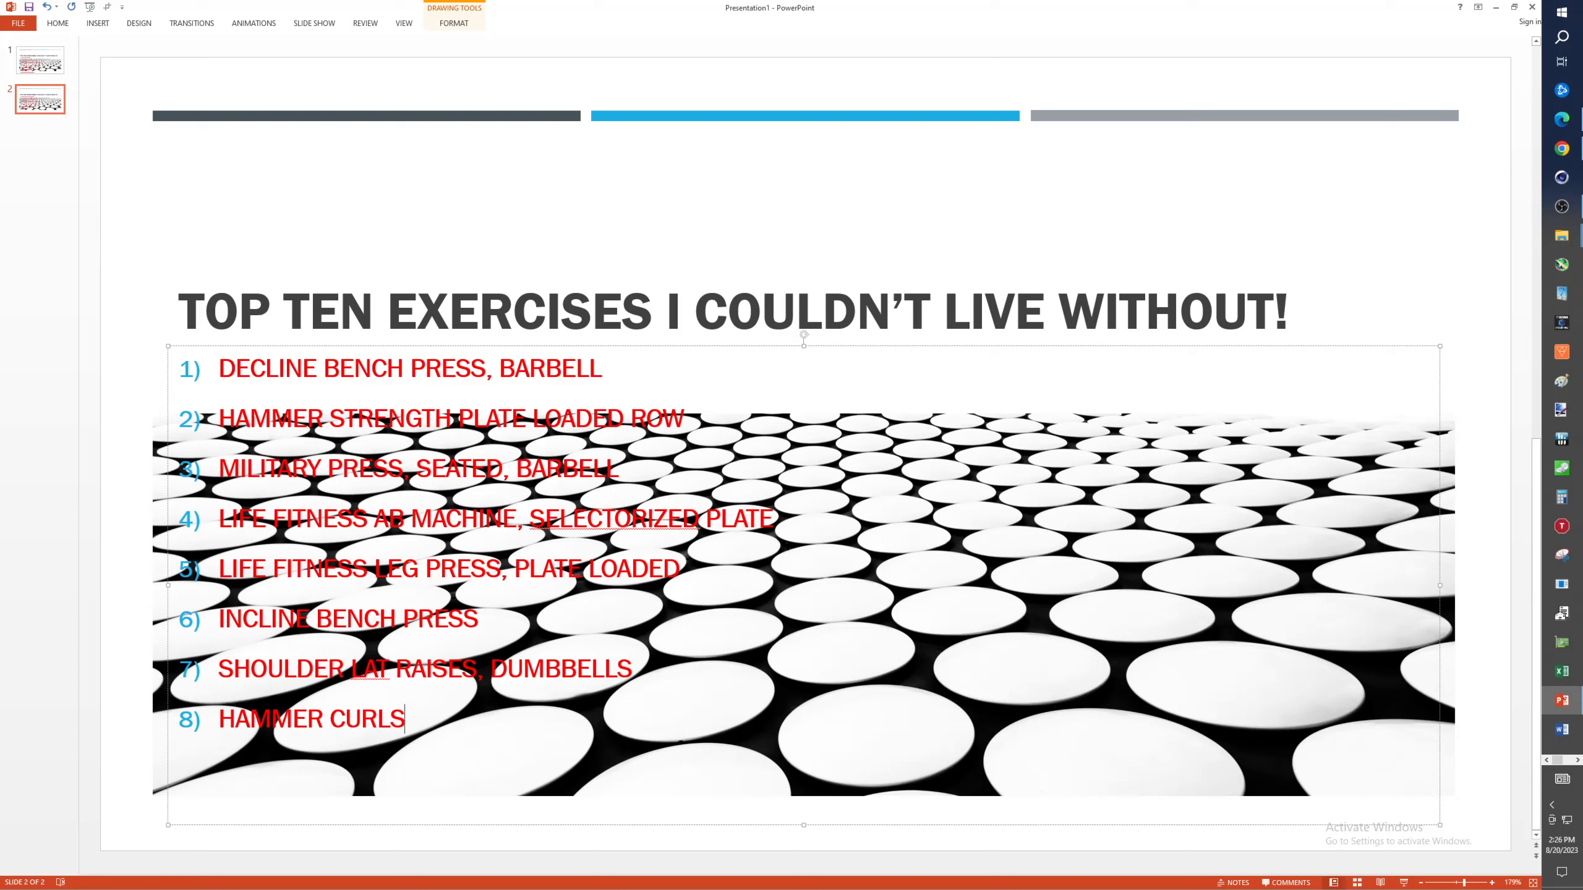
key(enter)
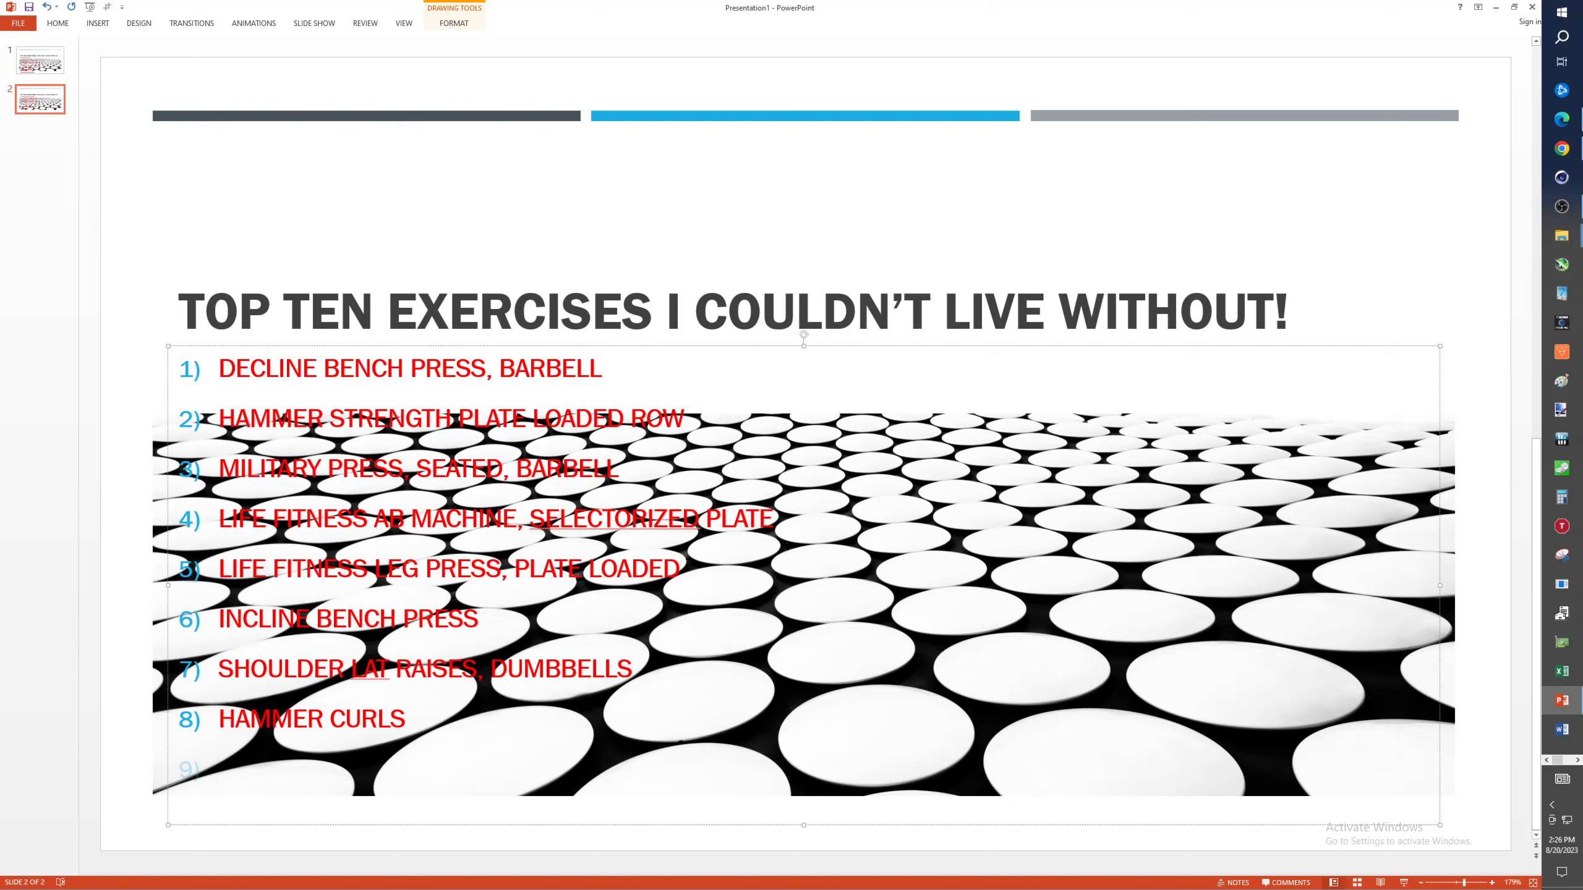
click(220, 767)
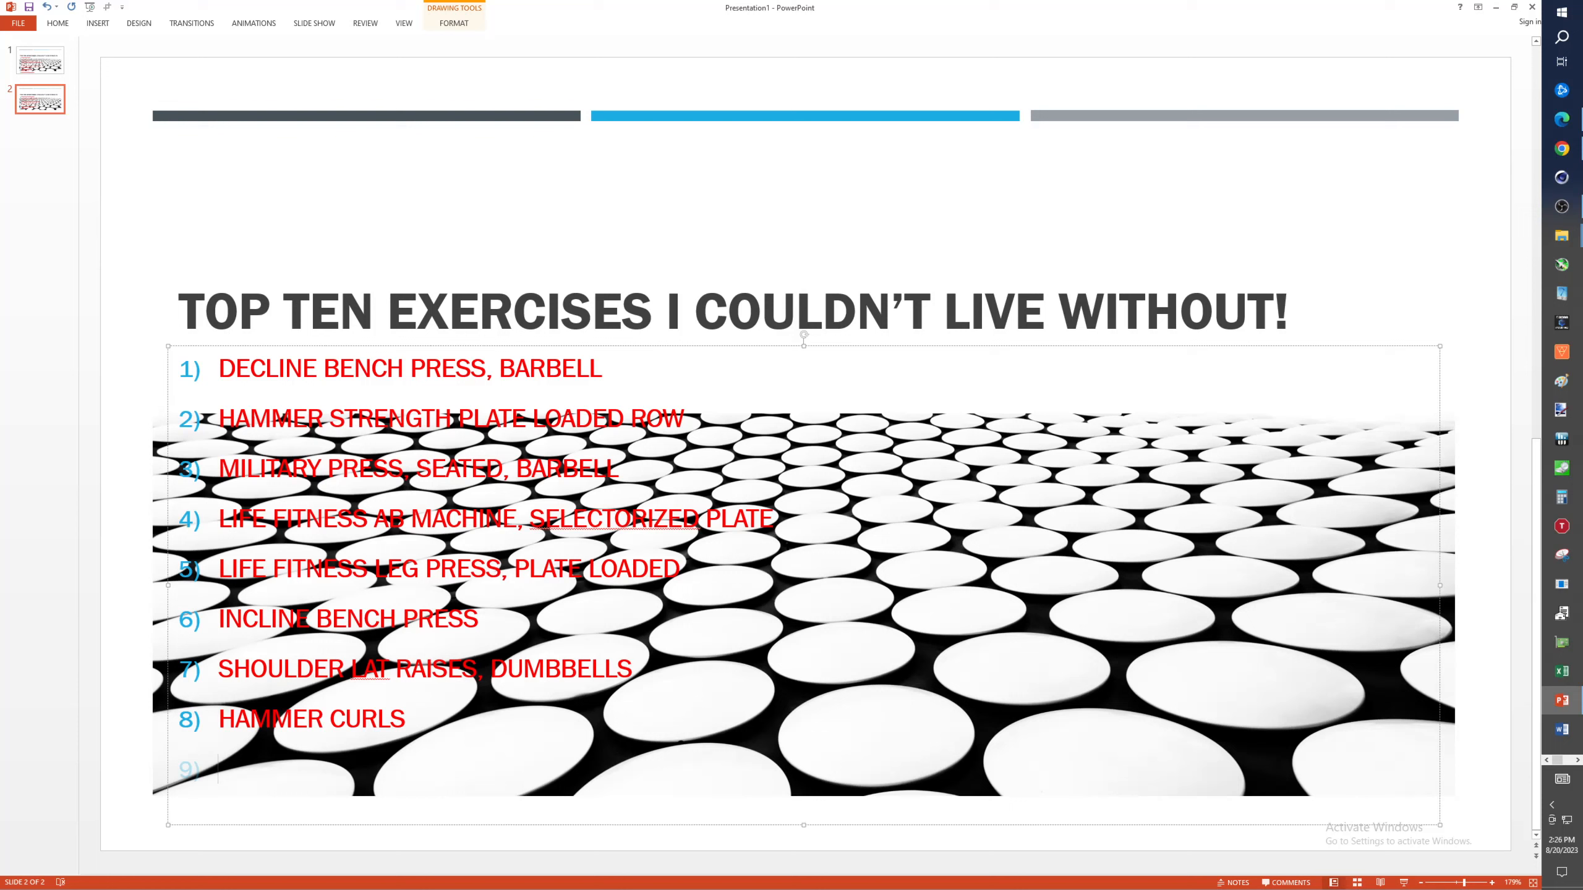
click(216, 769)
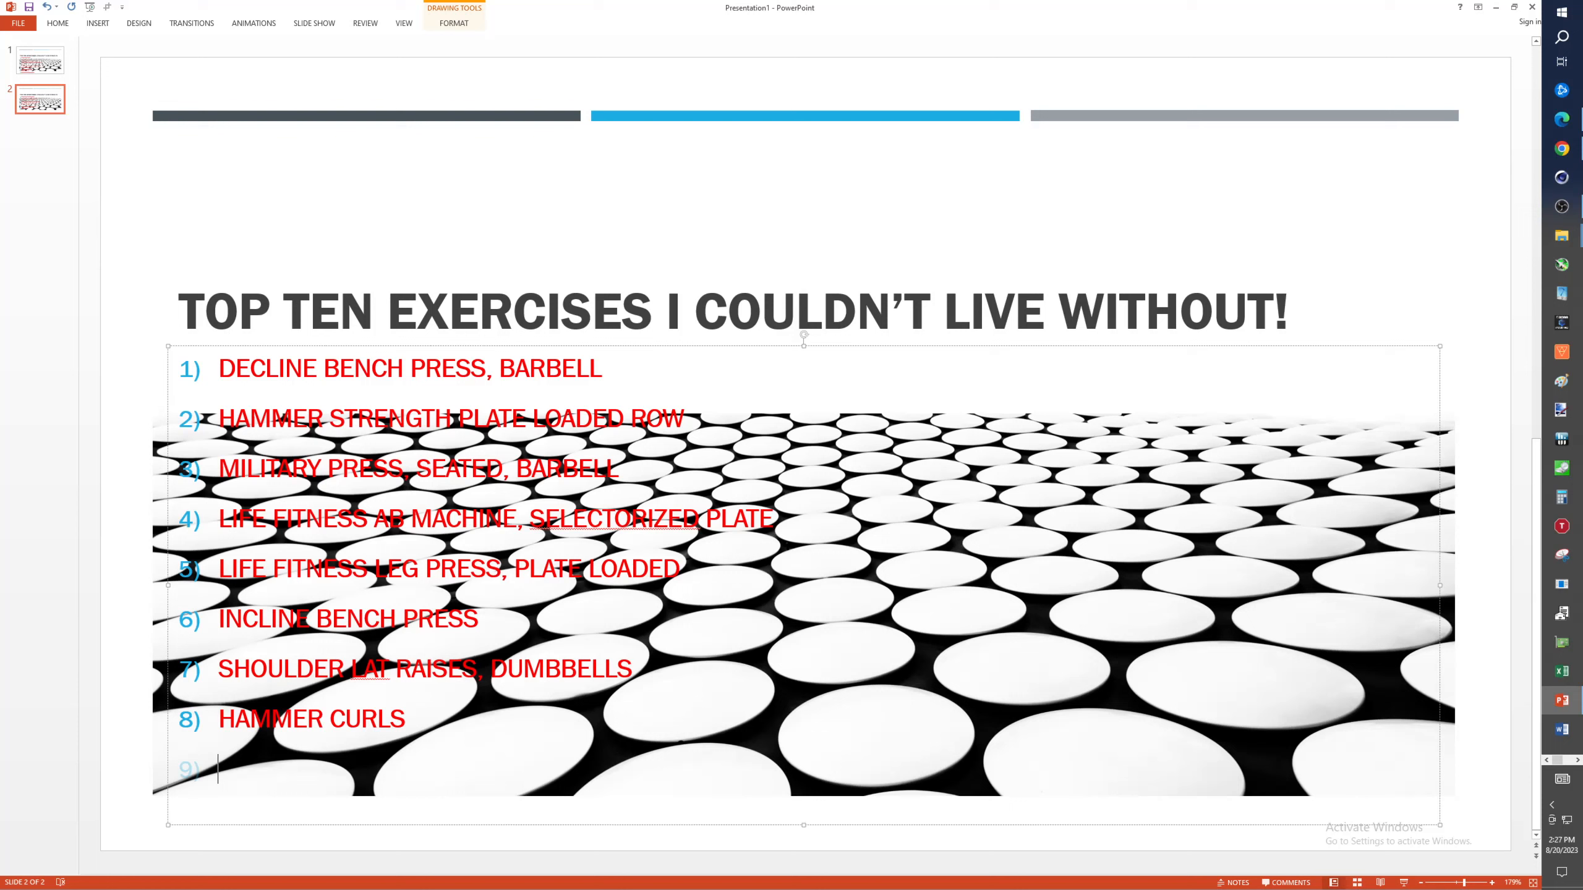
- Enter 'V-BAR TRICEP PRESS DOWN' as exercise 9, fixing a typo, and move to item 10
text(V-B)
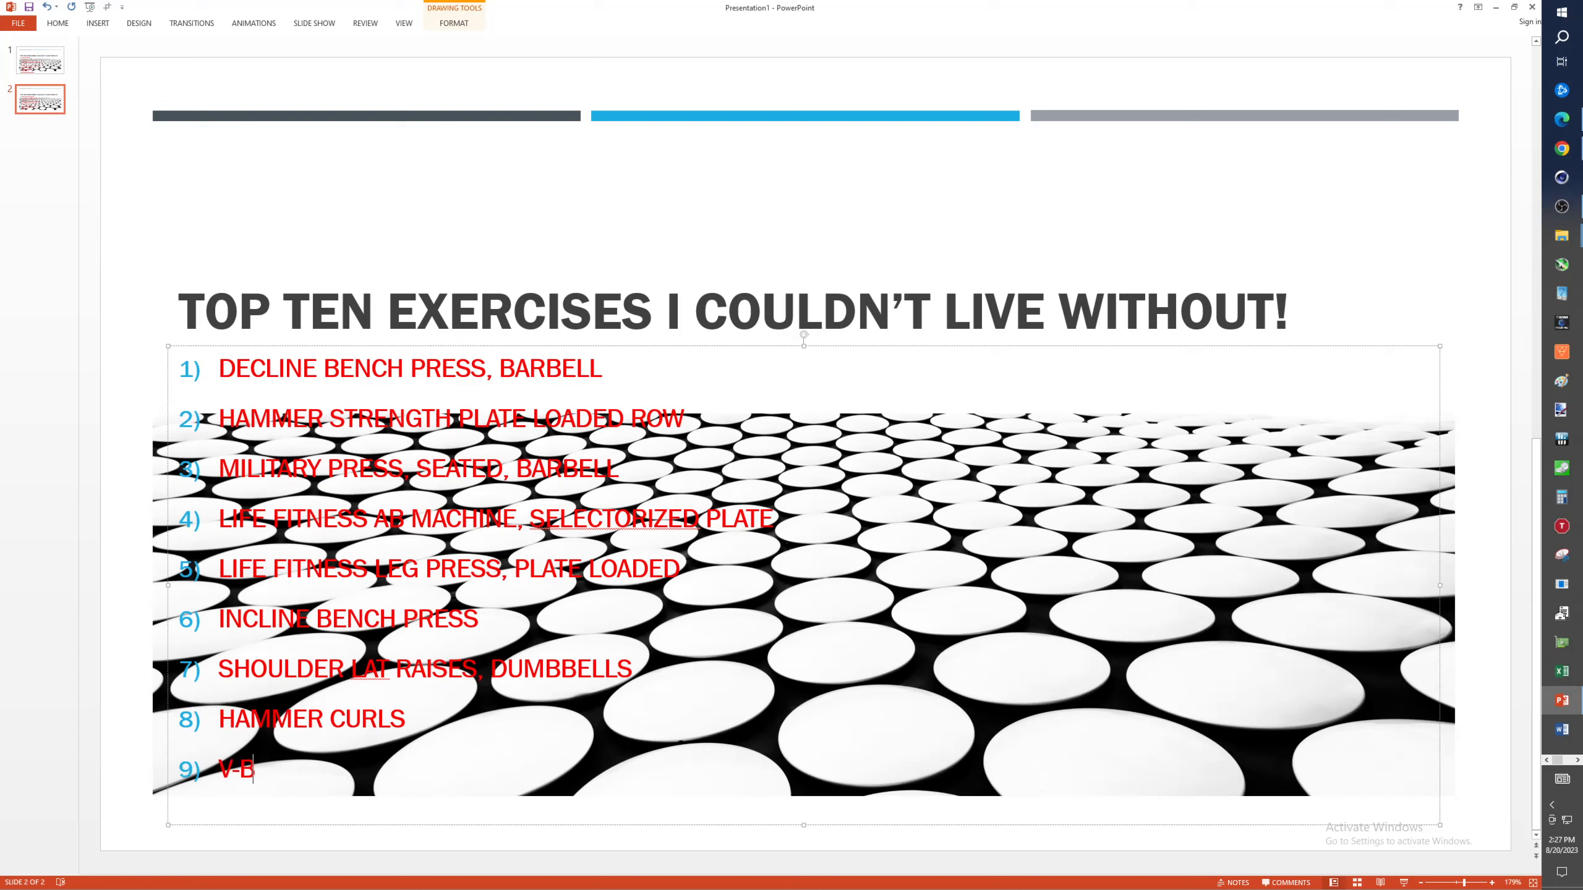
text(AR)
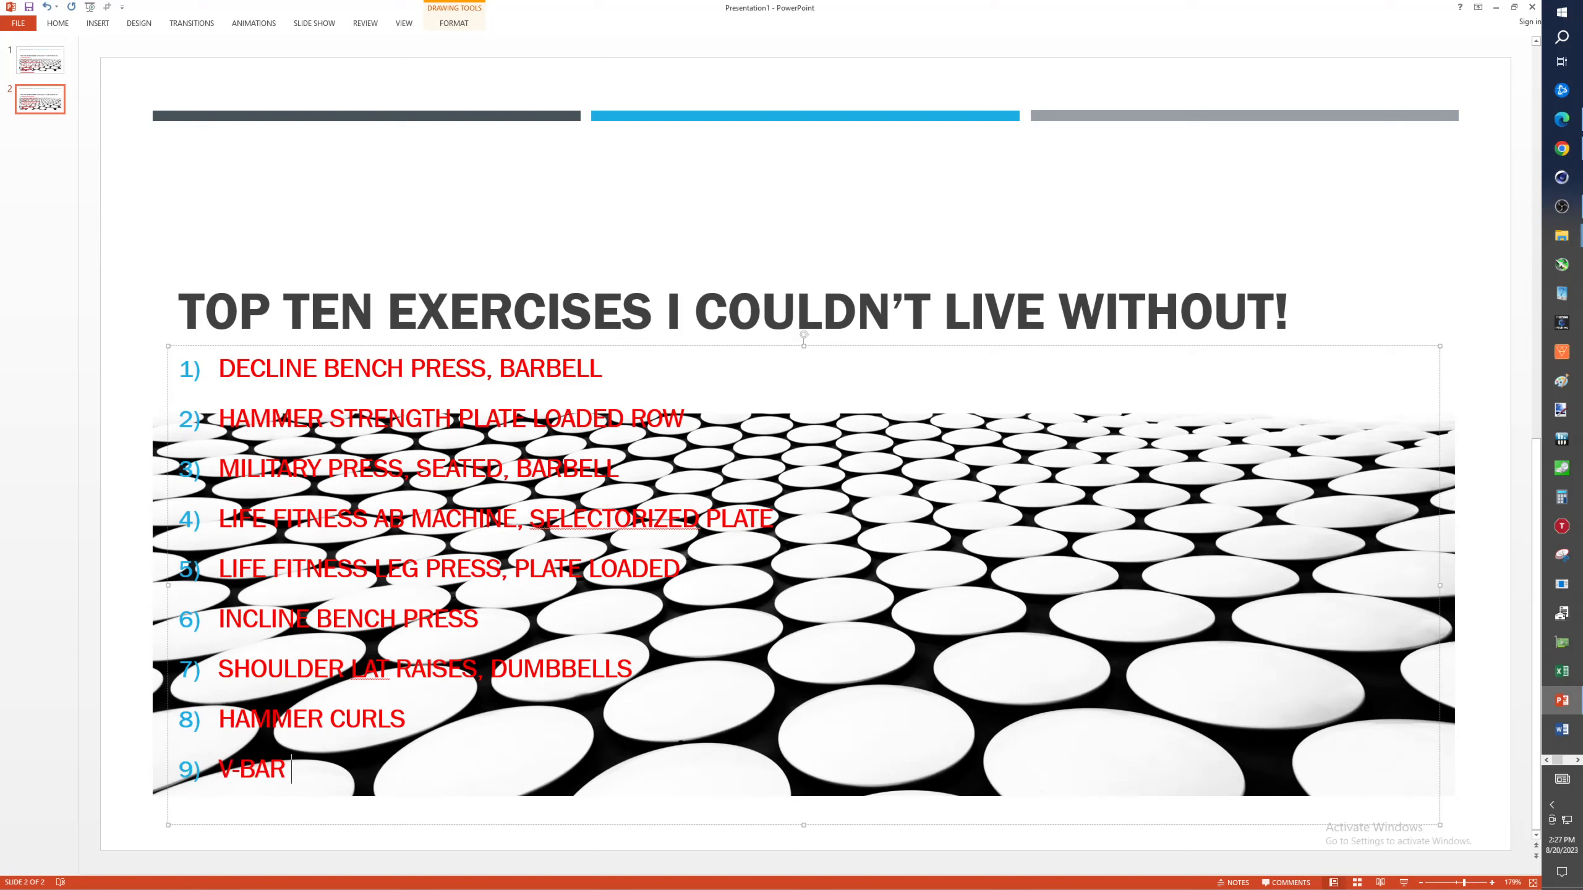
text(TRICEP)
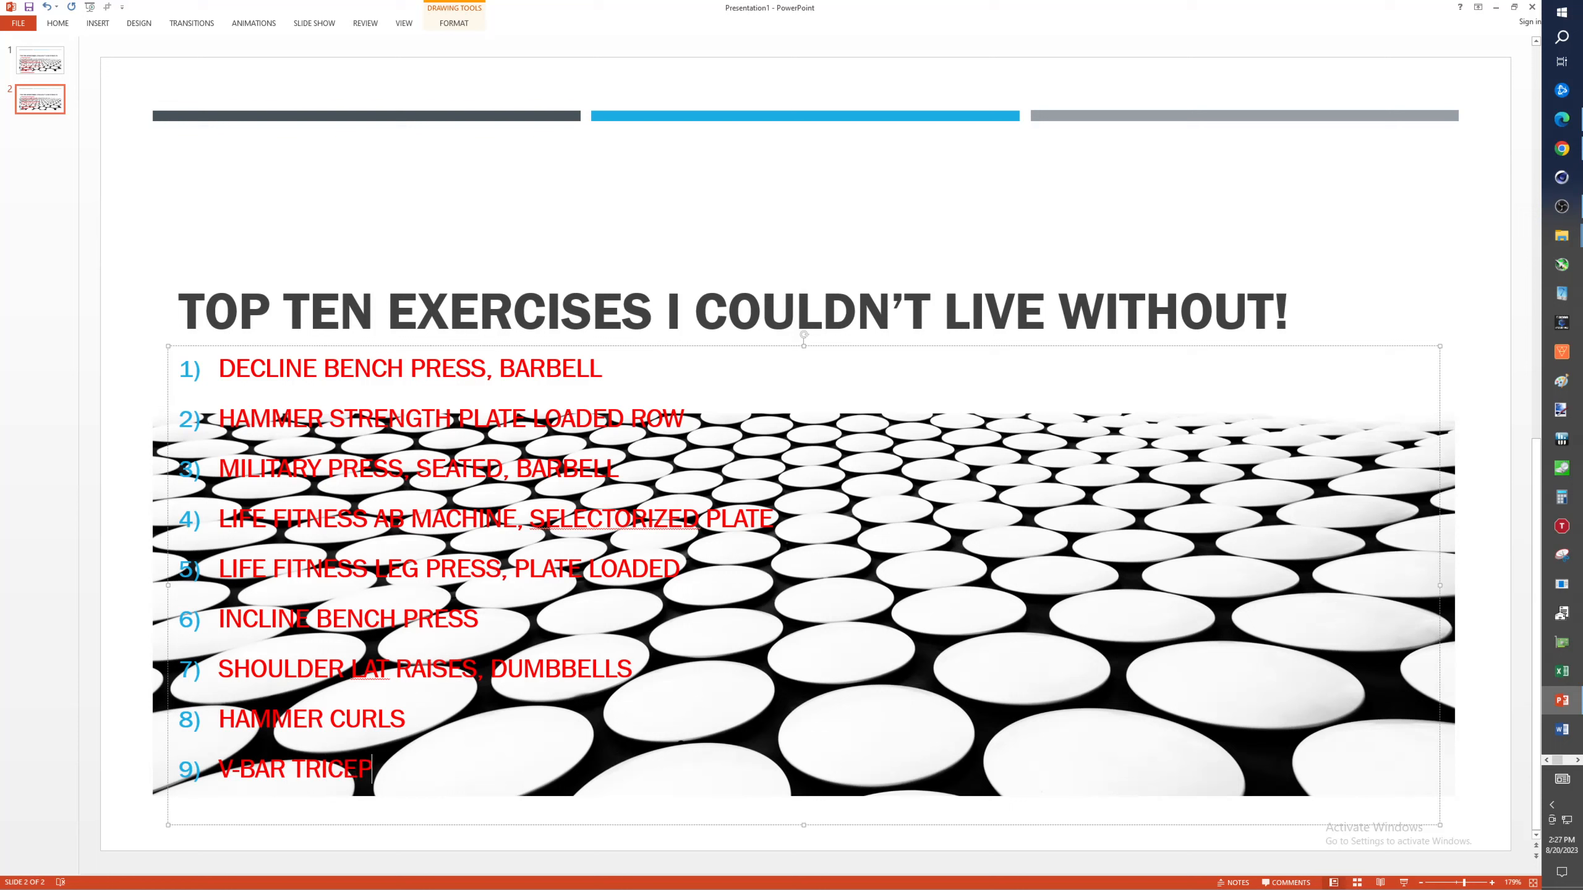
text(PRES)
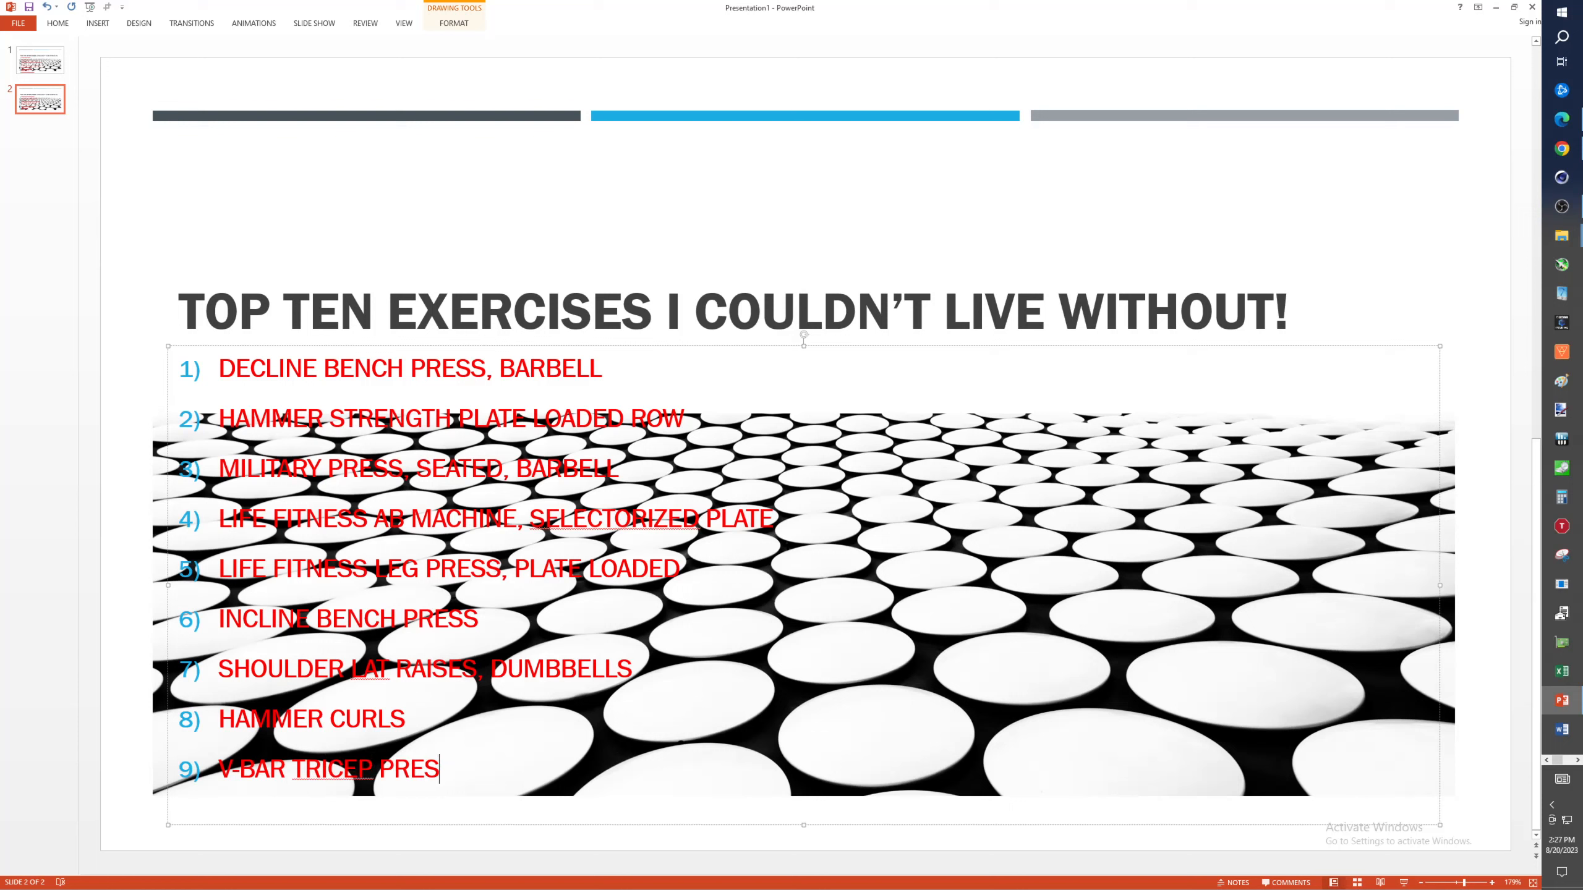
text(S)
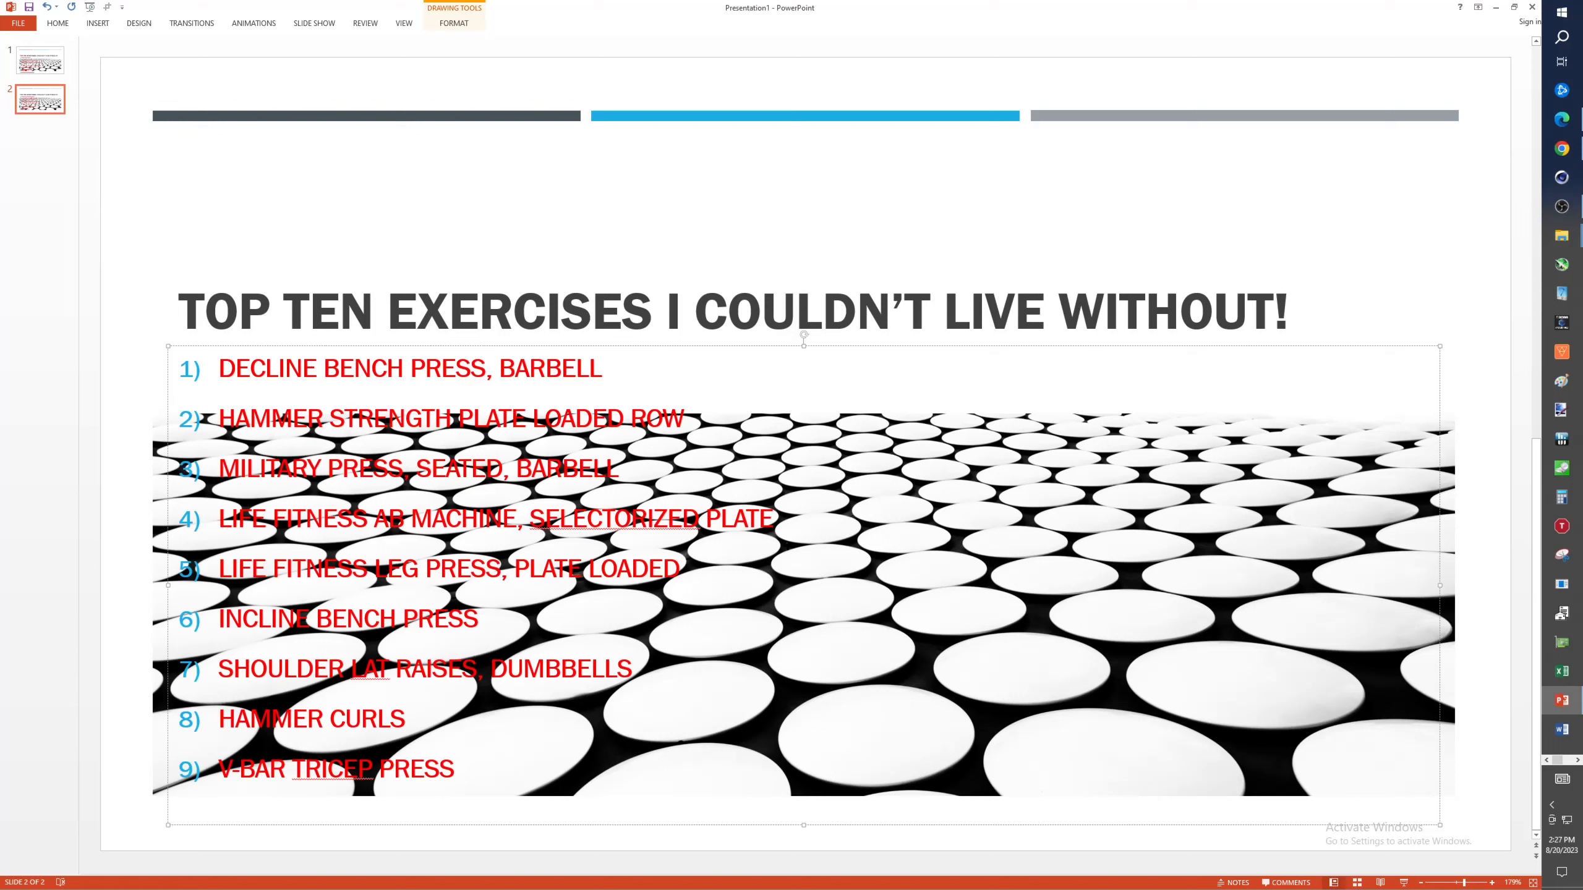
key(Backspace)
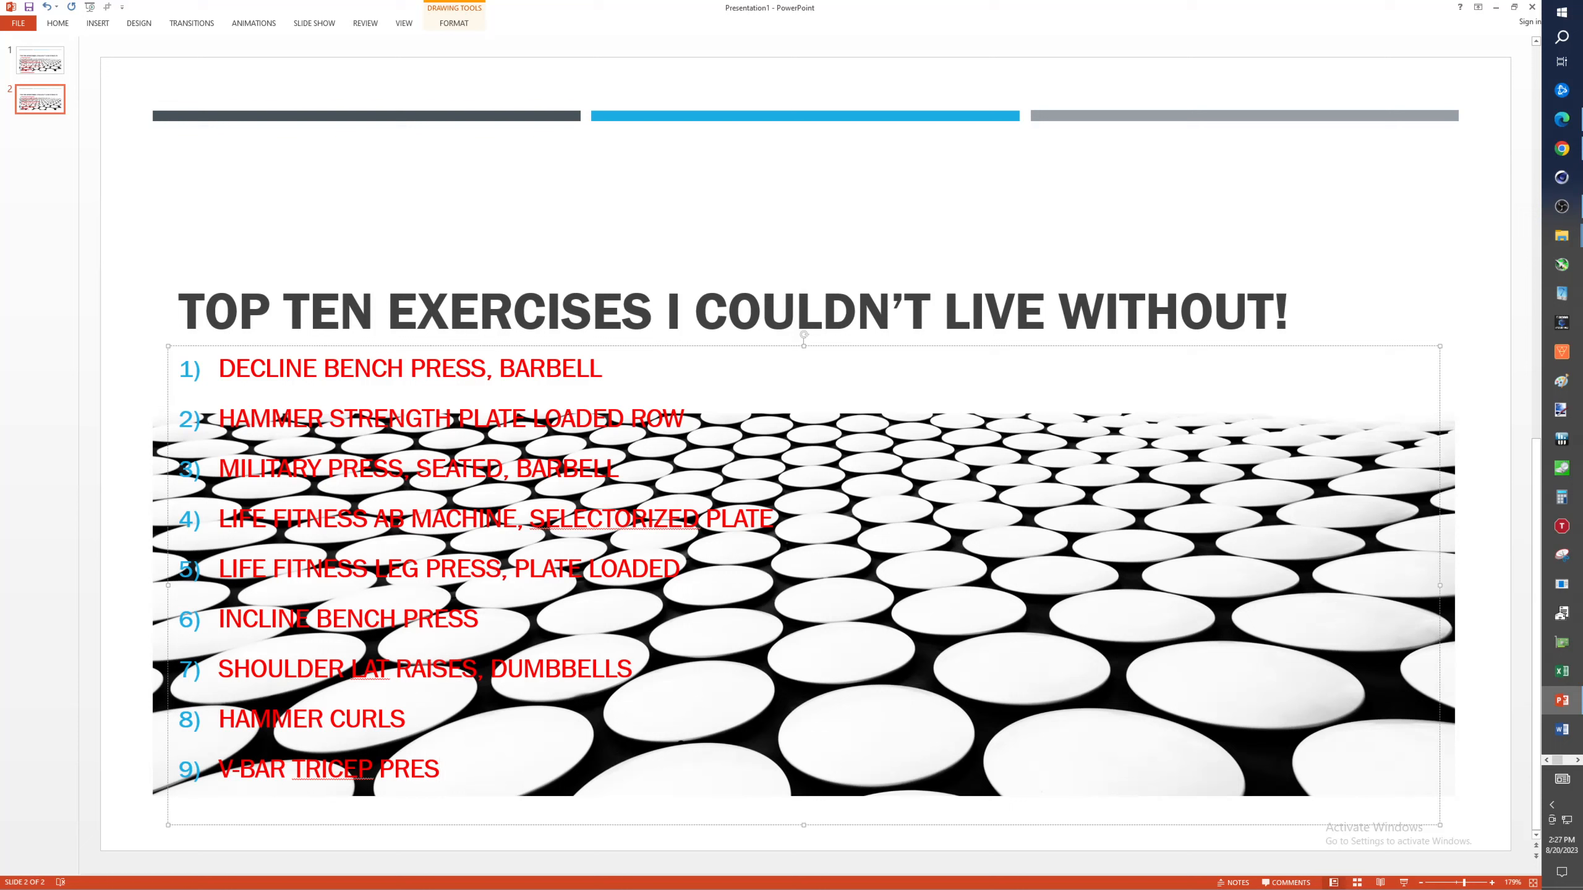
text(S DOWN)
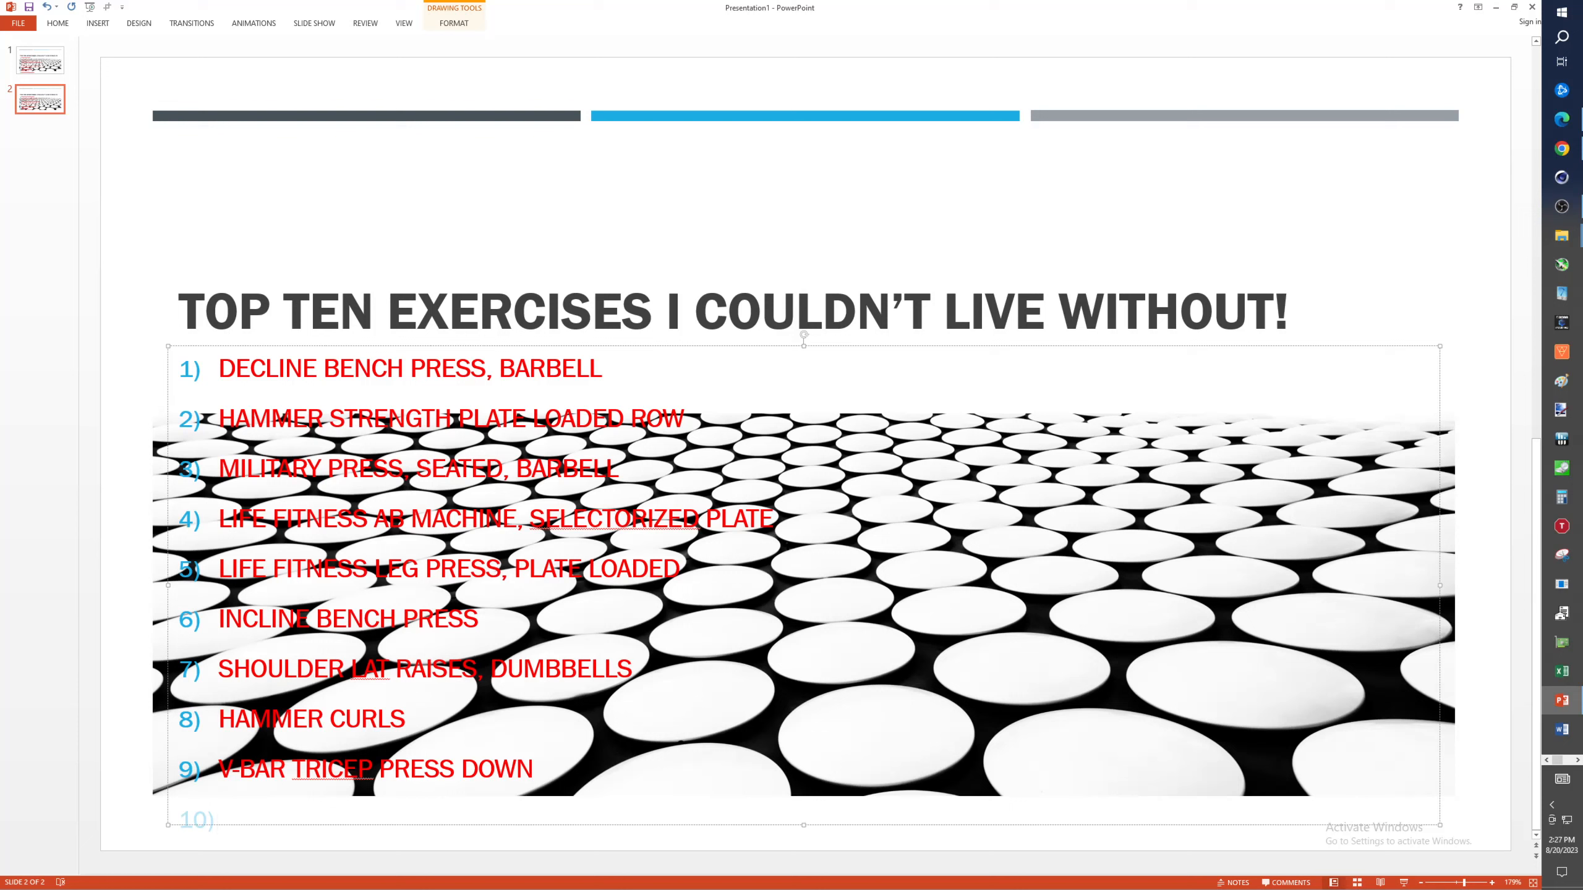
click(217, 820)
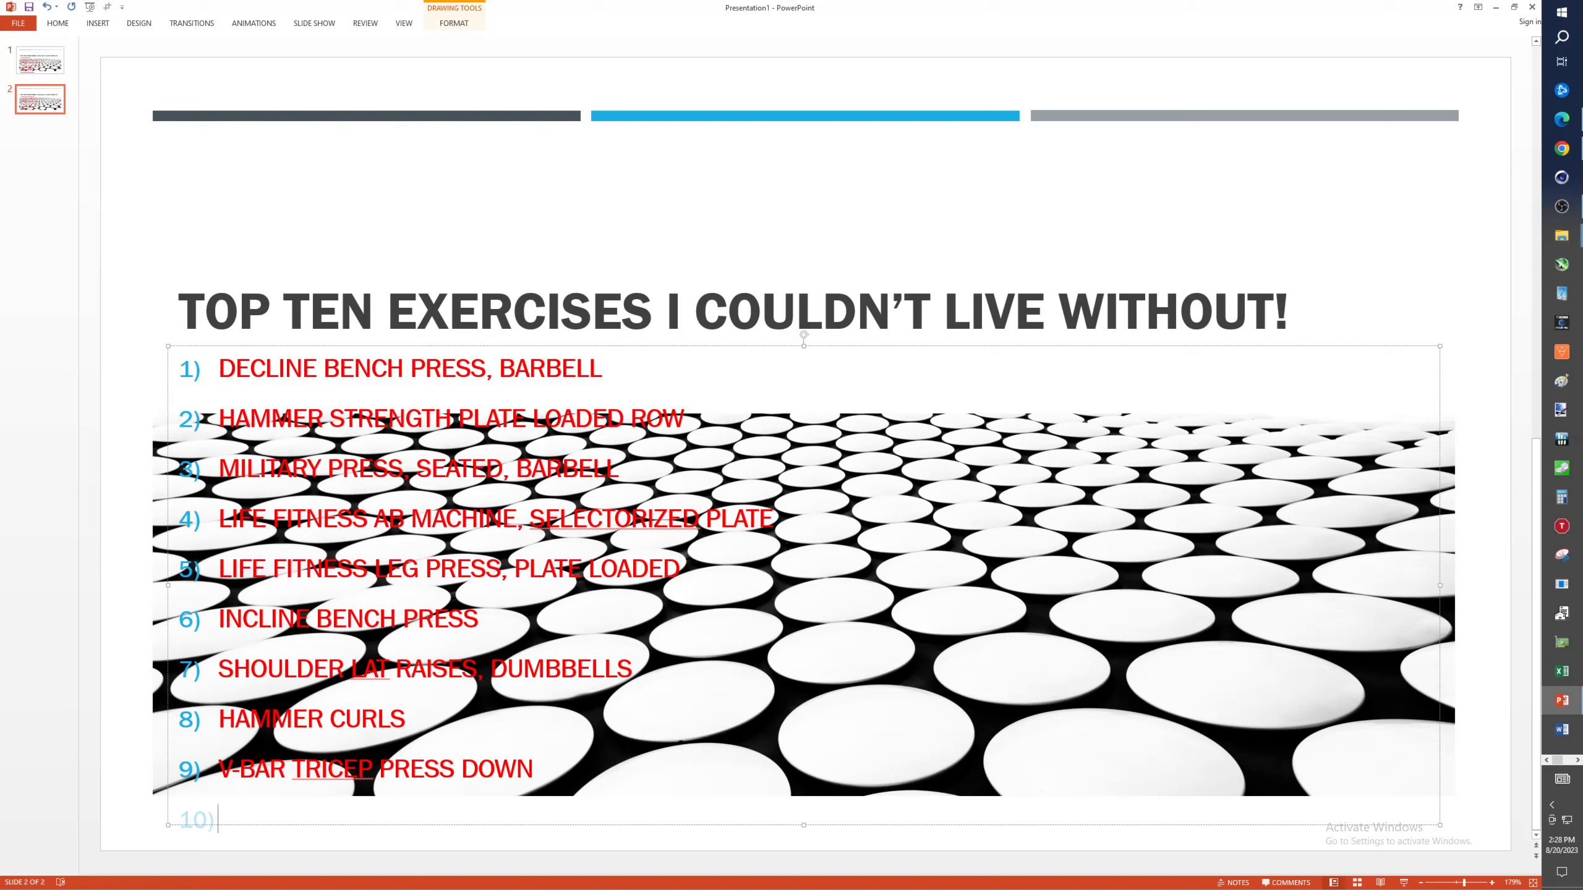
- Enter 'SHOULDER SHRUGS' as exercise 10, replacing the mistaken 'PRESS' wording
text(SHOULDER)
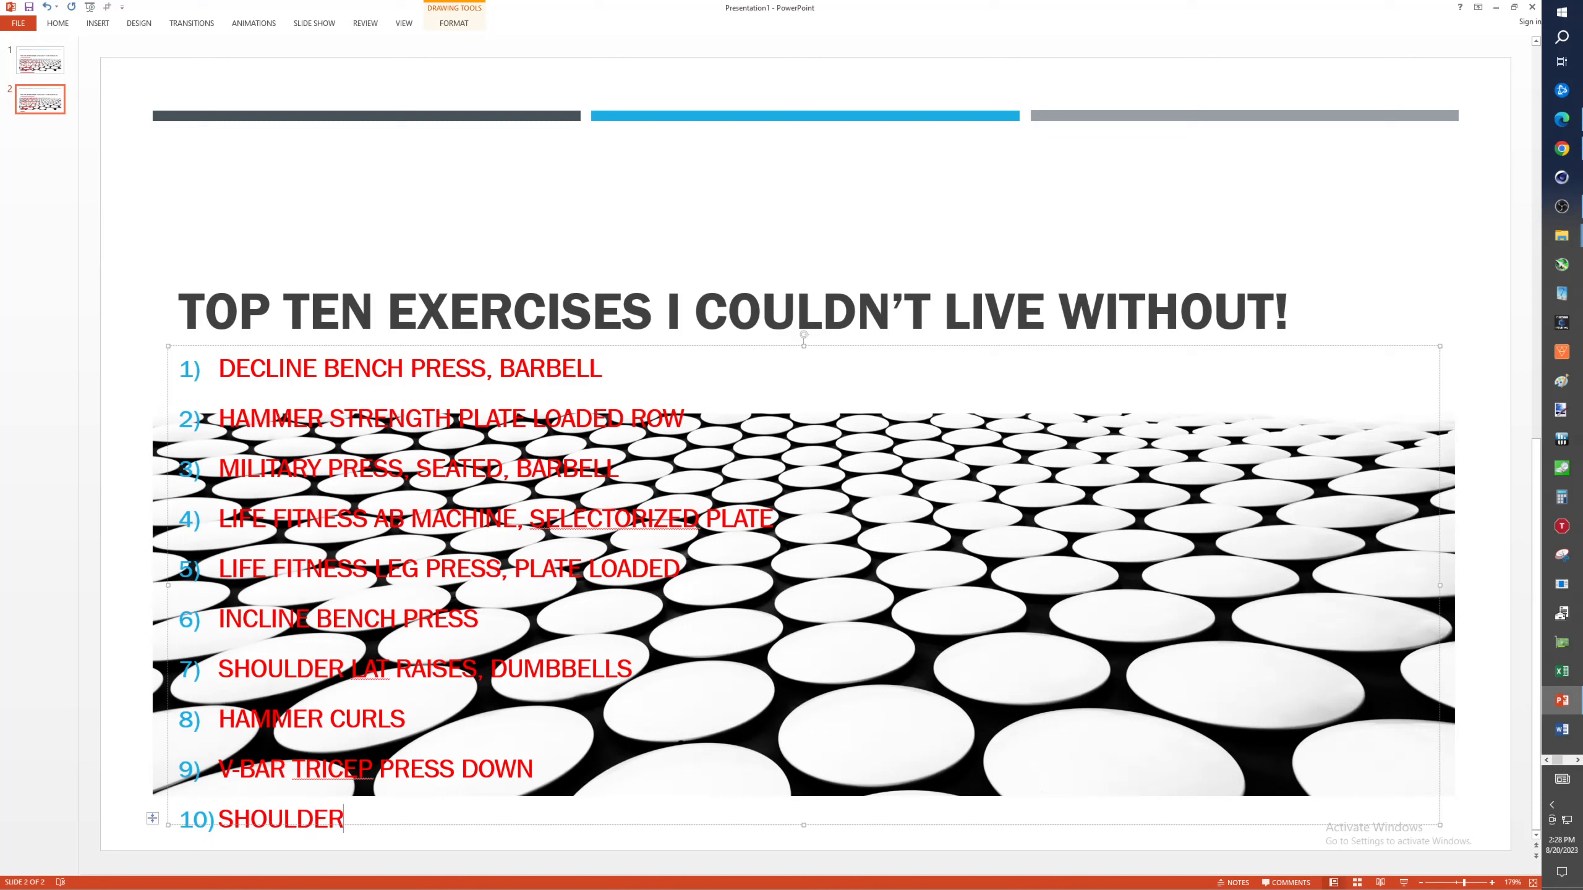
text(PRESS)
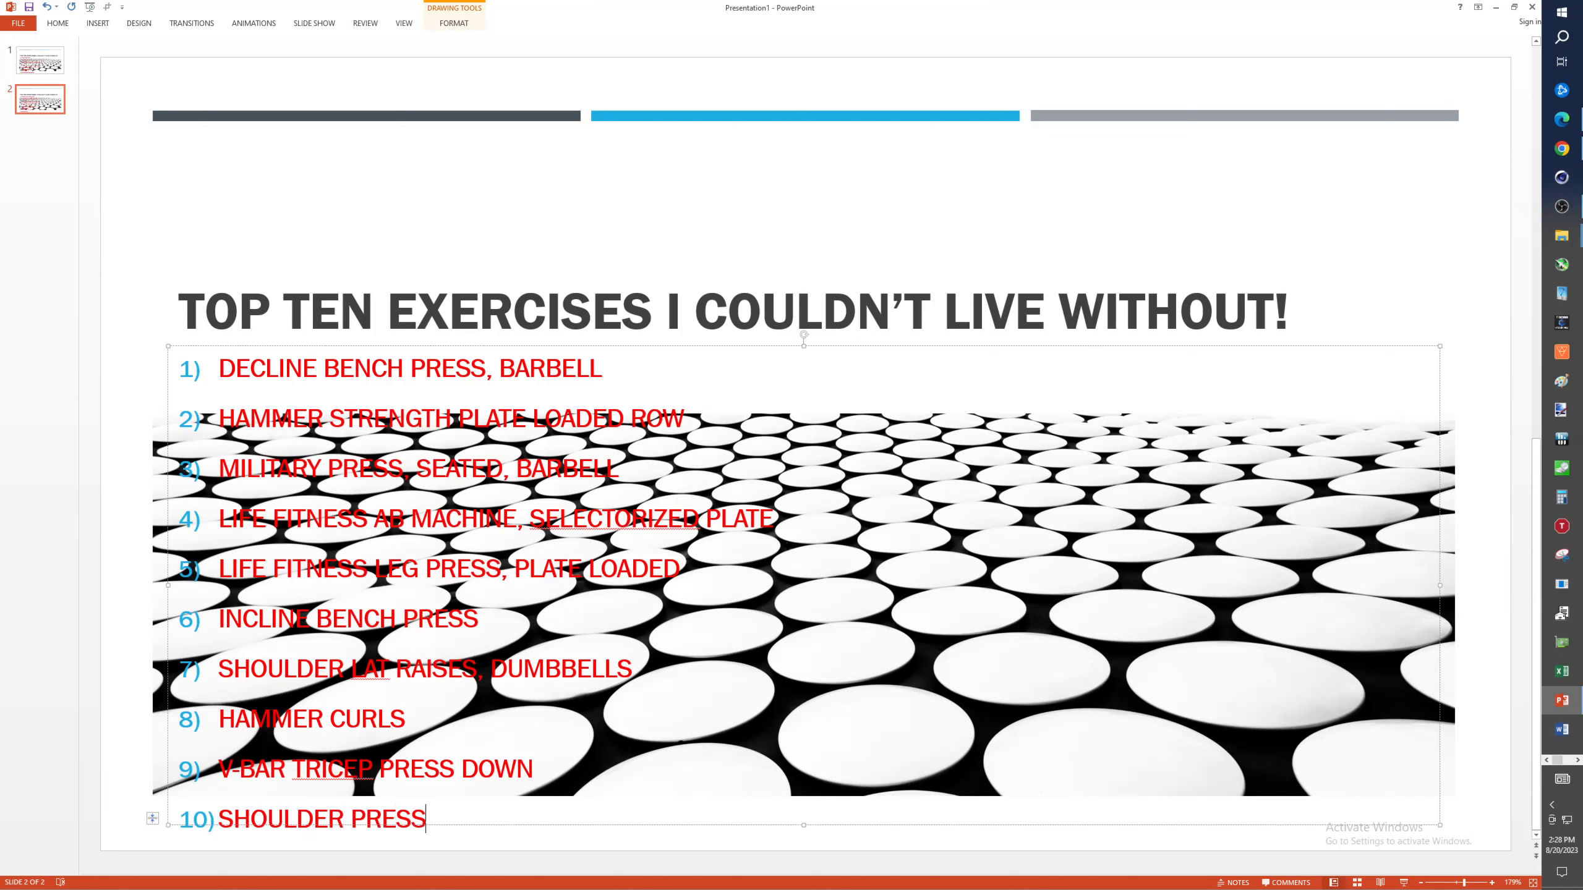
key(Backspace)
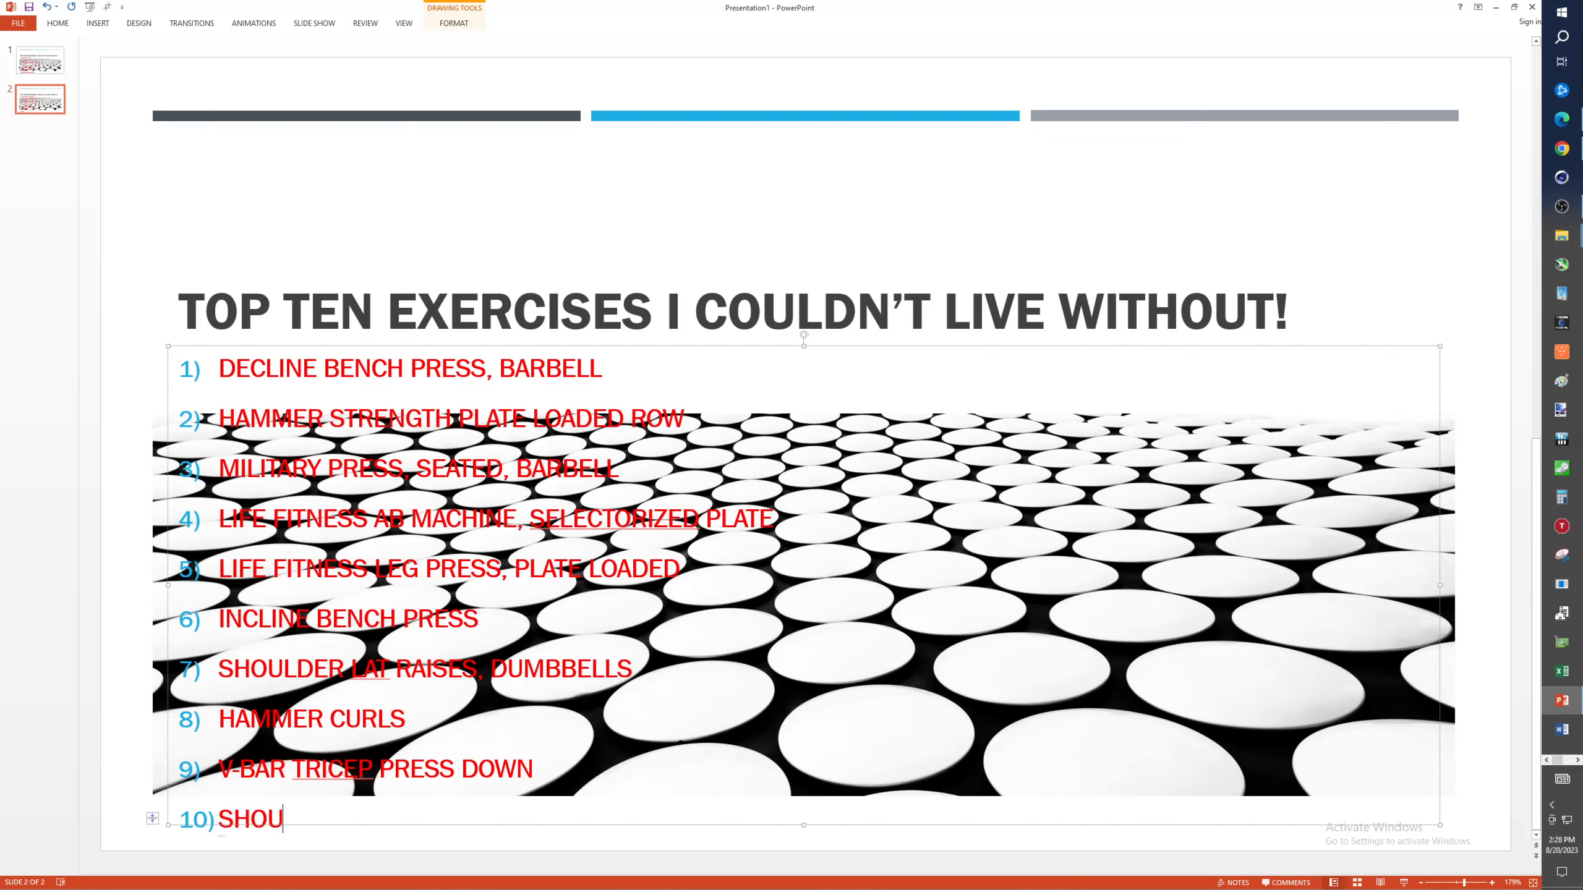
text(LDER S)
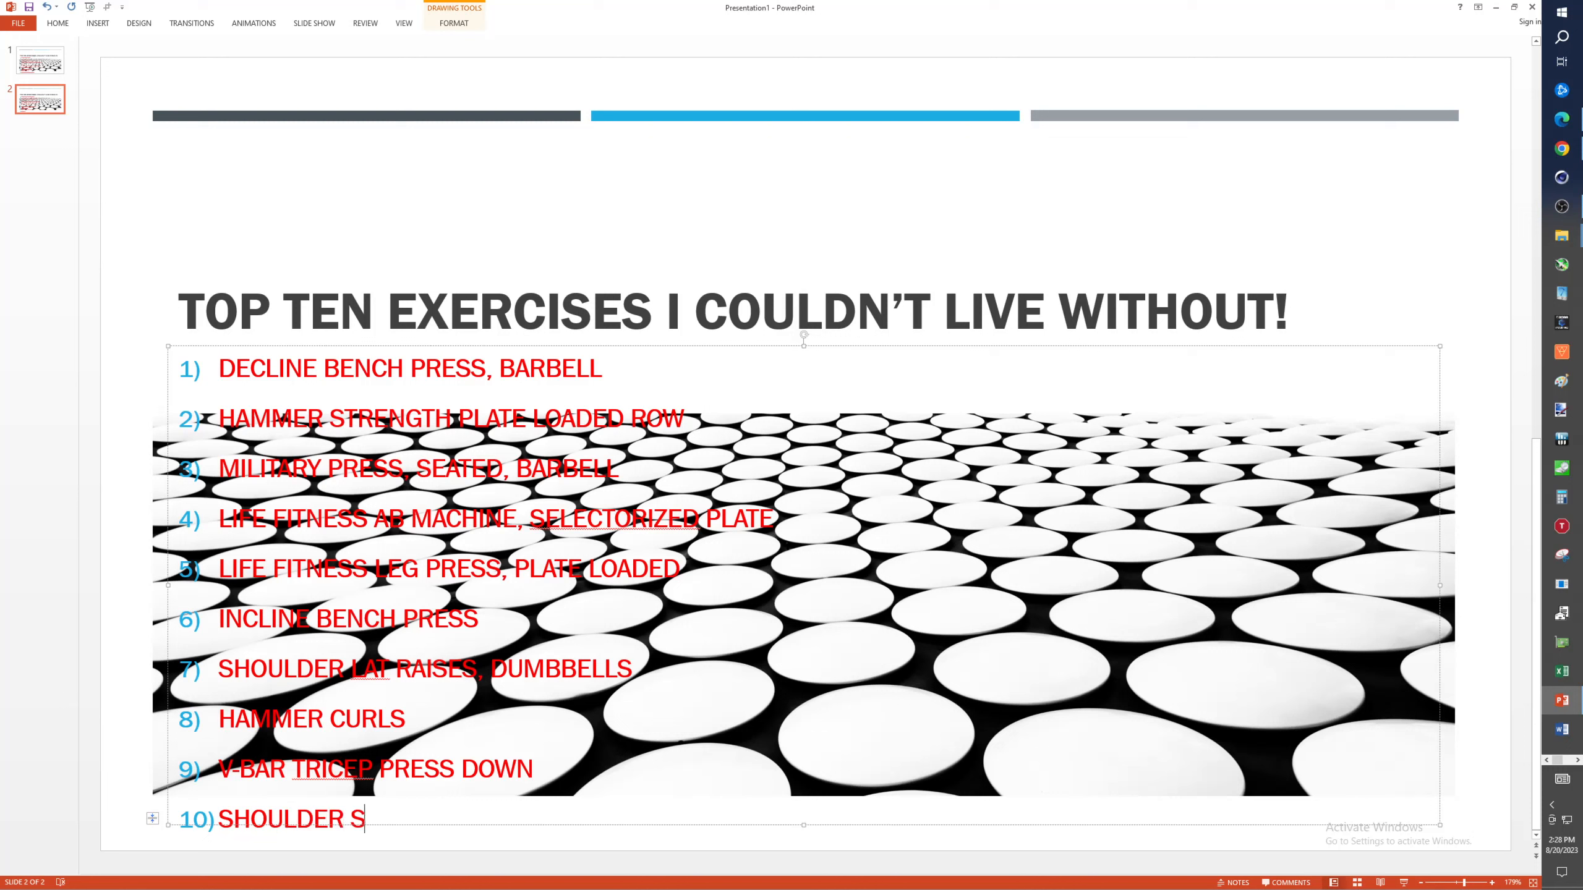
text(HRUGS)
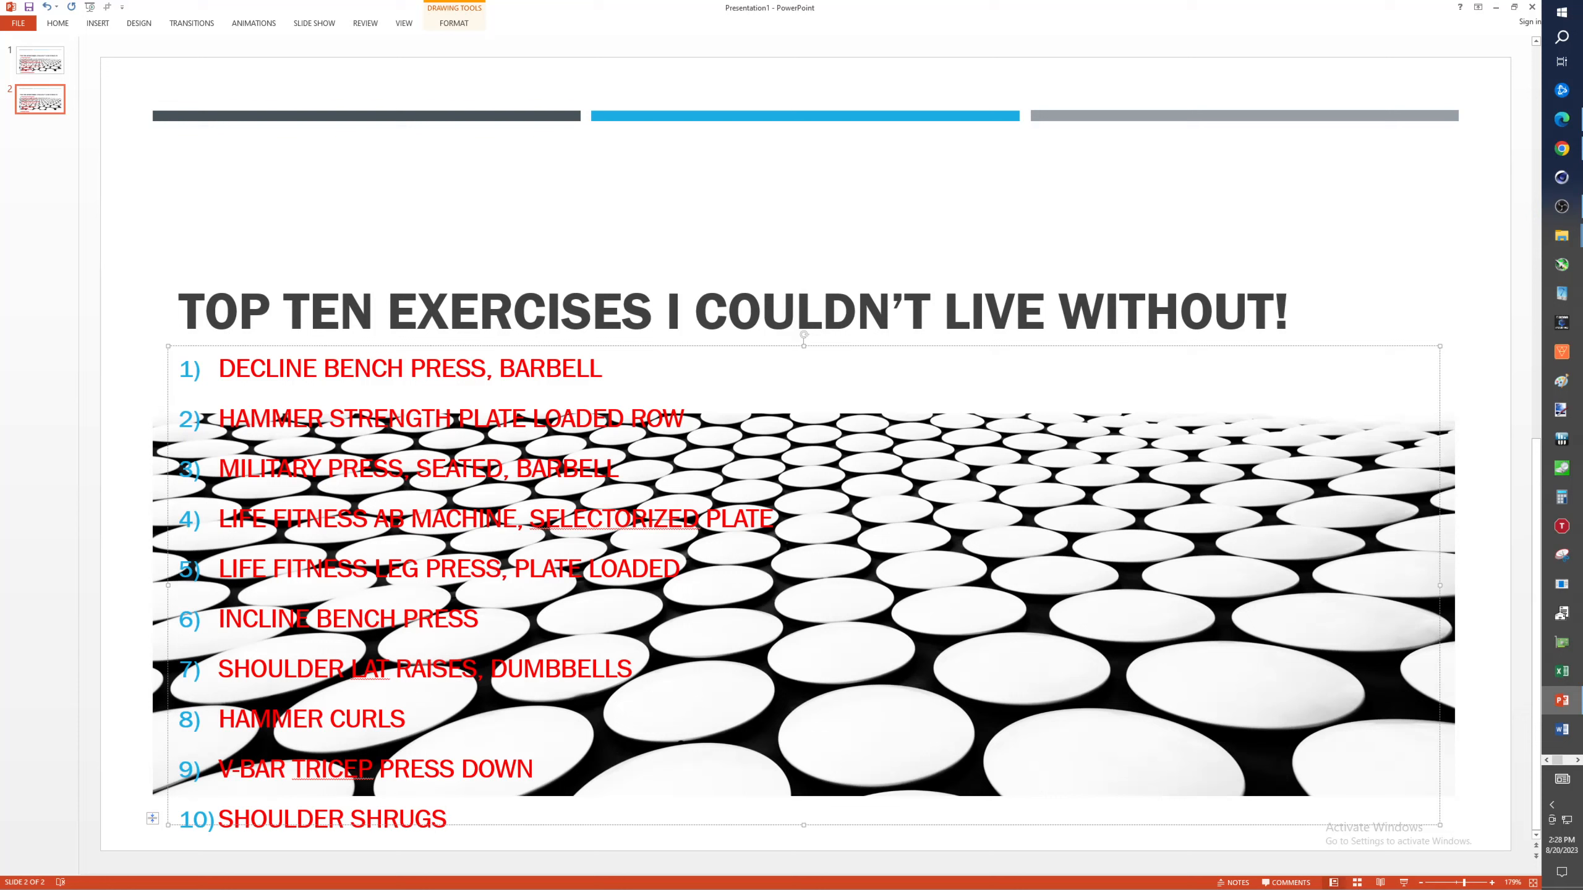
mouse_move(853, 172)
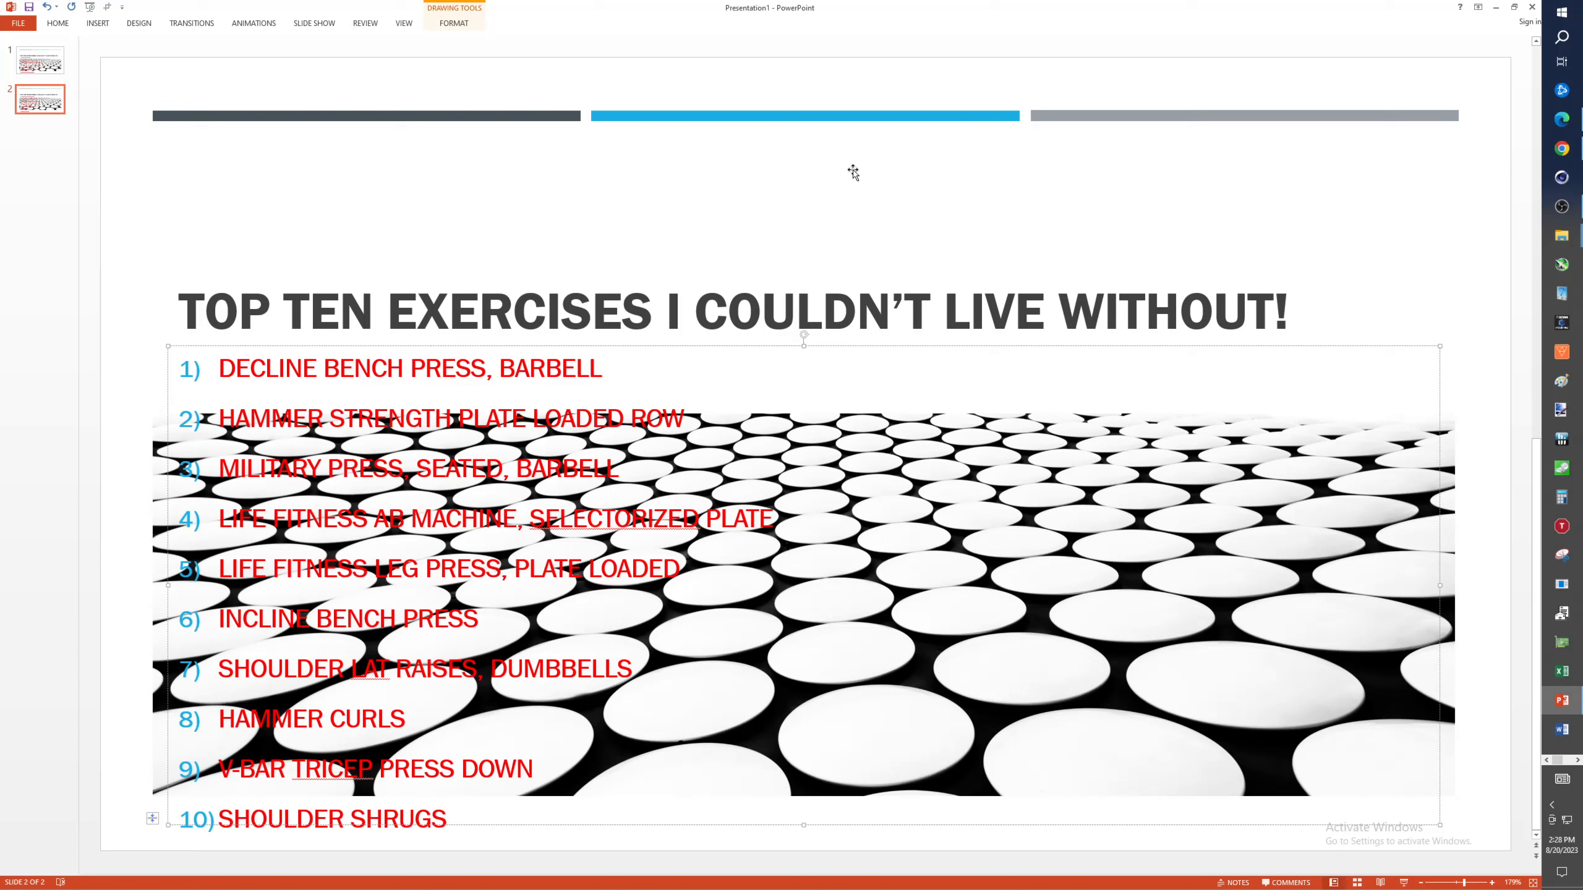
click(39, 61)
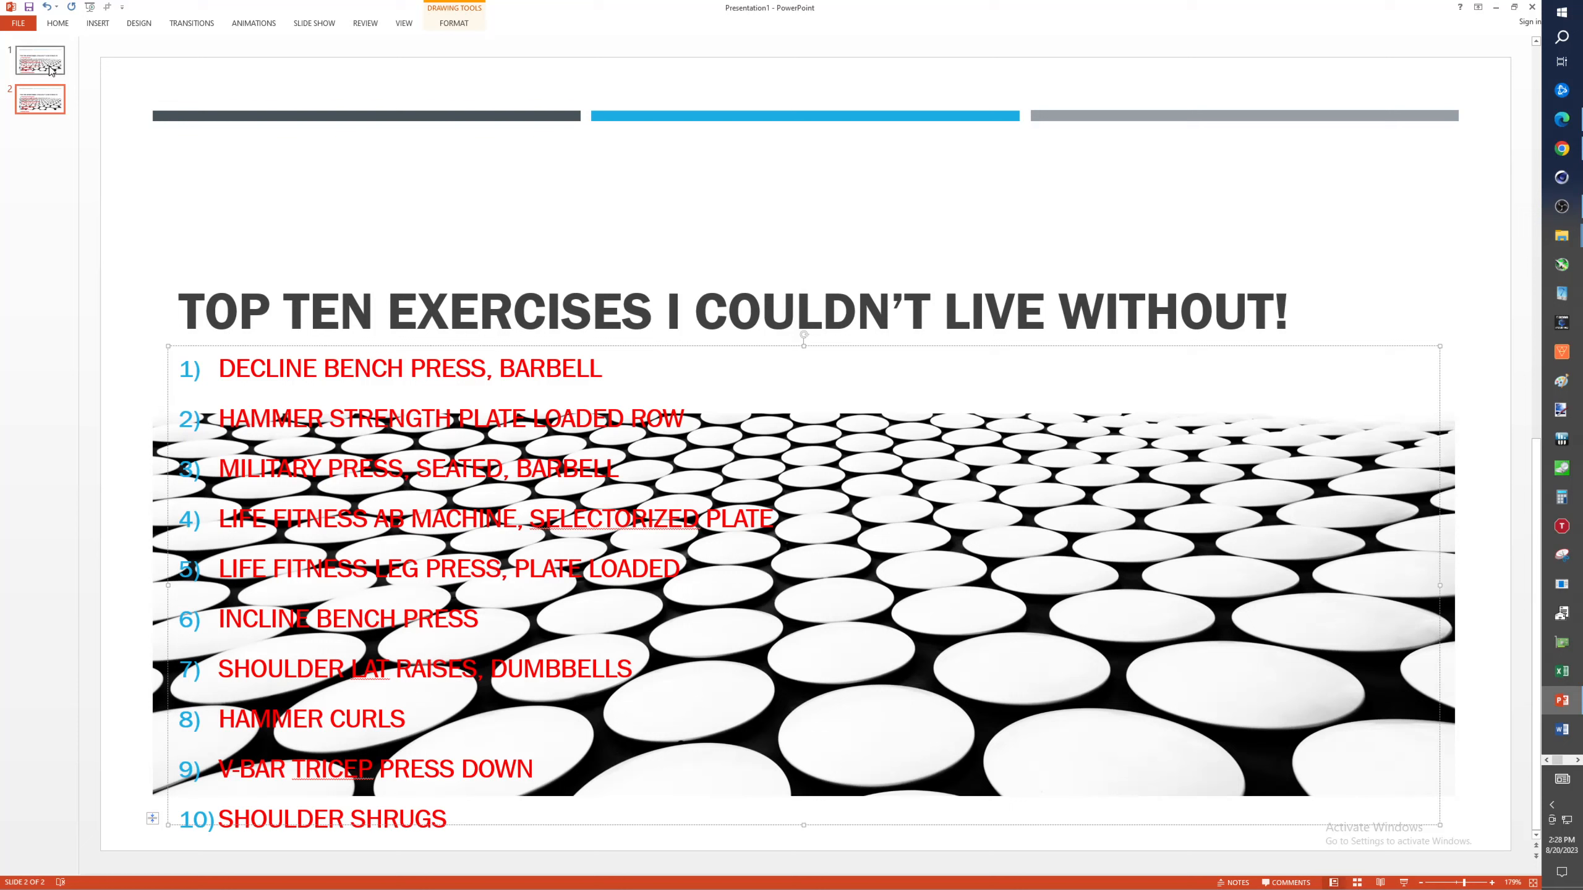
mouse_move(5, 264)
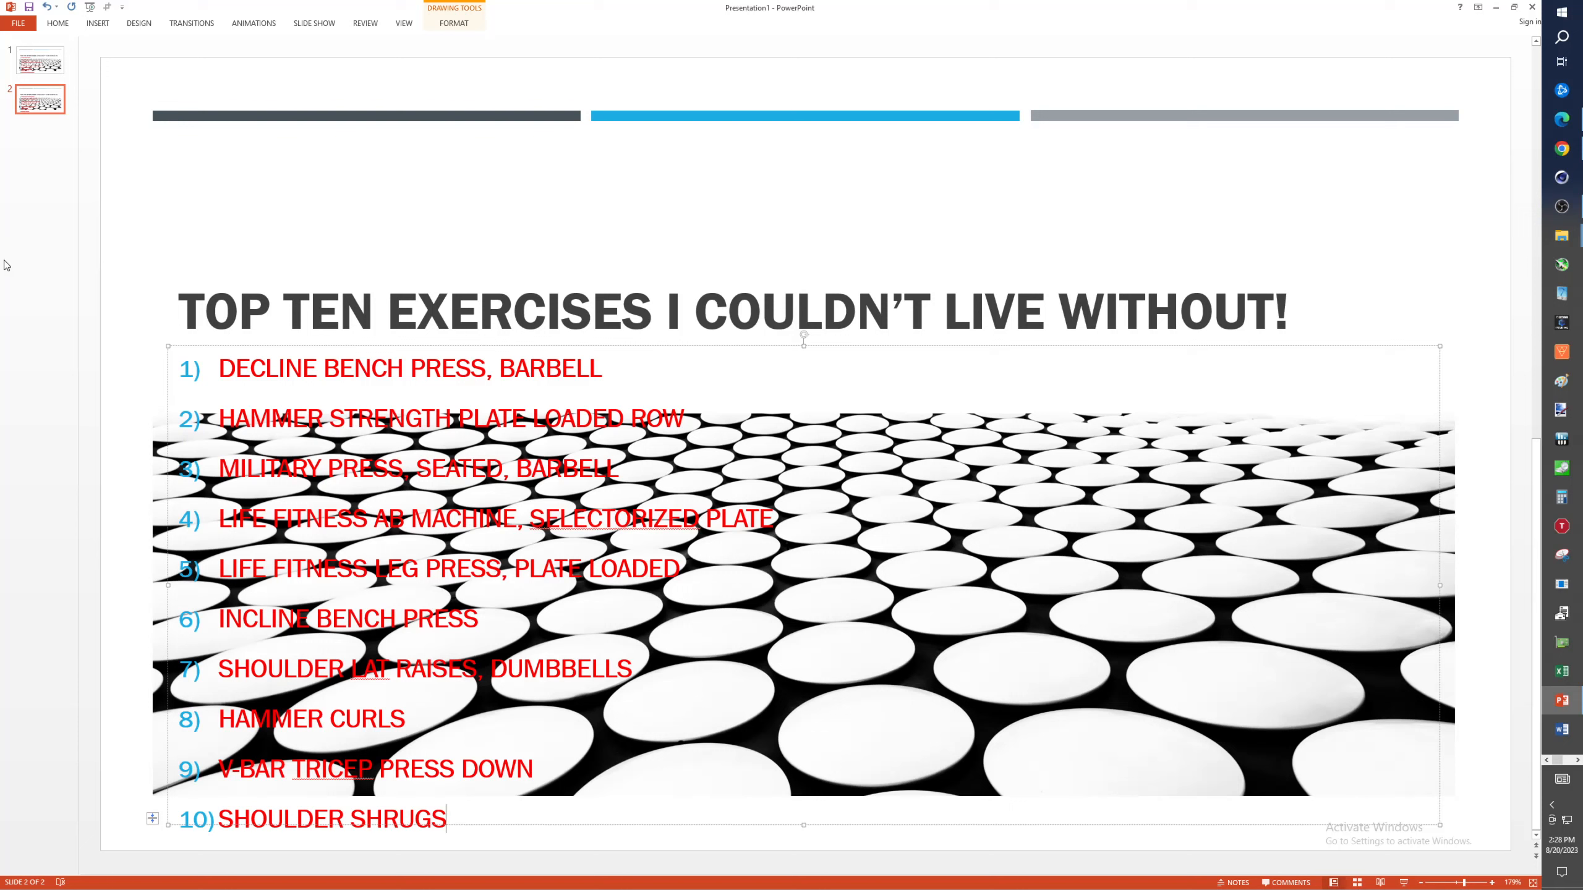
- View slide 1's seventeen-exercise list, from Decline Bench Press to Leg Curl
click(39, 61)
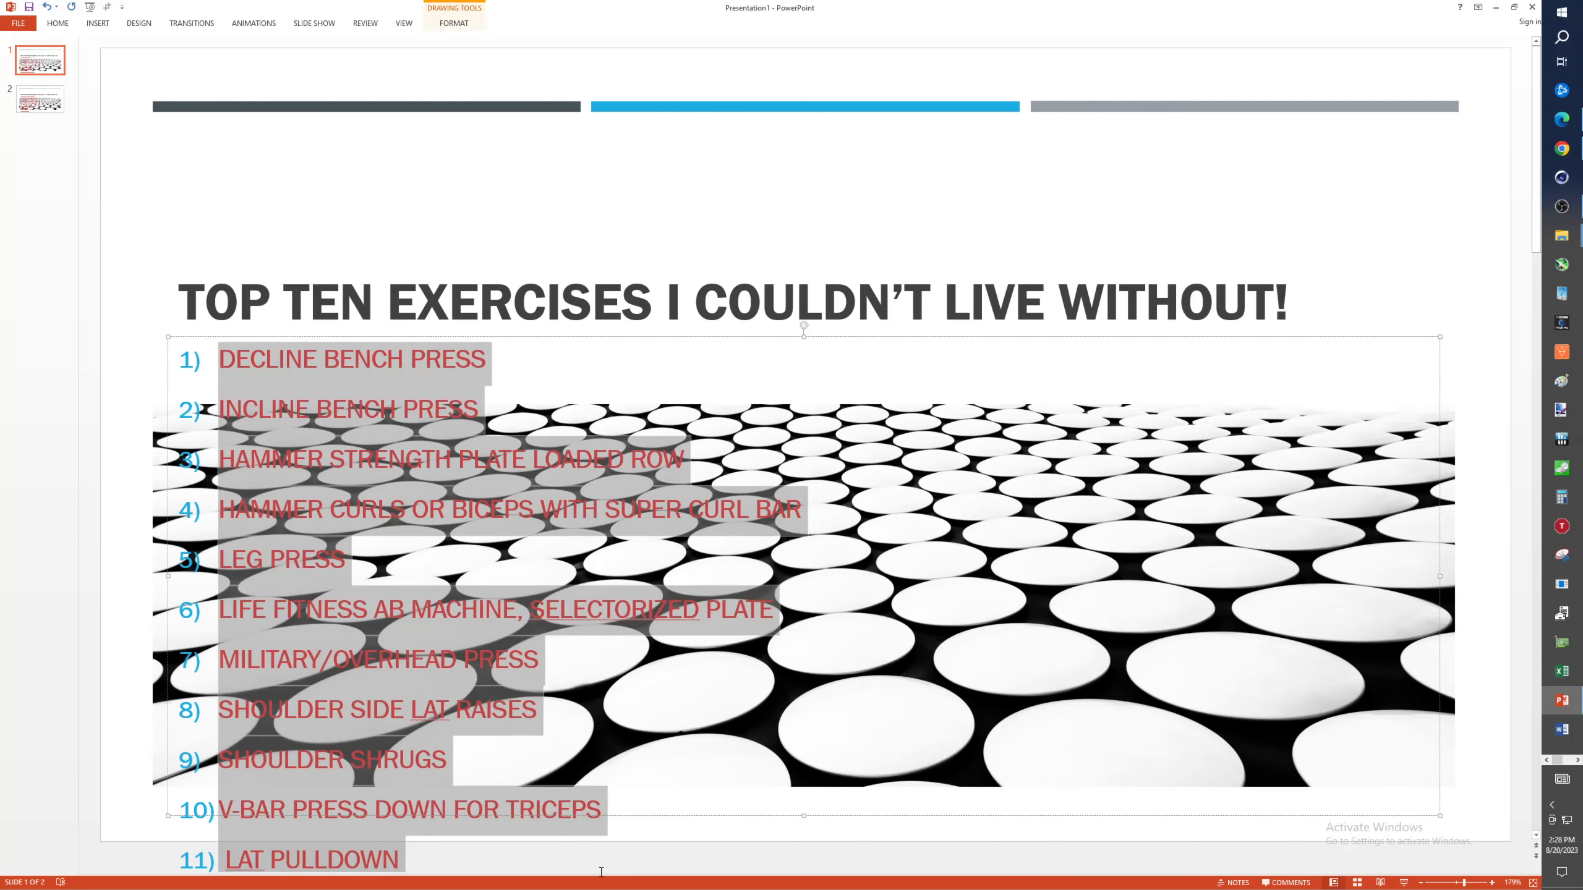
scroll(down, 3)
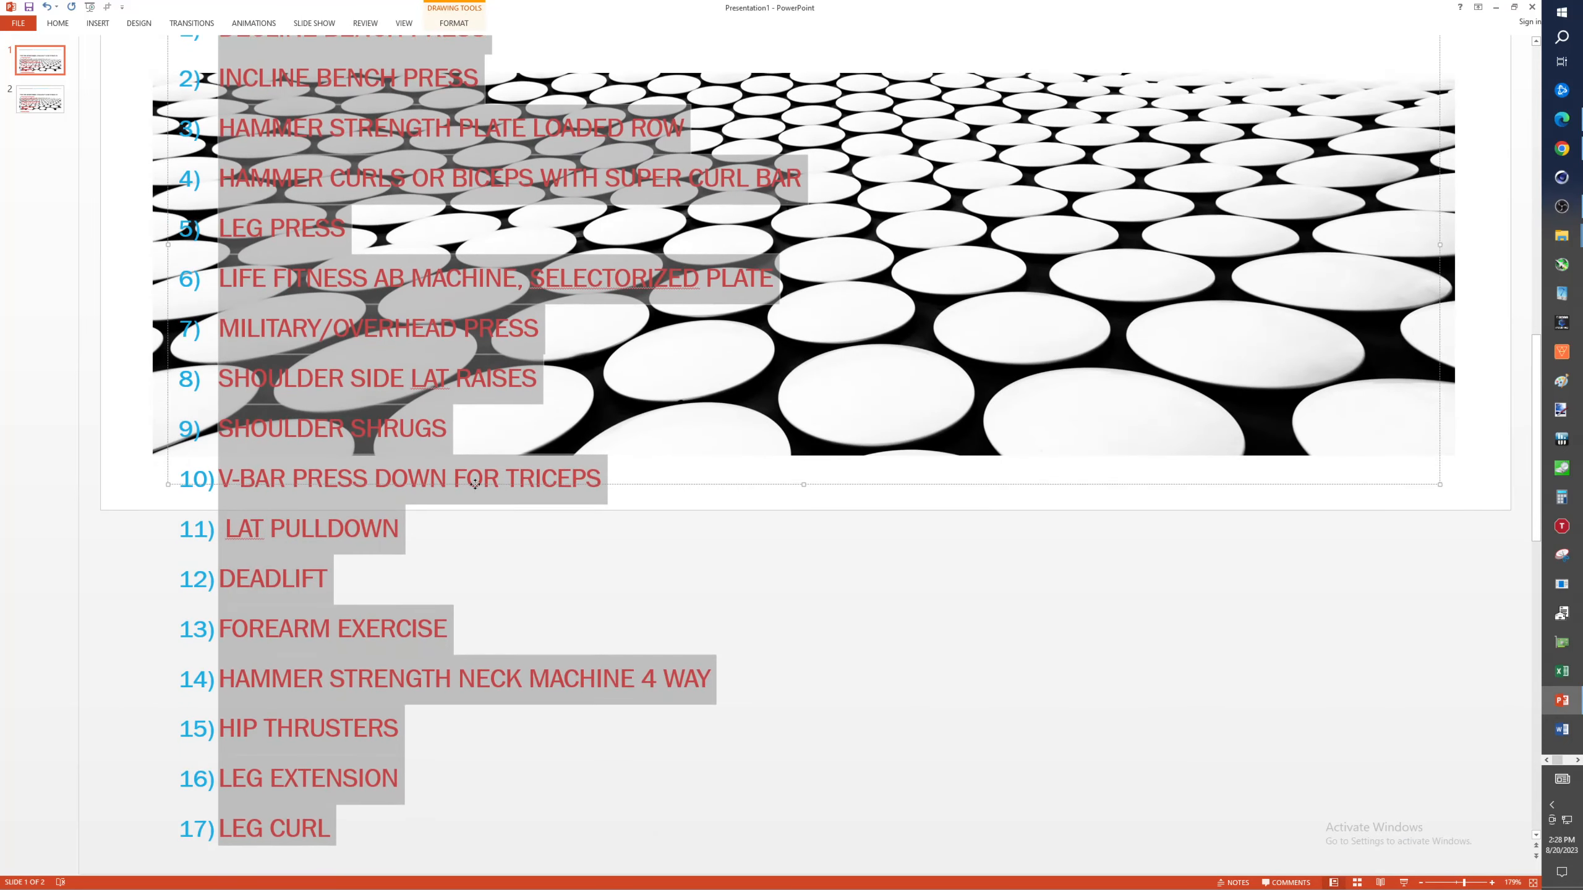
click(359, 467)
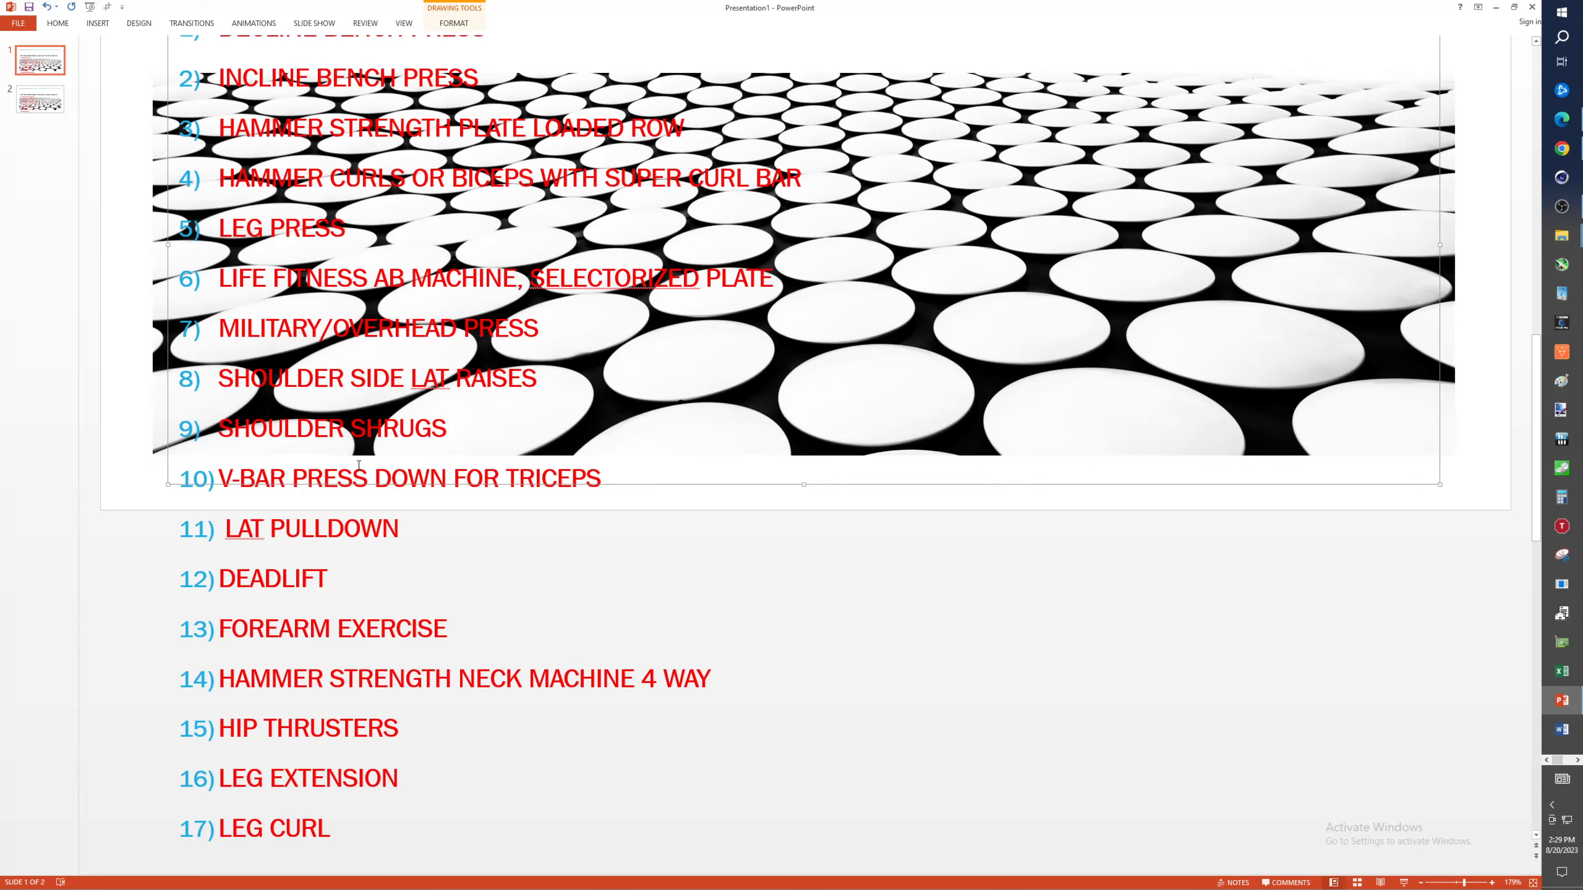
mouse_move(915, 89)
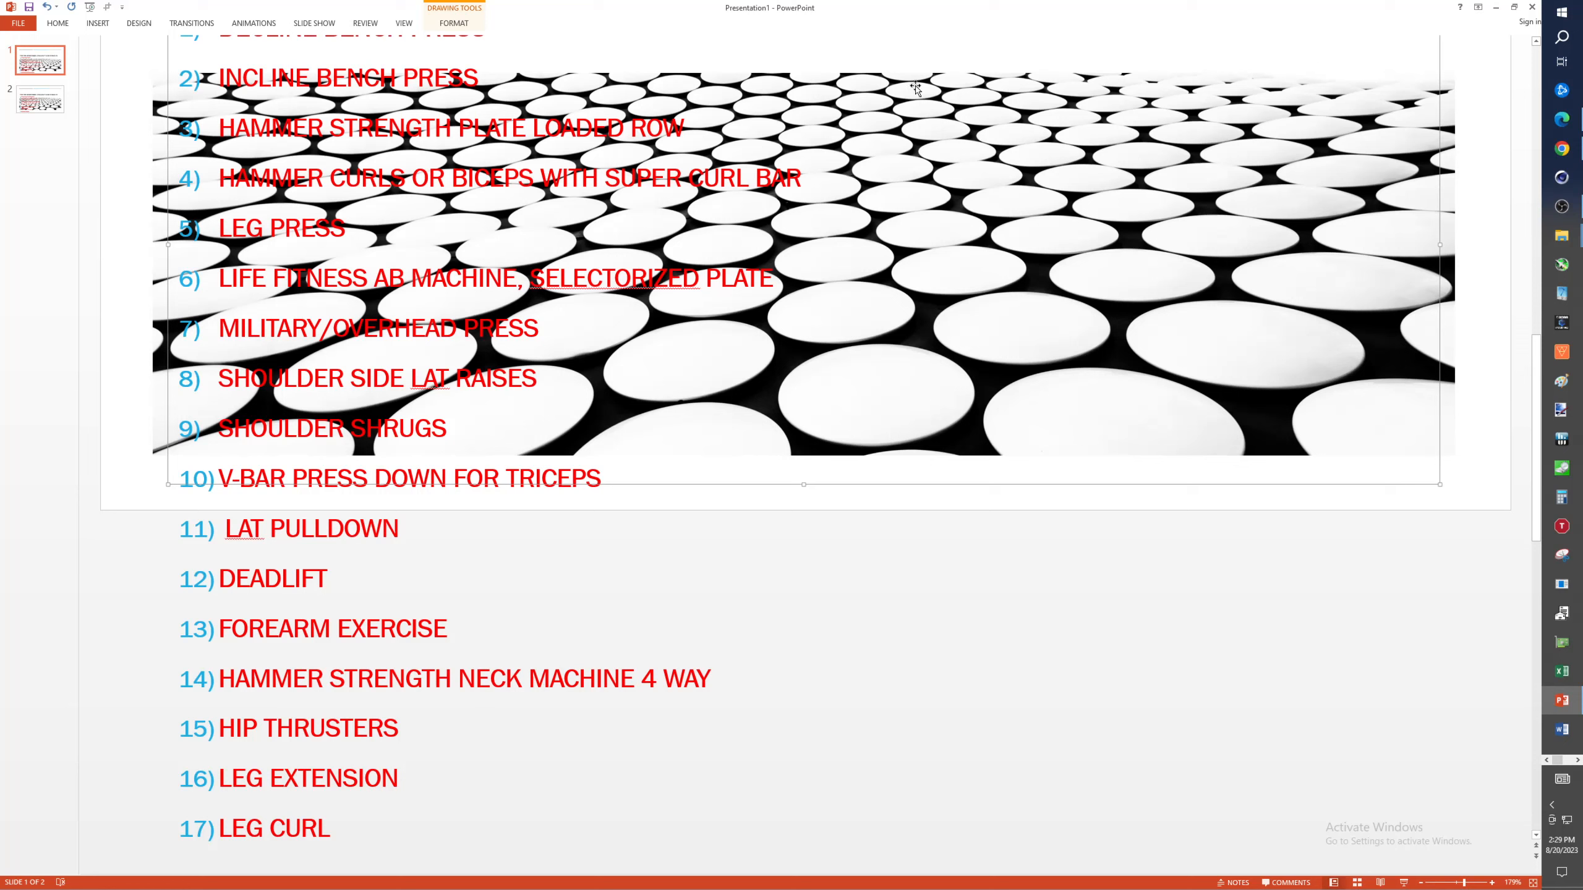
click(1560, 209)
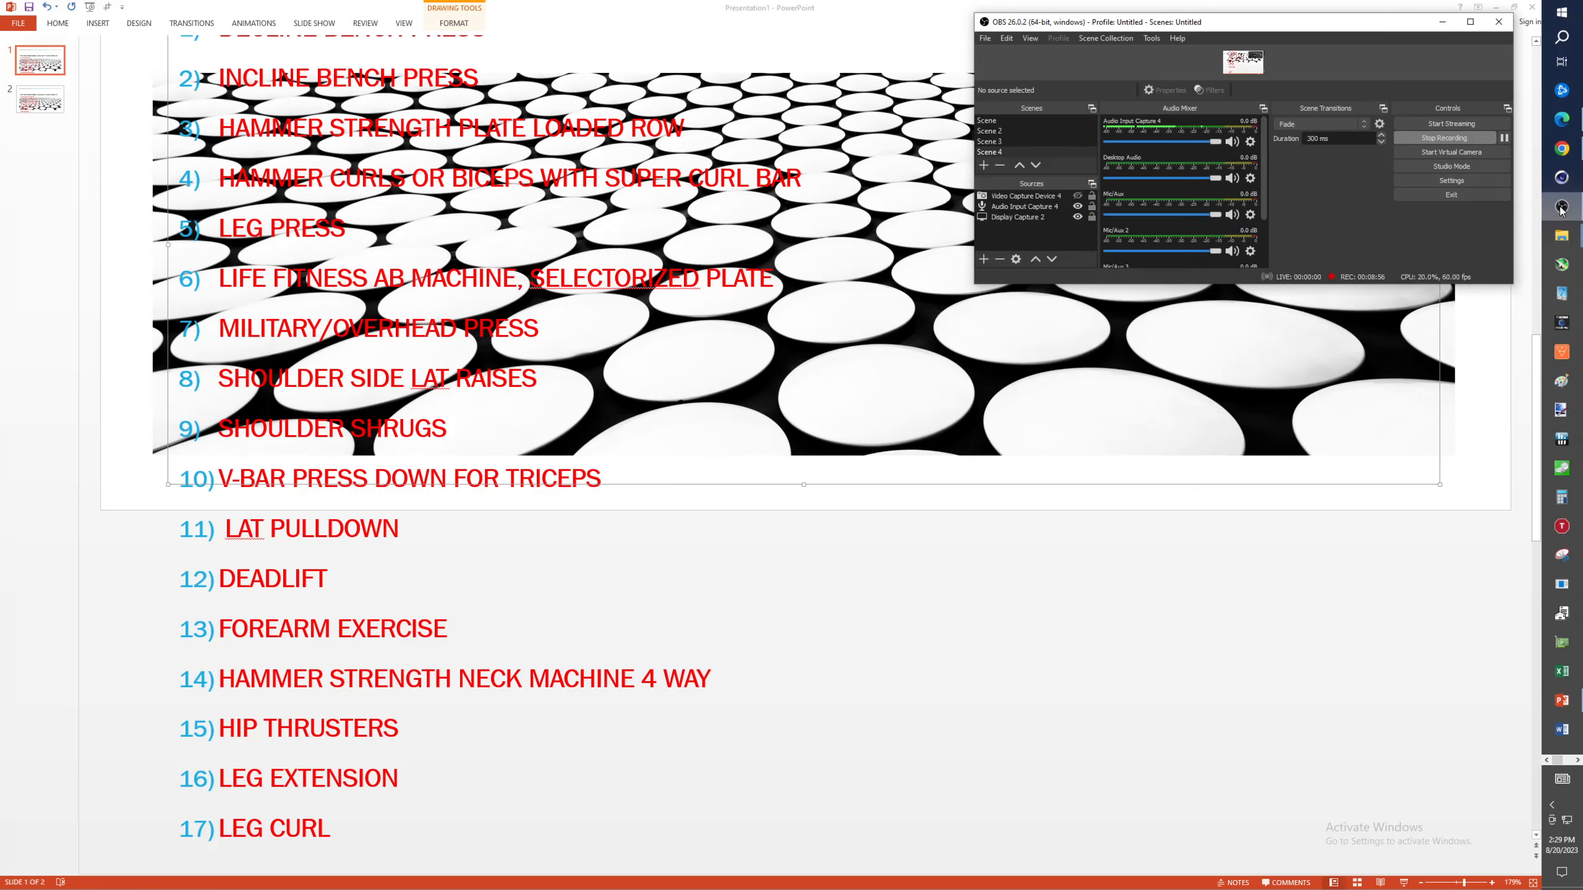